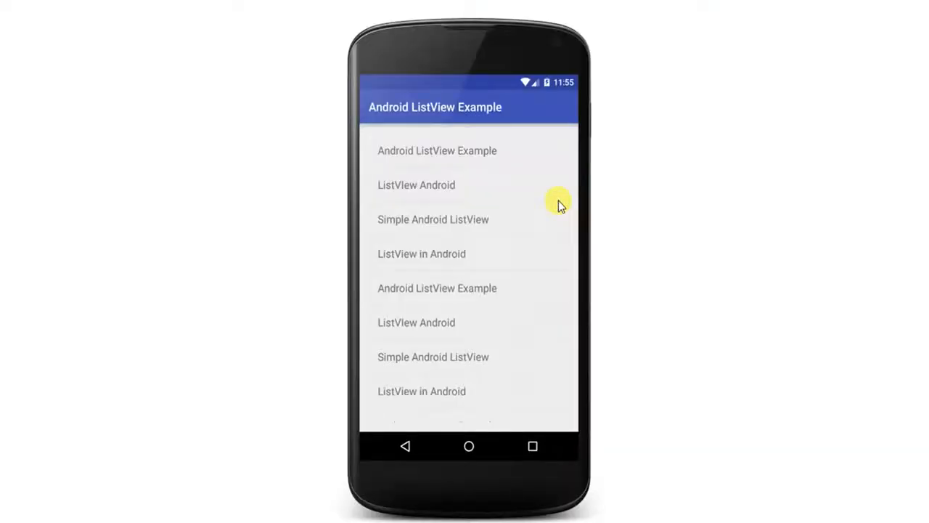
pyautogui.moveTo(616, 231)
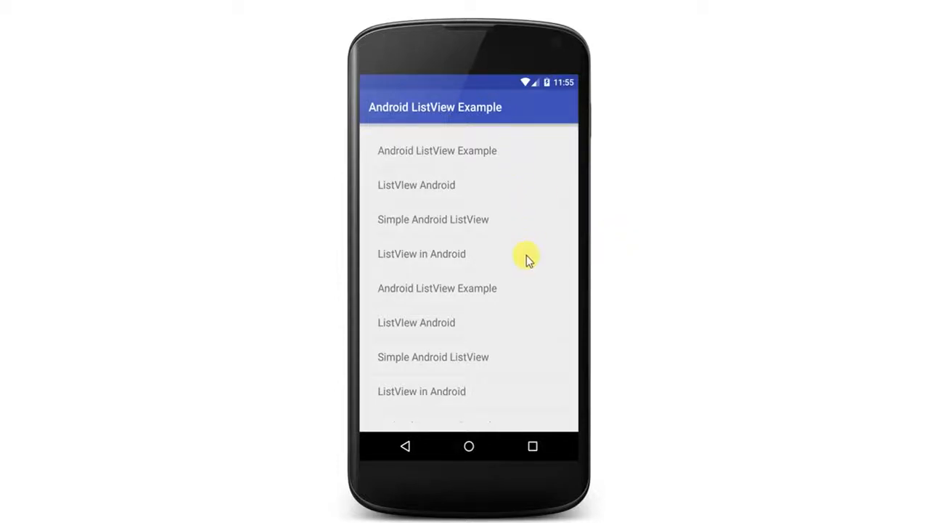
pyautogui.moveTo(656, 482)
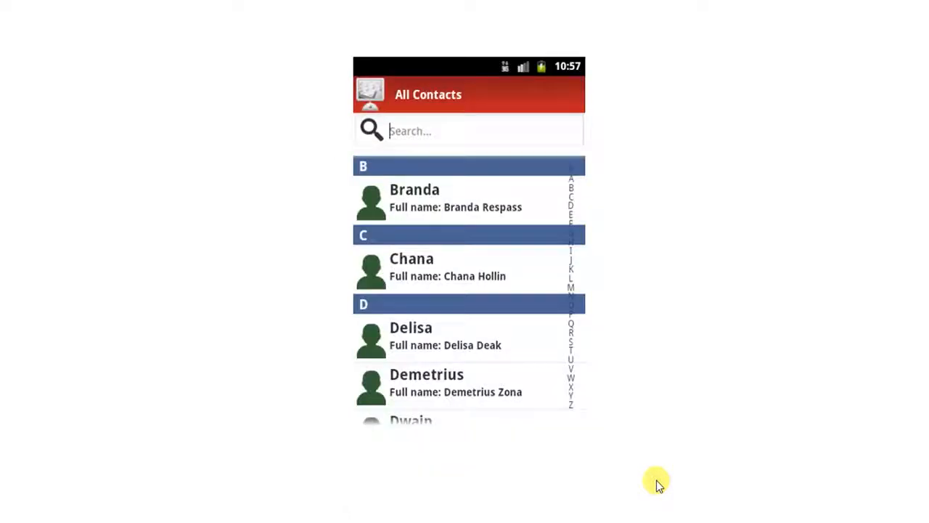
pyautogui.moveTo(510, 202)
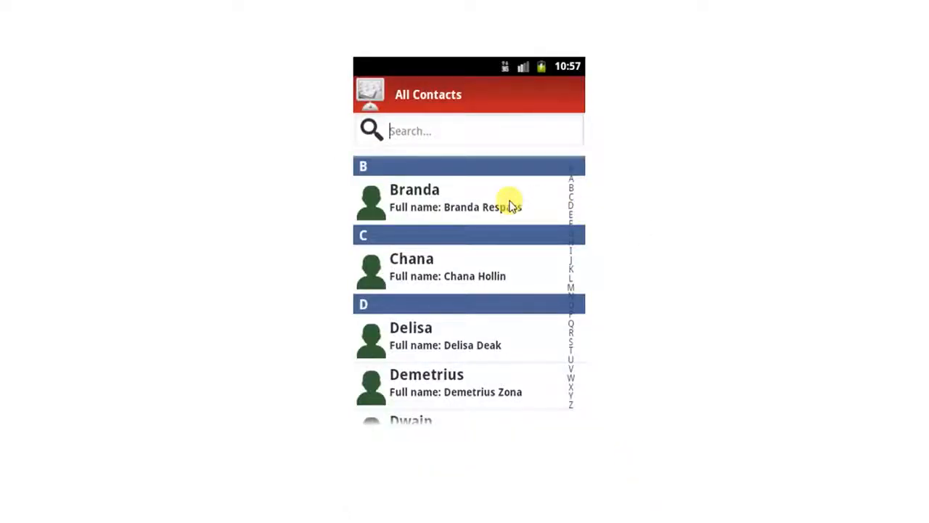
pyautogui.moveTo(517, 263)
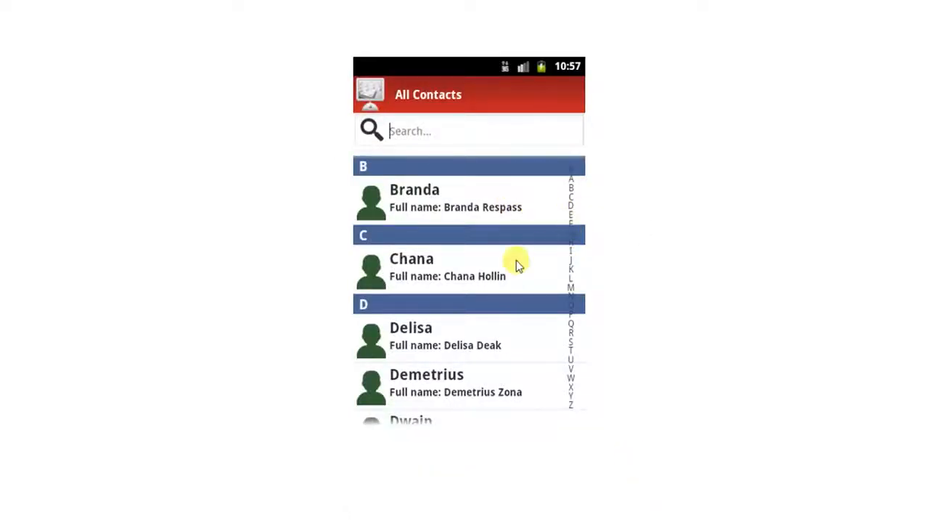
pyautogui.moveTo(545, 341)
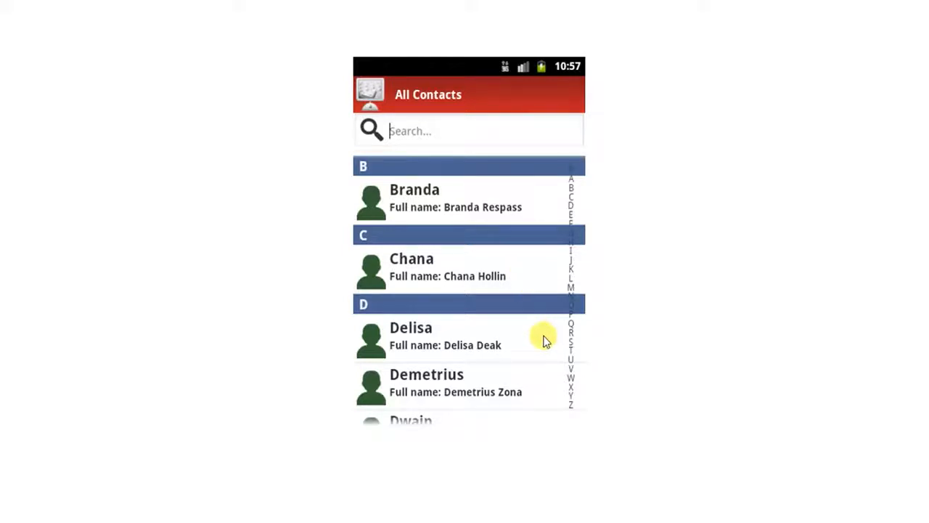
pyautogui.moveTo(610, 348)
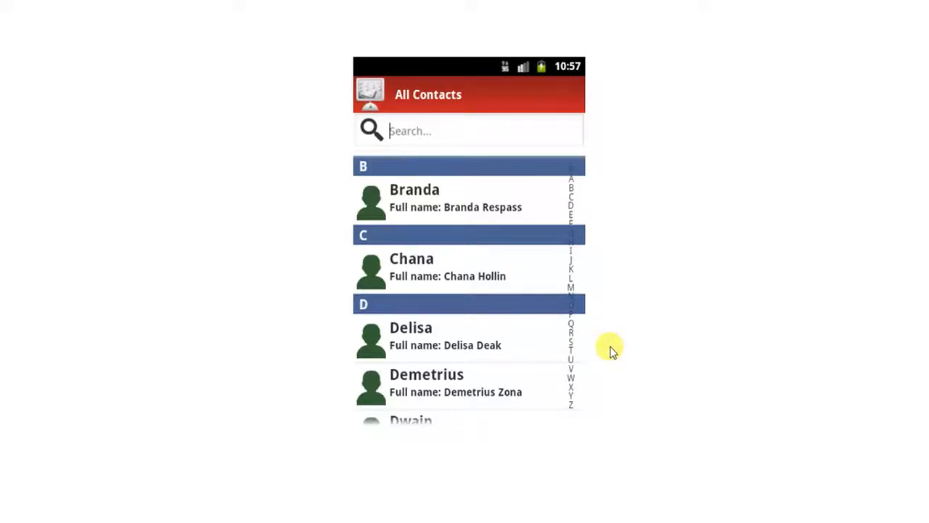
pyautogui.moveTo(632, 363)
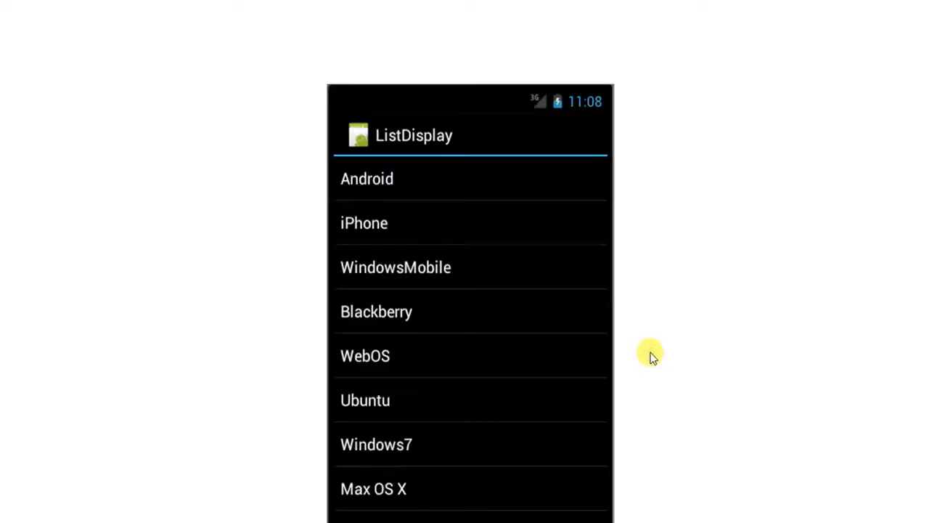
pyautogui.moveTo(569, 200)
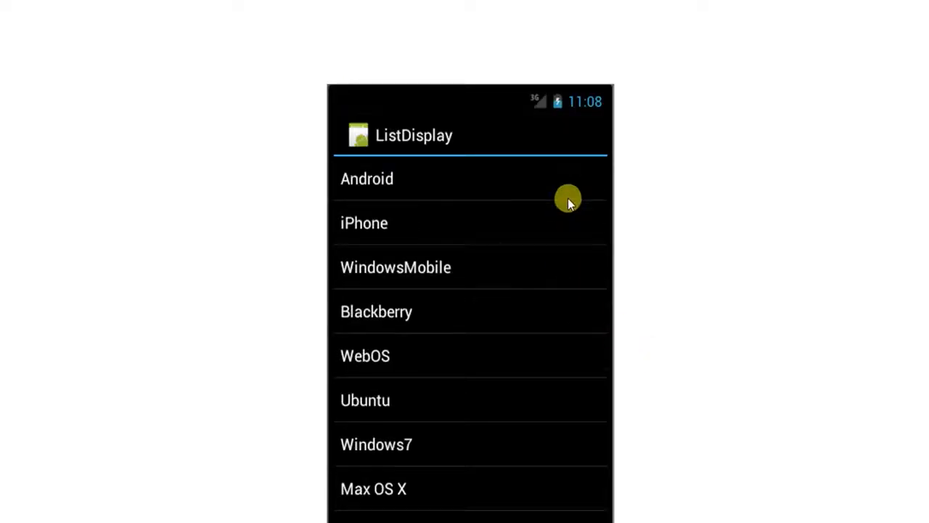
pyautogui.moveTo(557, 459)
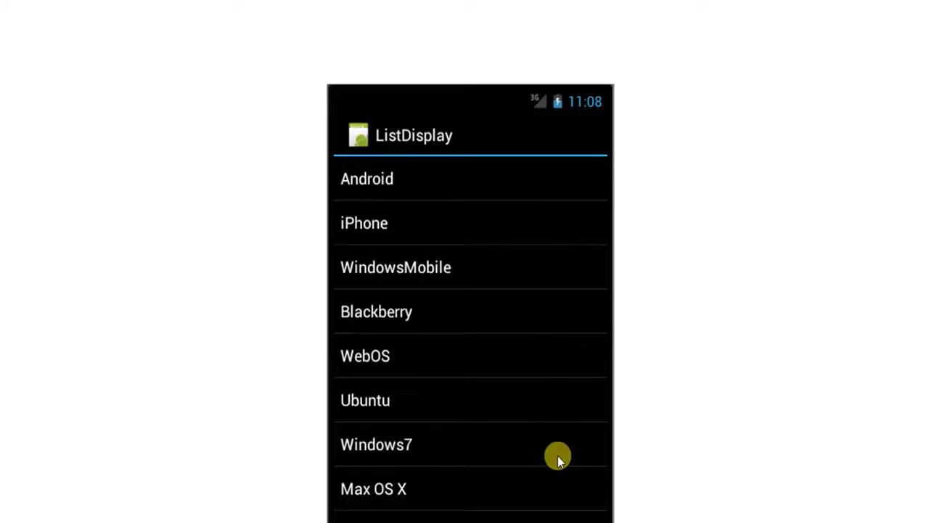
pyautogui.moveTo(543, 289)
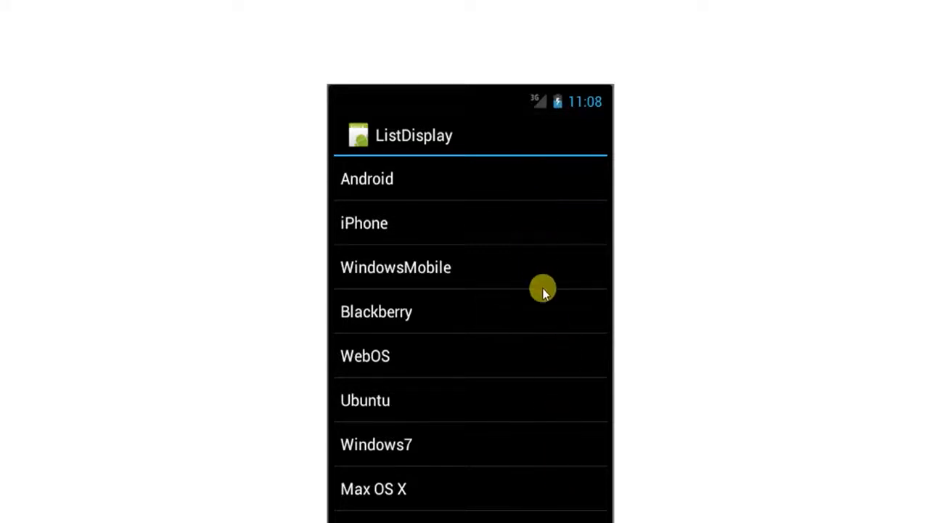
pyautogui.moveTo(525, 200)
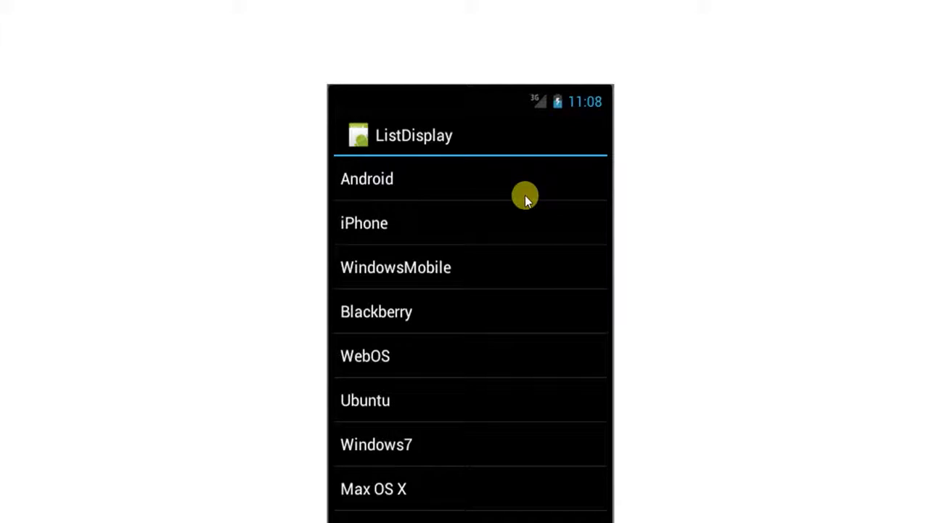
pyautogui.moveTo(618, 219)
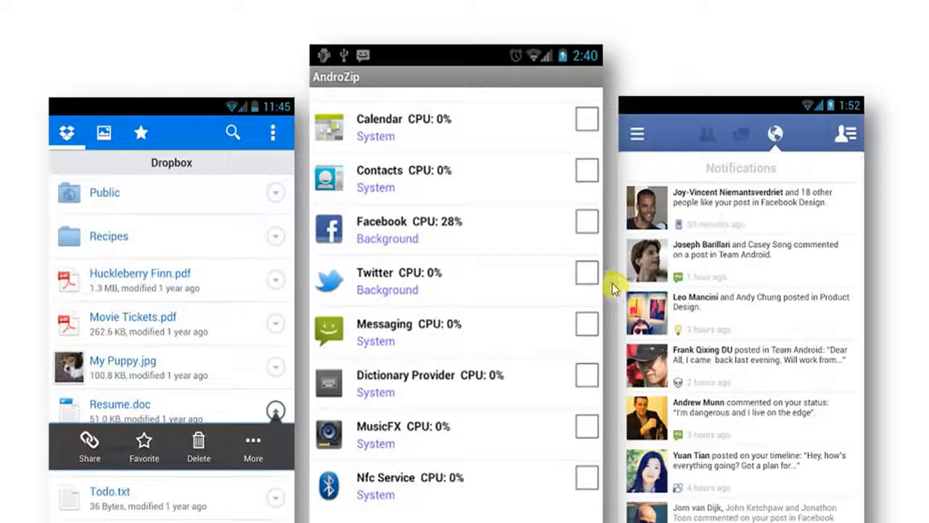
pyautogui.moveTo(617, 134)
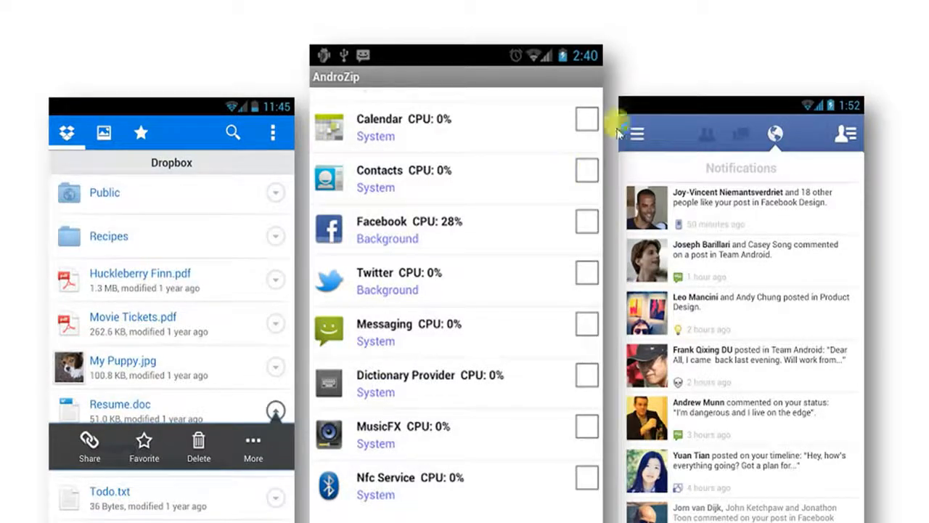
pyautogui.moveTo(874, 322)
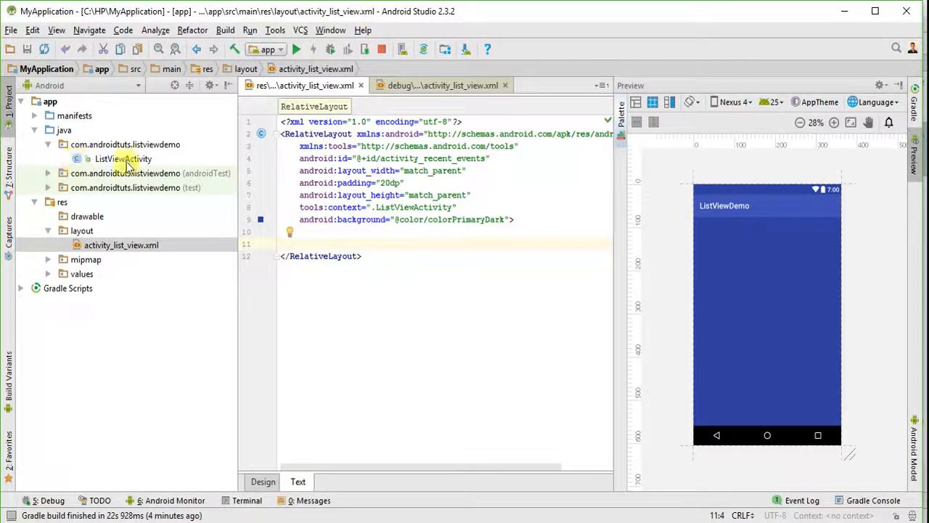
# Begin a <ListView element on a new line inside the RelativeLayout of activity_list_view.xml
pyautogui.click(122, 158)
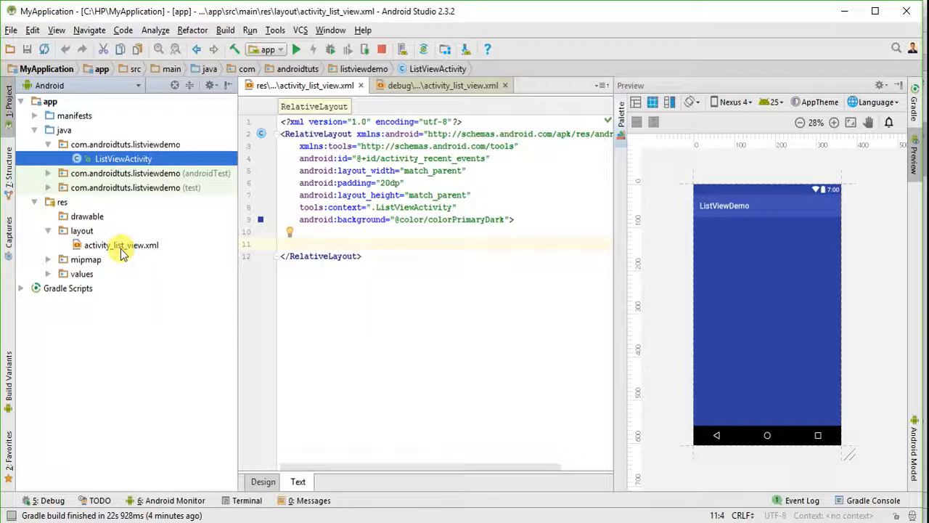
pyautogui.click(122, 244)
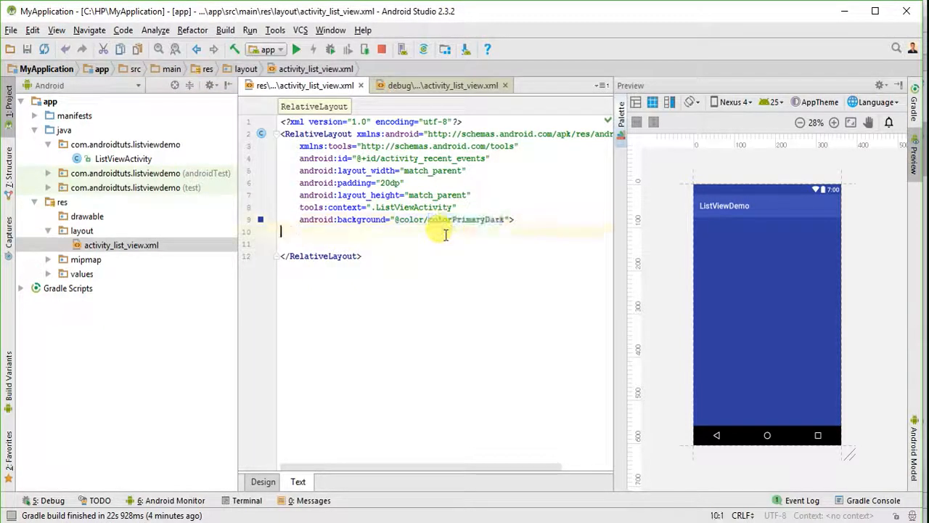
pyautogui.press('enter')
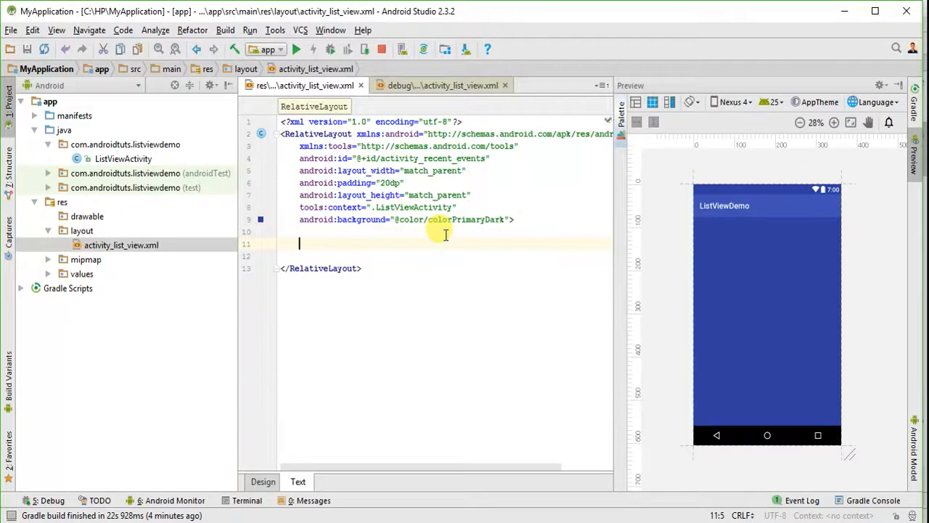
pyautogui.write('<ListView')
pyautogui.click(446, 255)
pyautogui.write('android:layout_width="match_parent"')
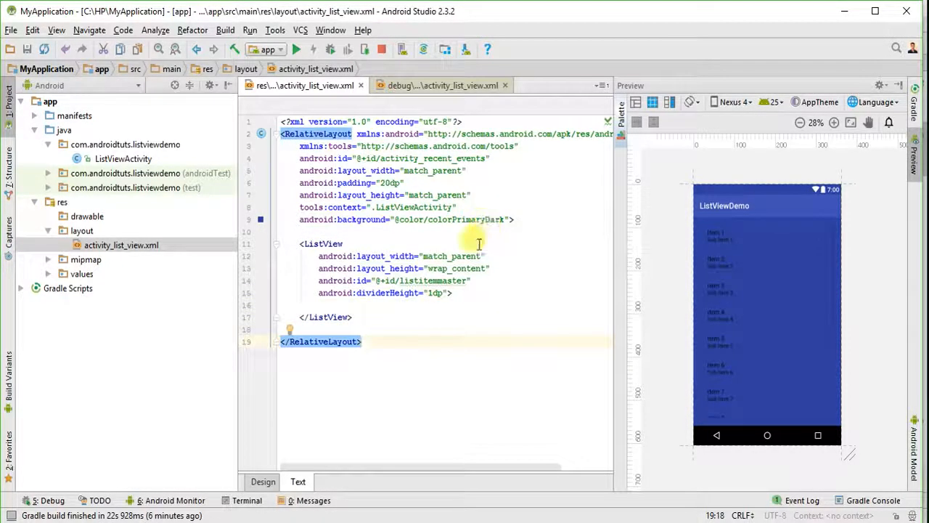
pyautogui.doubleClick(451, 219)
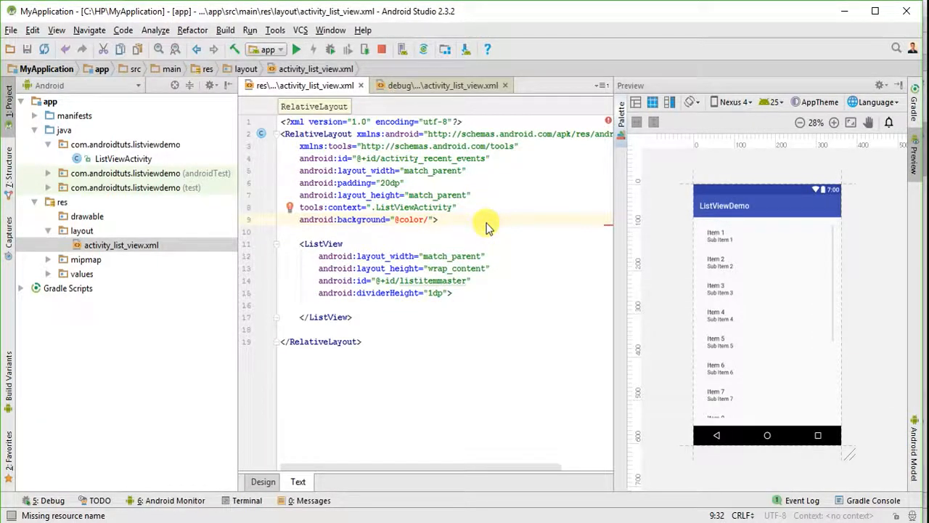
pyautogui.write('#000')
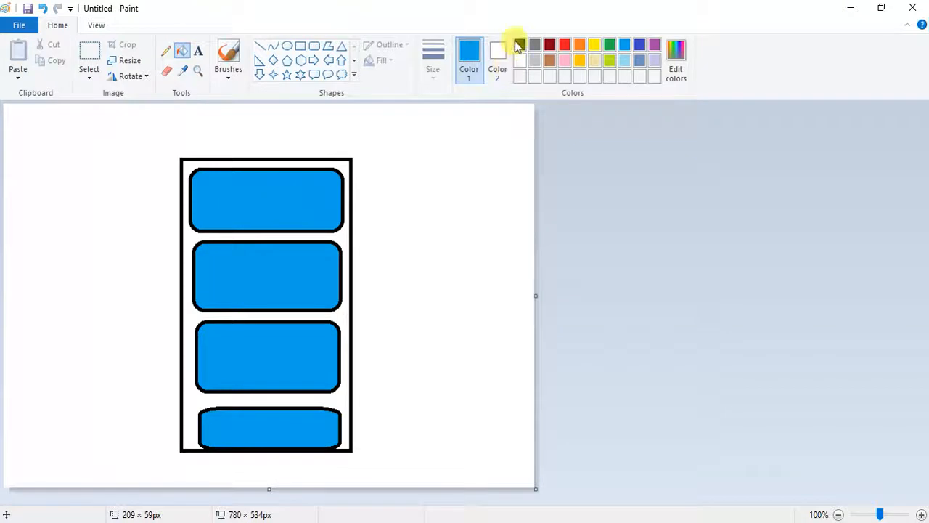
# Fill the top sketch box black in Paint, restoring the second box to blue
pyautogui.click(267, 200)
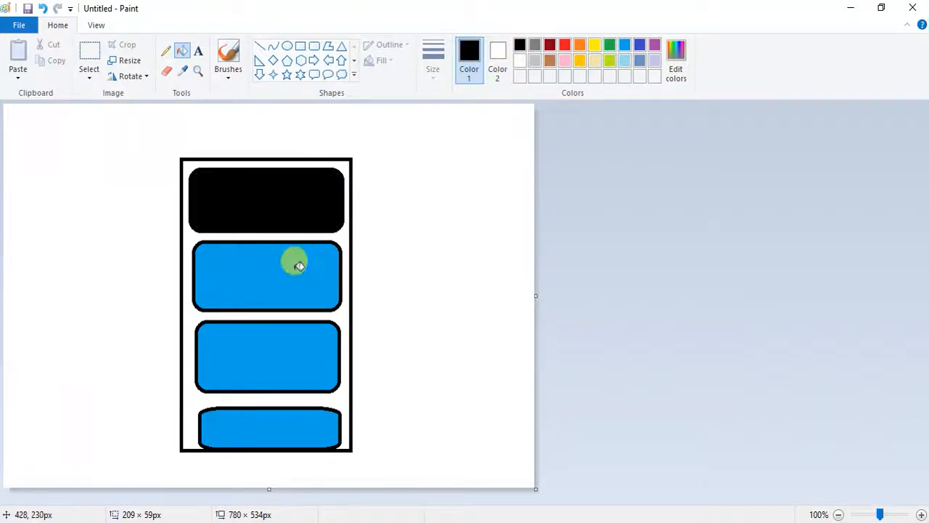
pyautogui.click(293, 276)
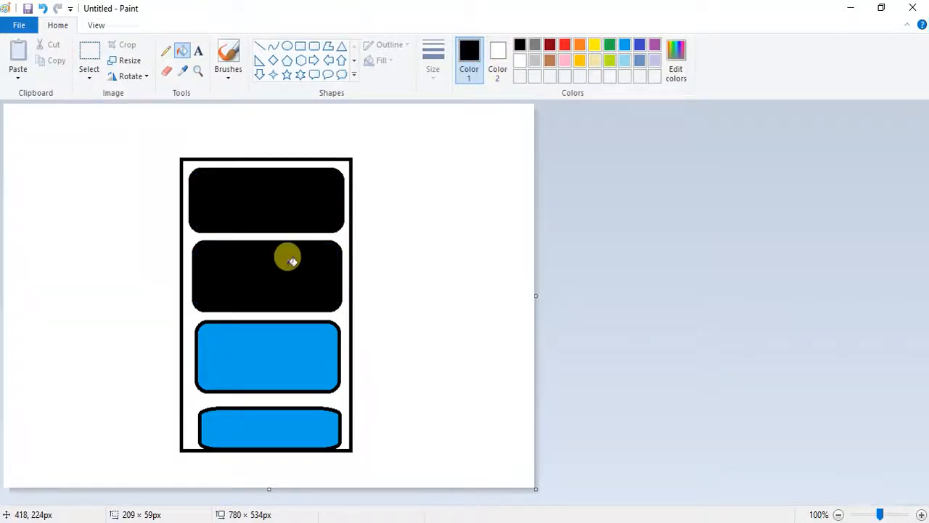
pyautogui.click(267, 276)
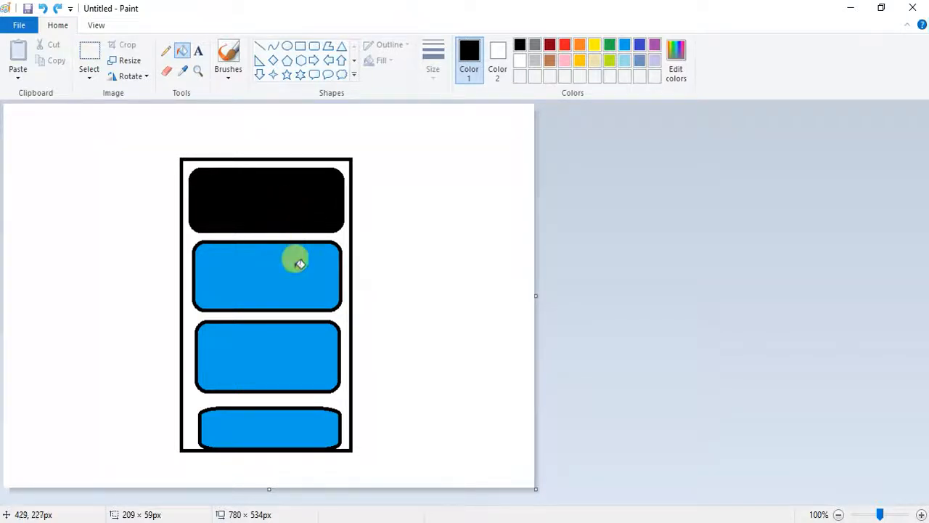
pyautogui.moveTo(389, 355)
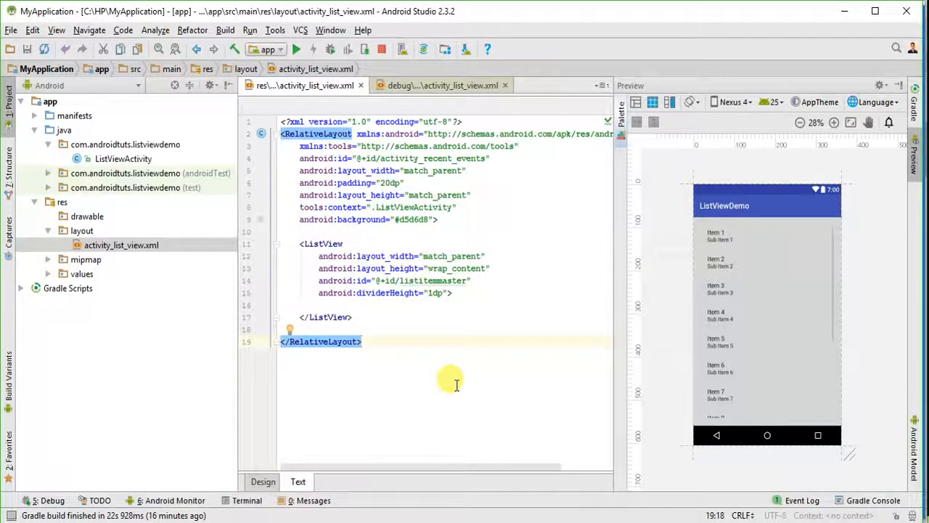
# Create a new layout resource file named recentlist.xml and open it
pyautogui.click(81, 230)
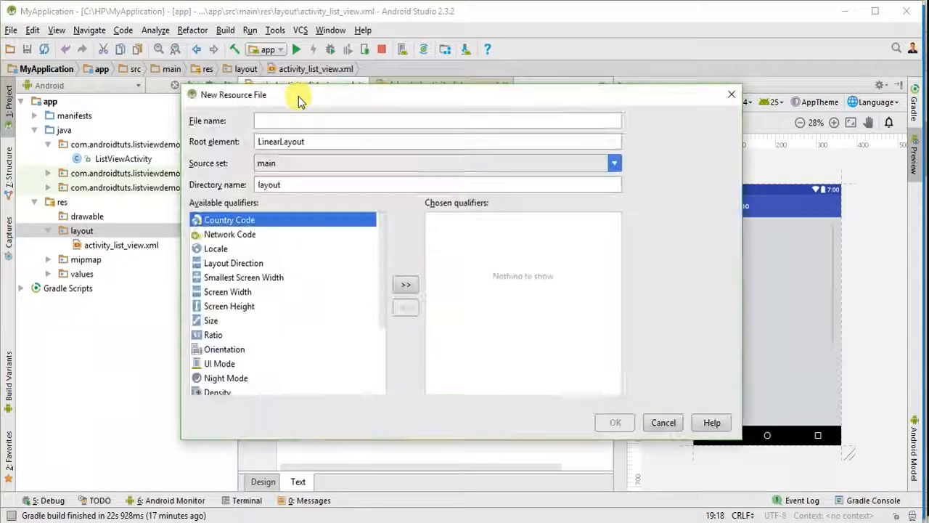
pyautogui.write('recentlist.xml')
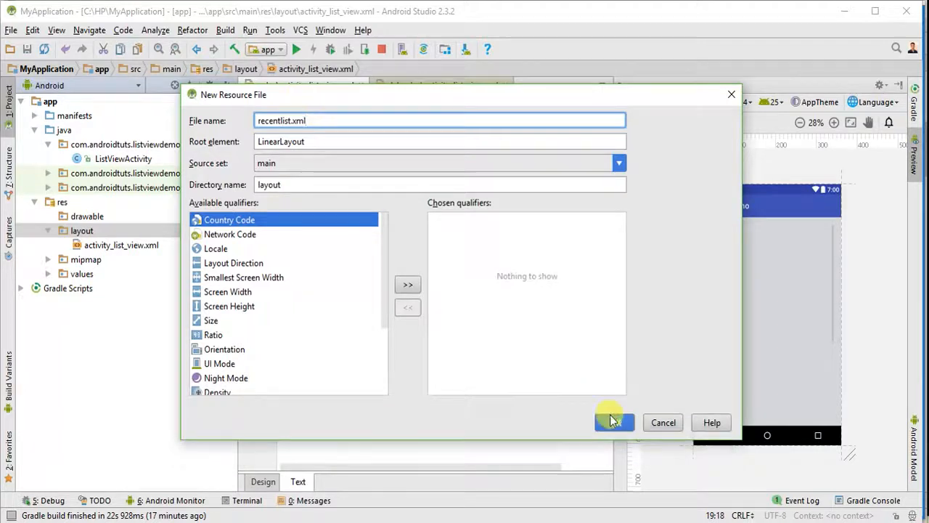
pyautogui.click(614, 422)
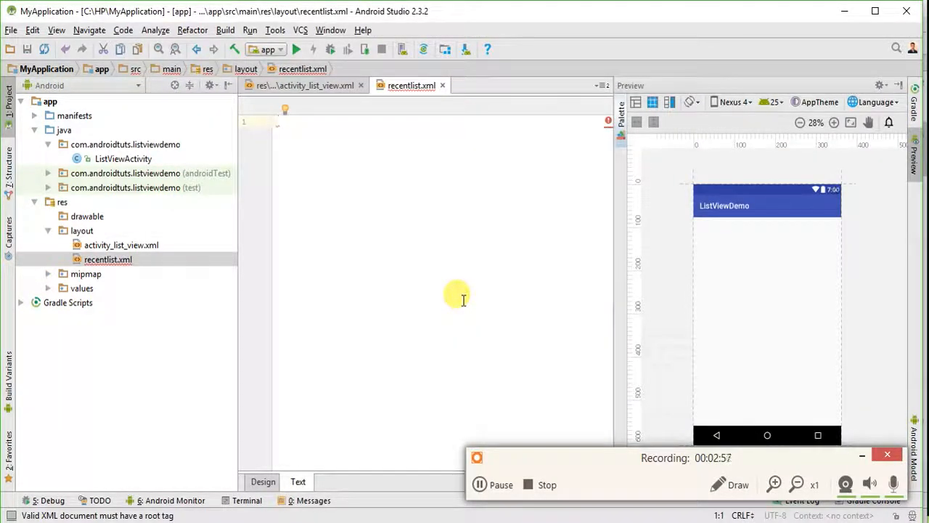
pyautogui.moveTo(427, 240)
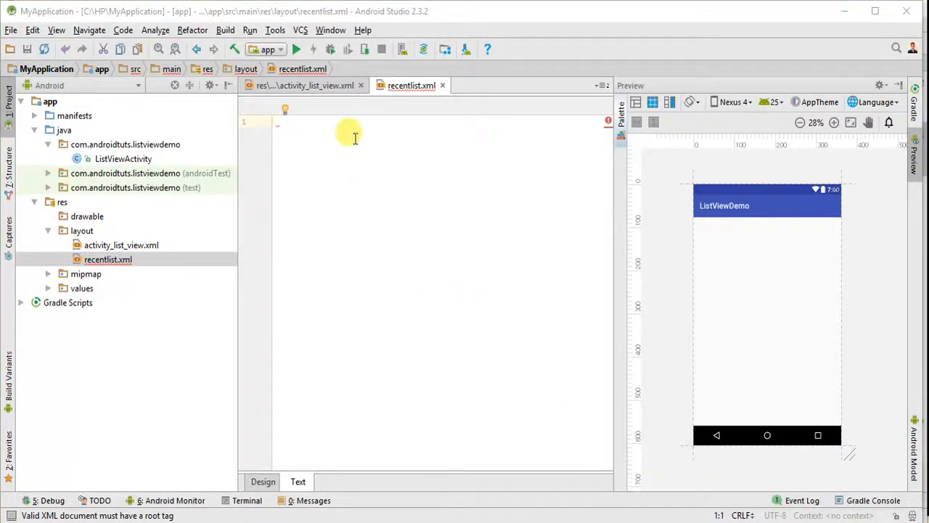
# Paste the RelativeLayout with name and contact TextViews, adding 30dp padding and a background colour
pyautogui.click(279, 122)
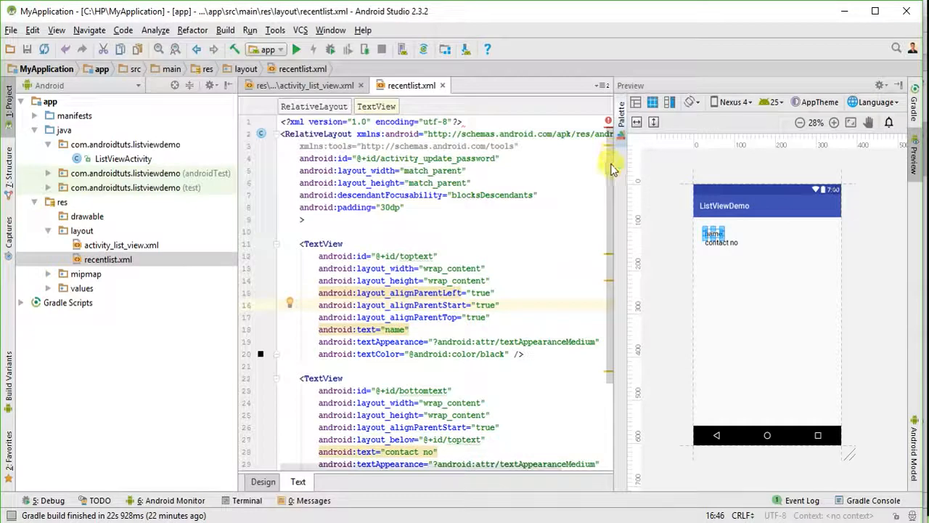
pyautogui.moveTo(609, 160)
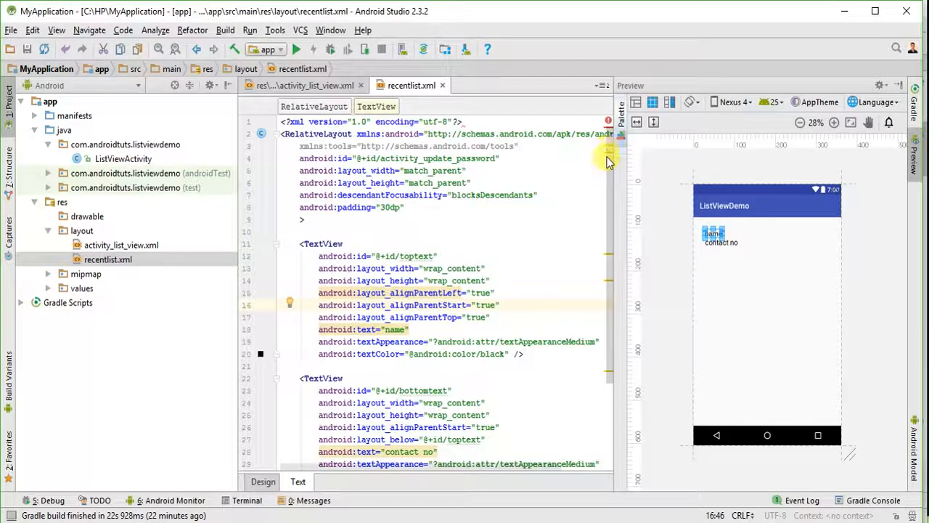
pyautogui.scroll(-3)
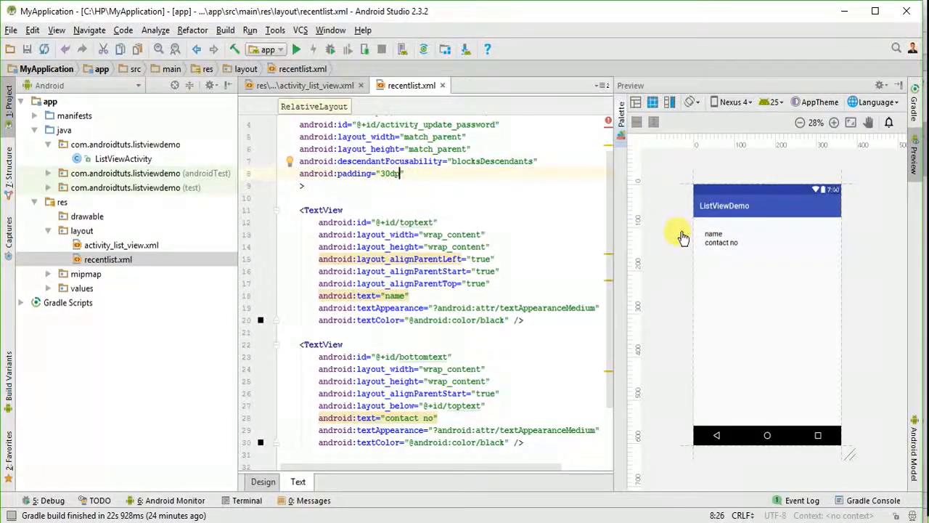
pyautogui.write('android:background="#9cdf0')
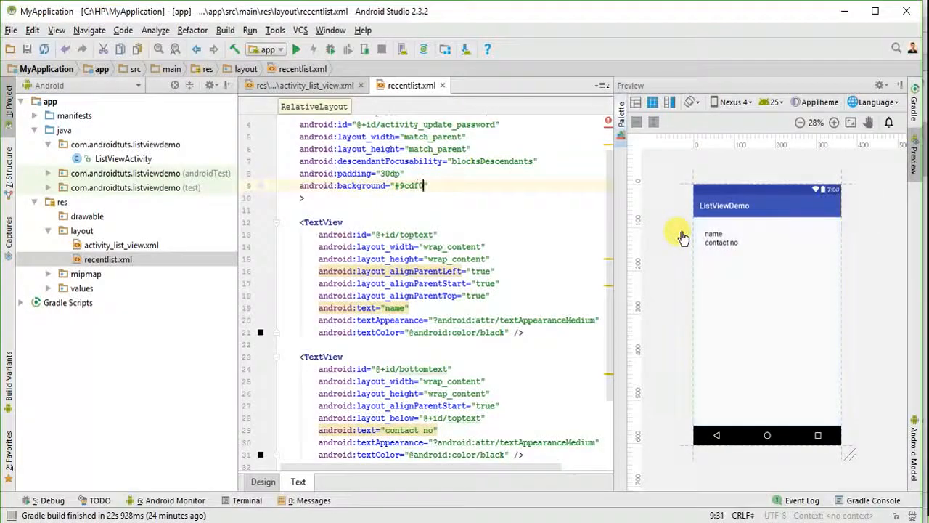
pyautogui.press('BackSpace')
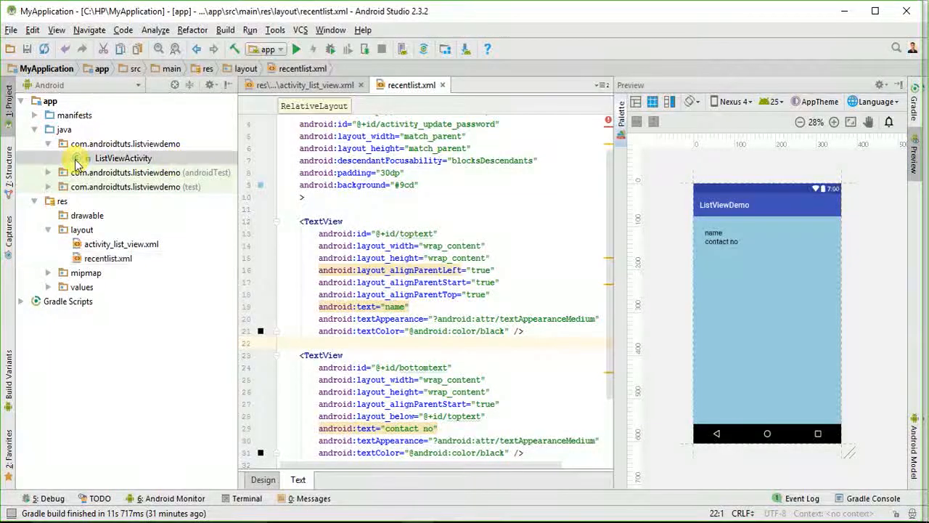
# Create a new Java class MyAdaptor in the com.androidtuts.listviewdemo package
pyautogui.doubleClick(122, 157)
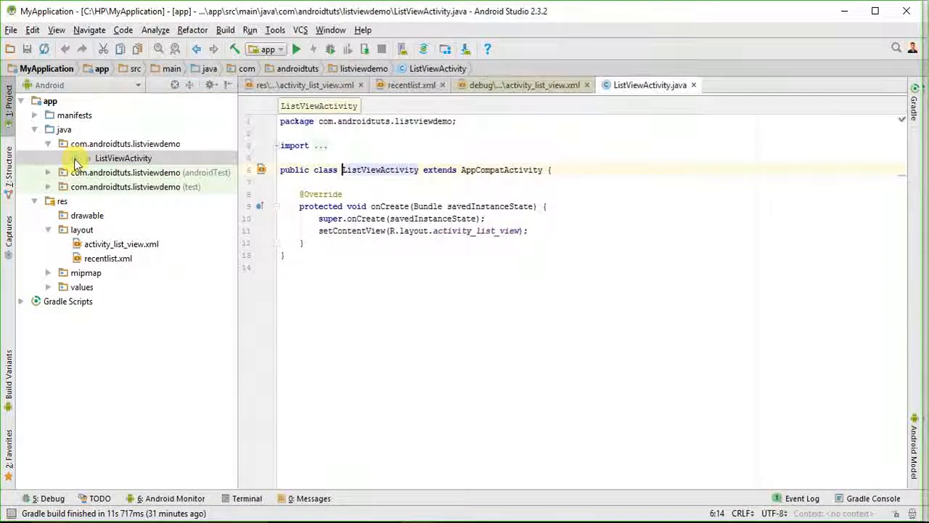
pyautogui.click(125, 144)
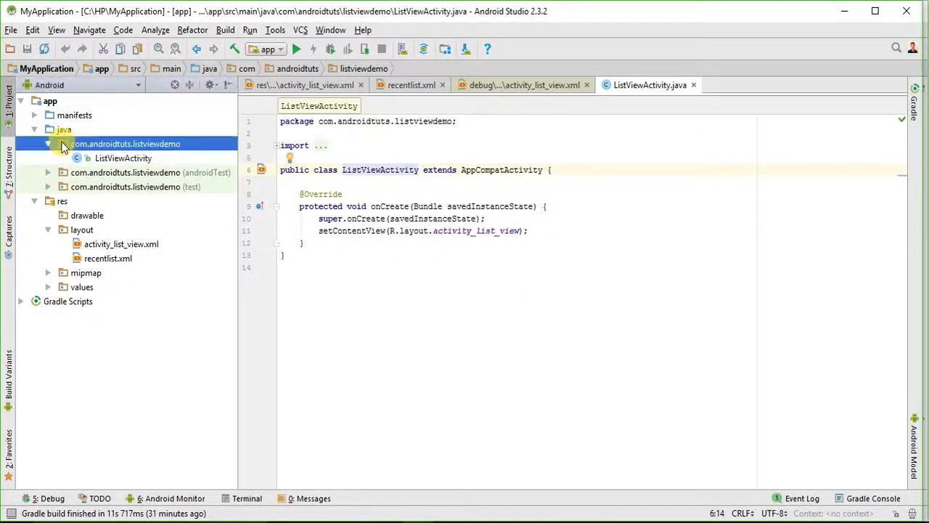
pyautogui.rightClick(125, 143)
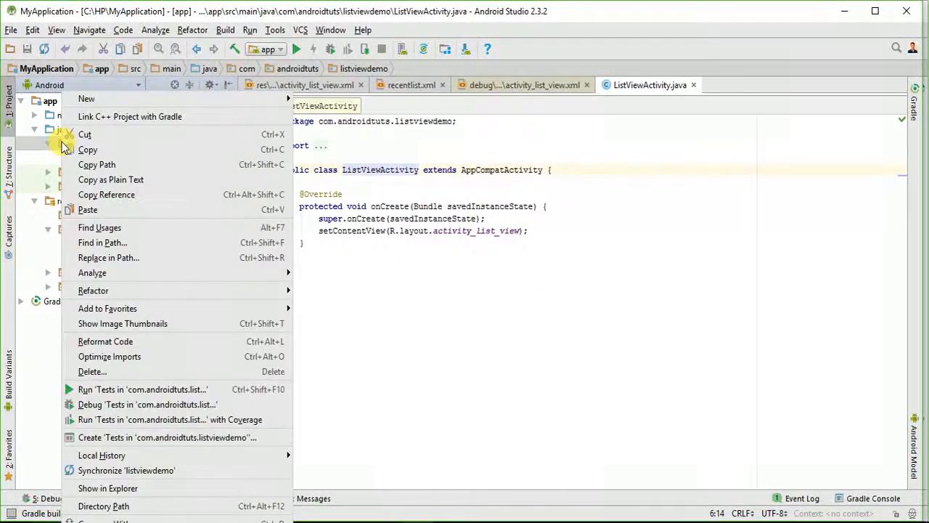
pyautogui.moveTo(87, 99)
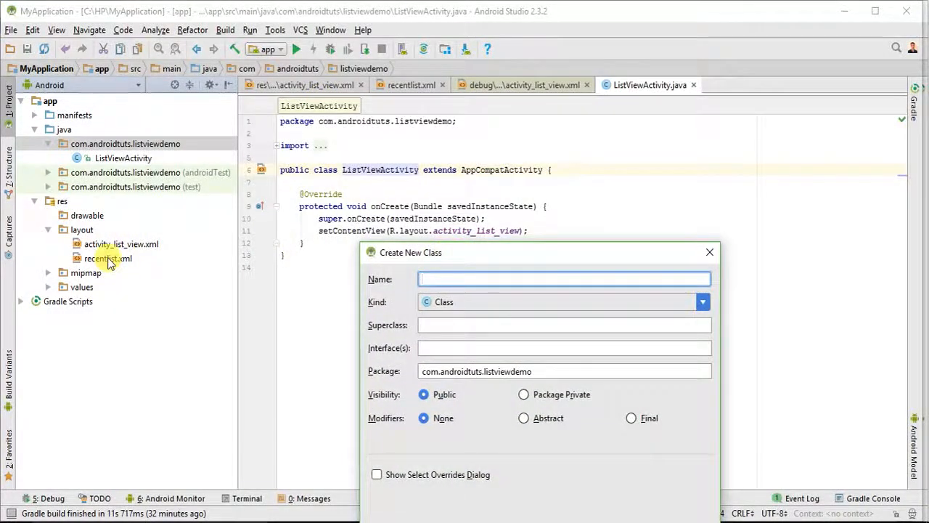
pyautogui.click(708, 253)
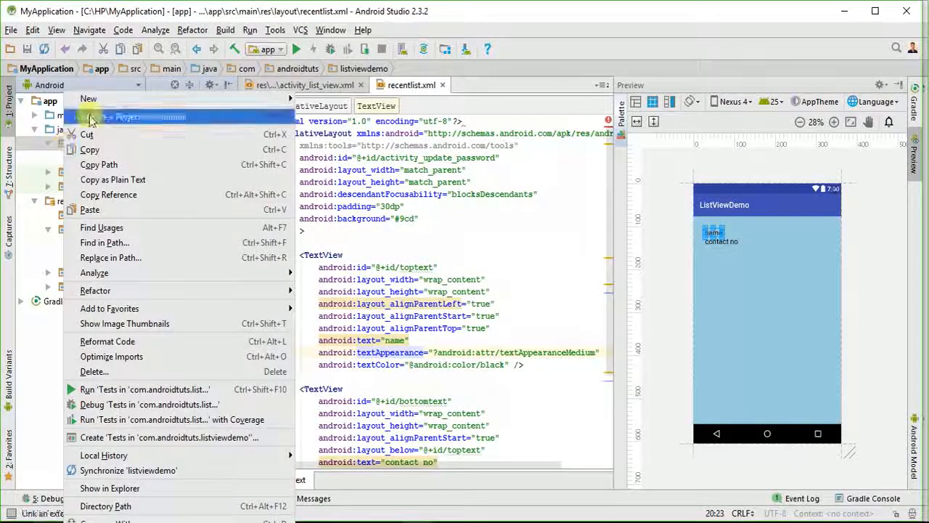
pyautogui.click(88, 99)
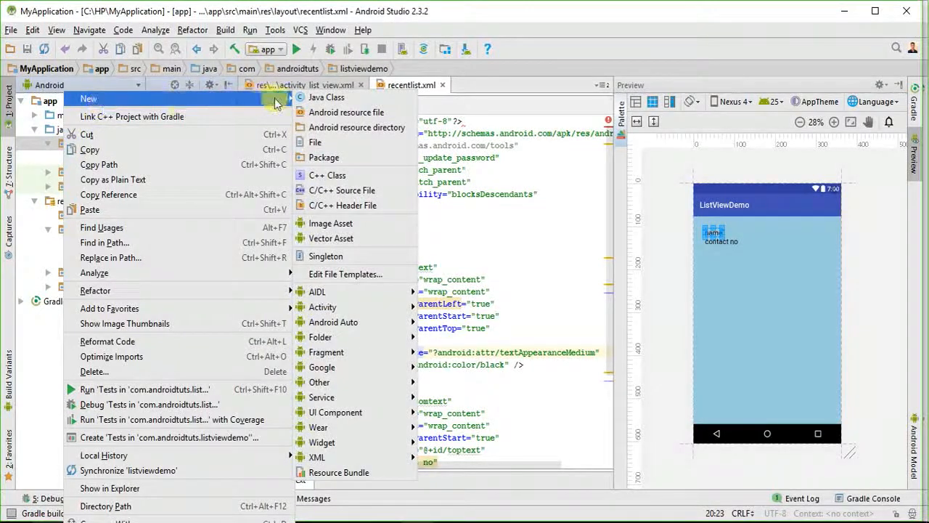
pyautogui.click(325, 96)
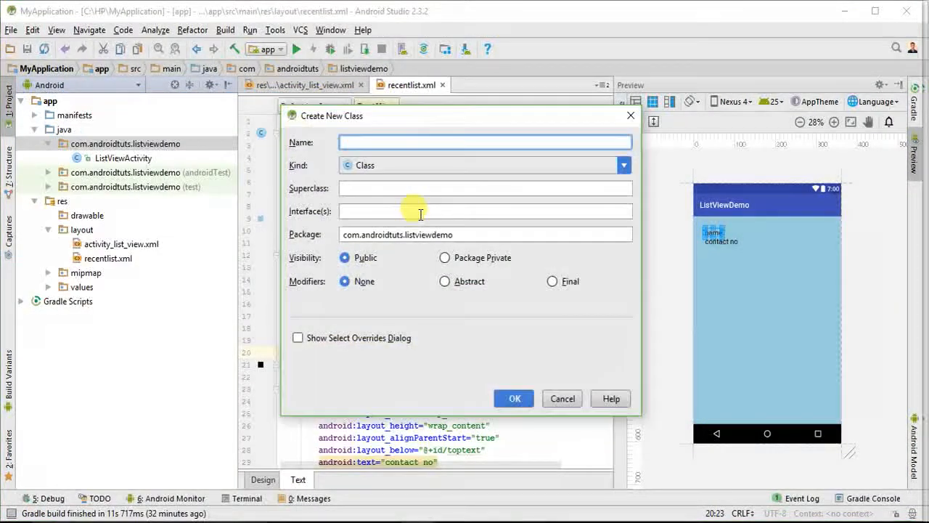
pyautogui.write('MyAdapto')
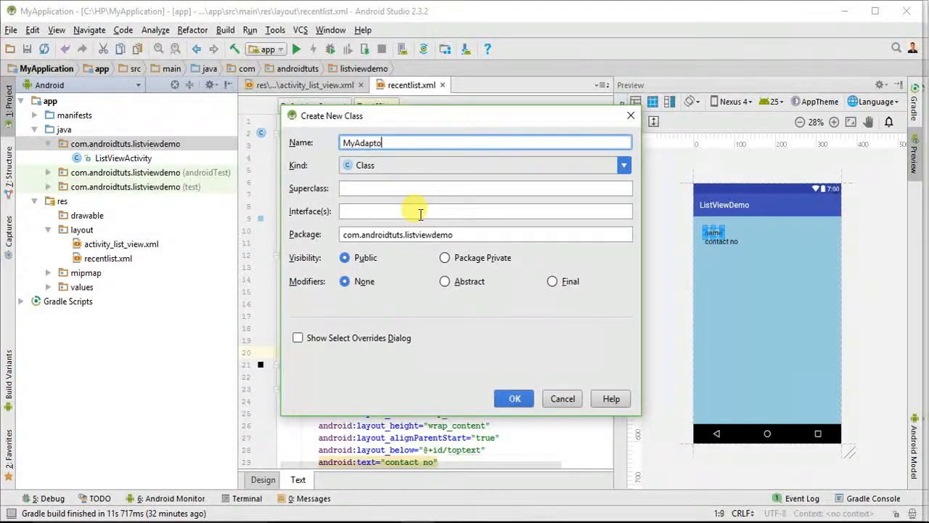
pyautogui.write('r')
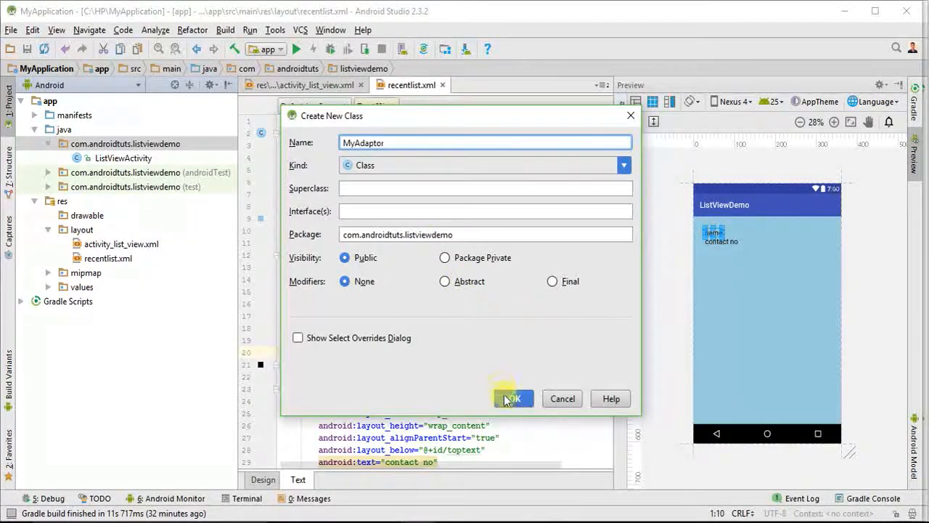
pyautogui.click(513, 398)
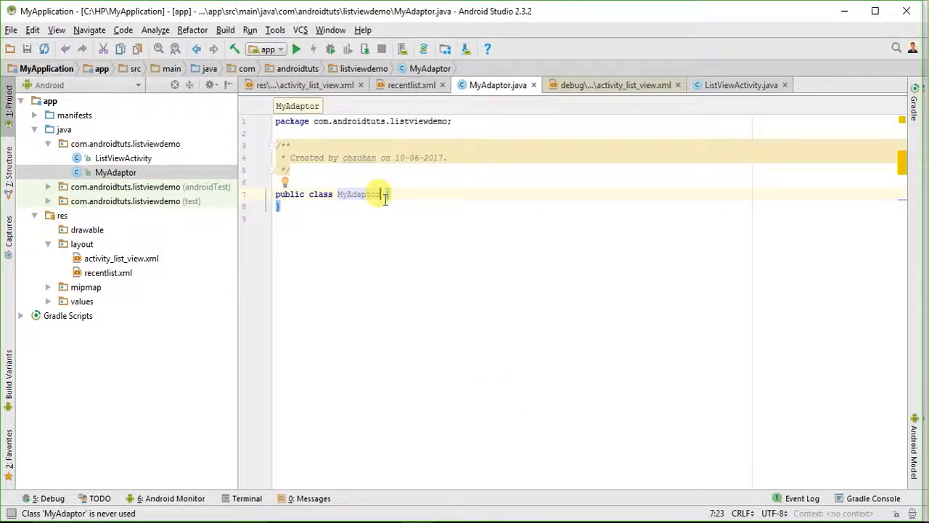
# Make MyAdaptor extend BaseAdapter, picking it from autocomplete so its import is added
pyautogui.write('{')
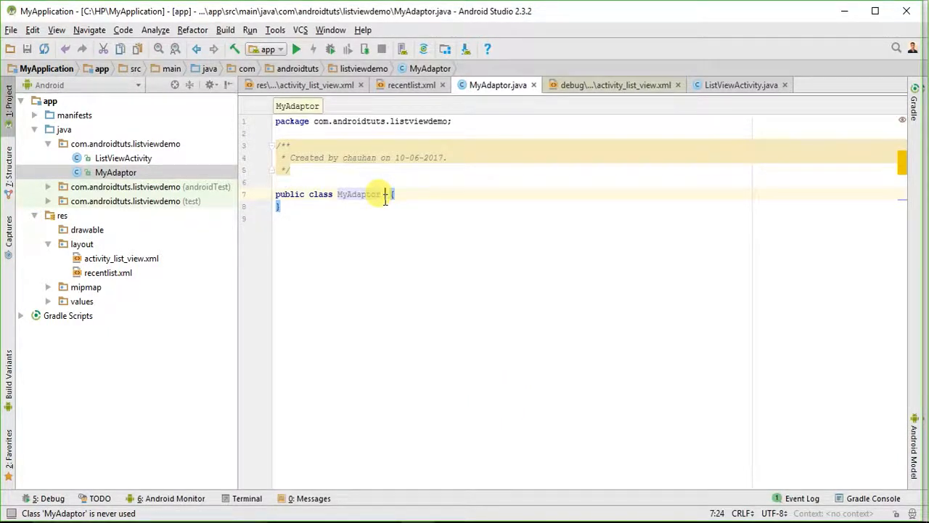
pyautogui.write('extends')
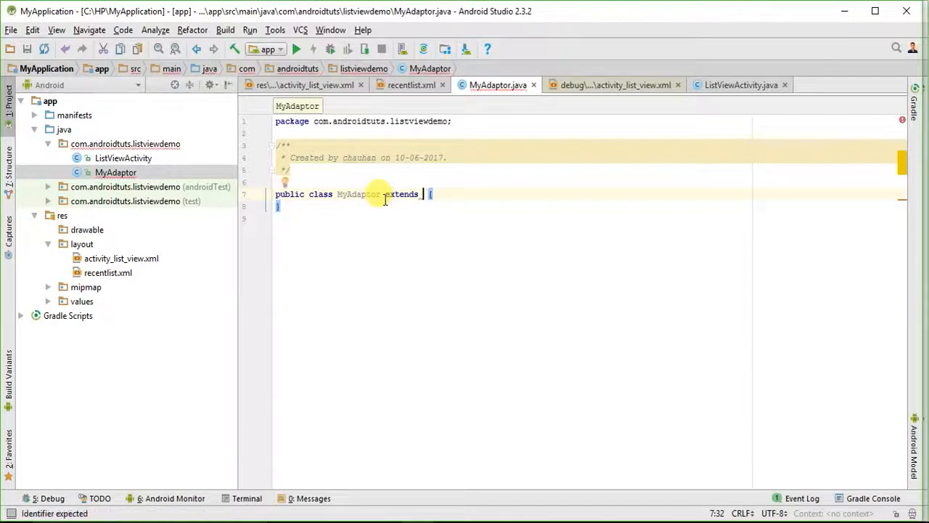
pyautogui.write('B')
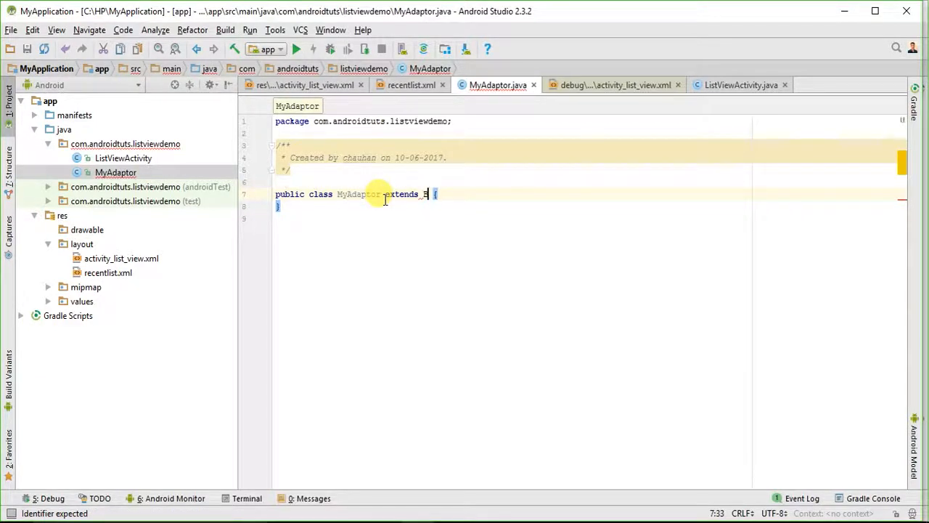
pyautogui.write('ase')
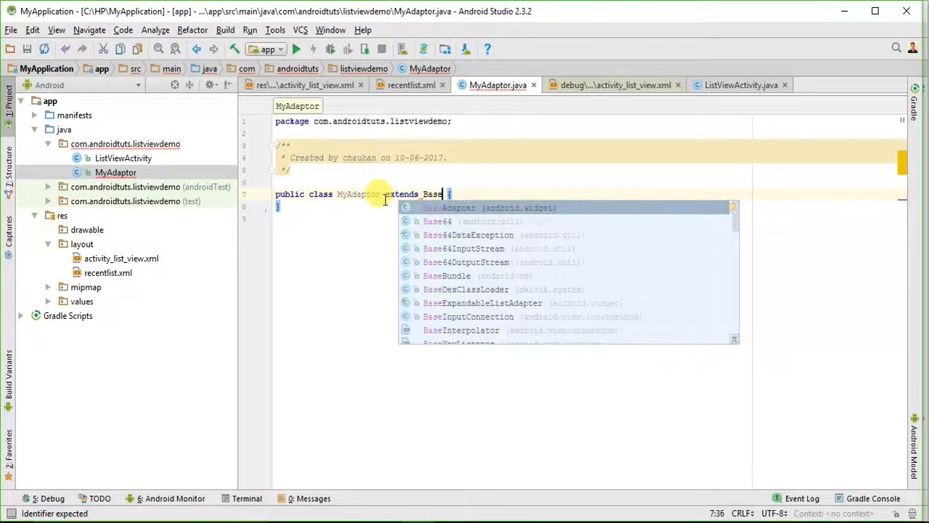
pyautogui.click(458, 207)
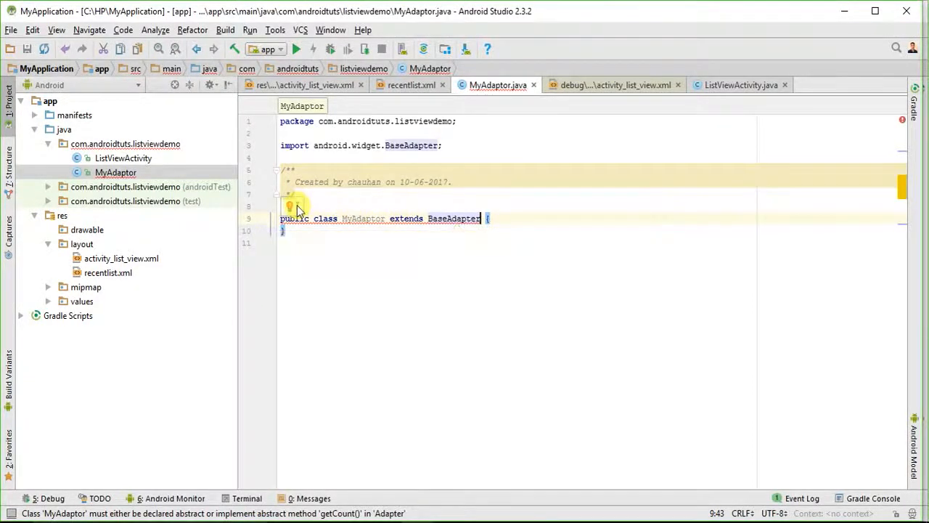
# Implement stub overrides of getCount, getItem, getItemId and getView via the quick fix
pyautogui.click(290, 206)
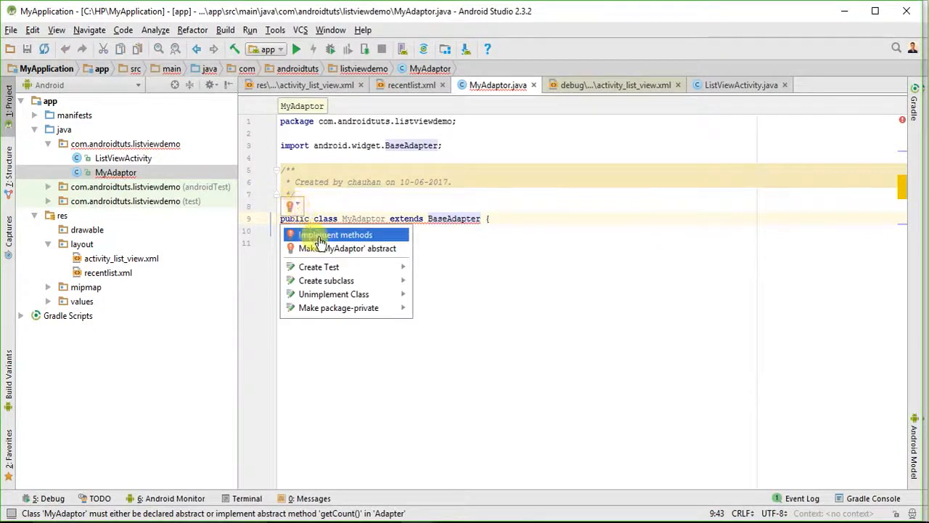
pyautogui.click(334, 235)
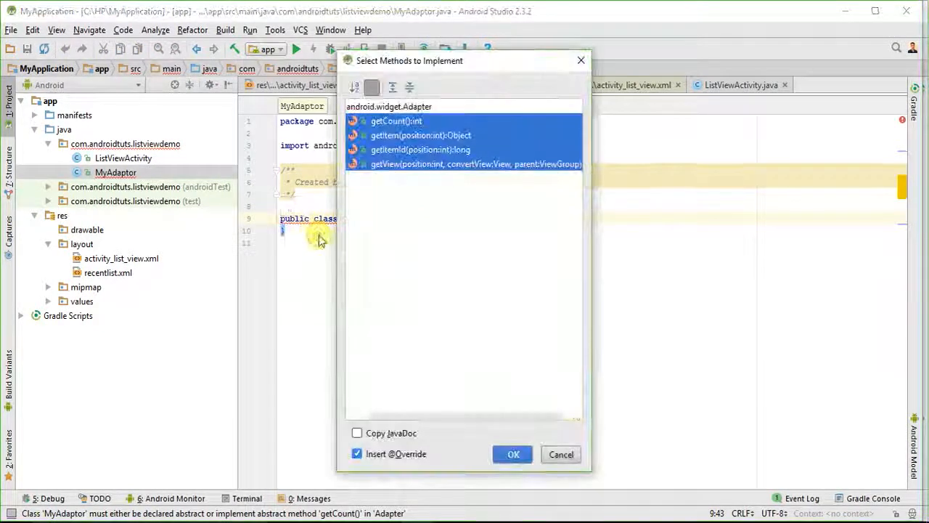
pyautogui.click(514, 453)
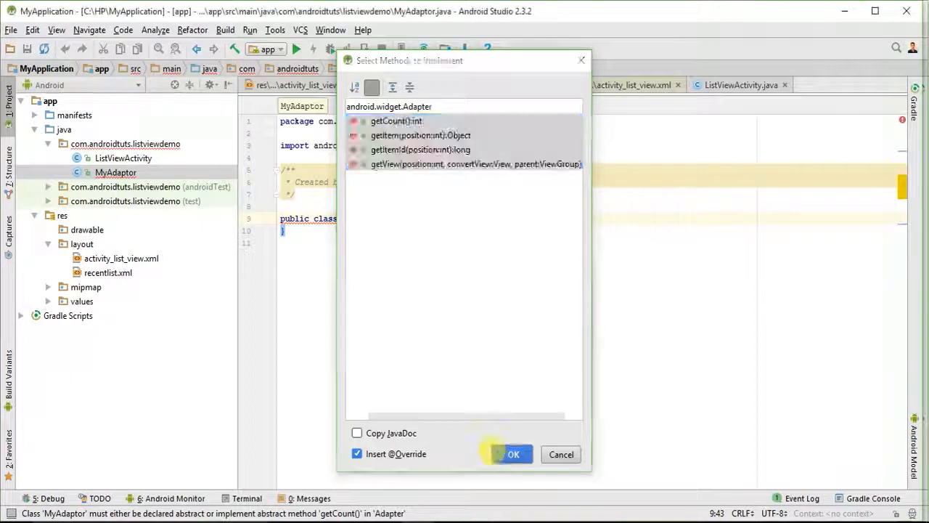
pyautogui.click(514, 454)
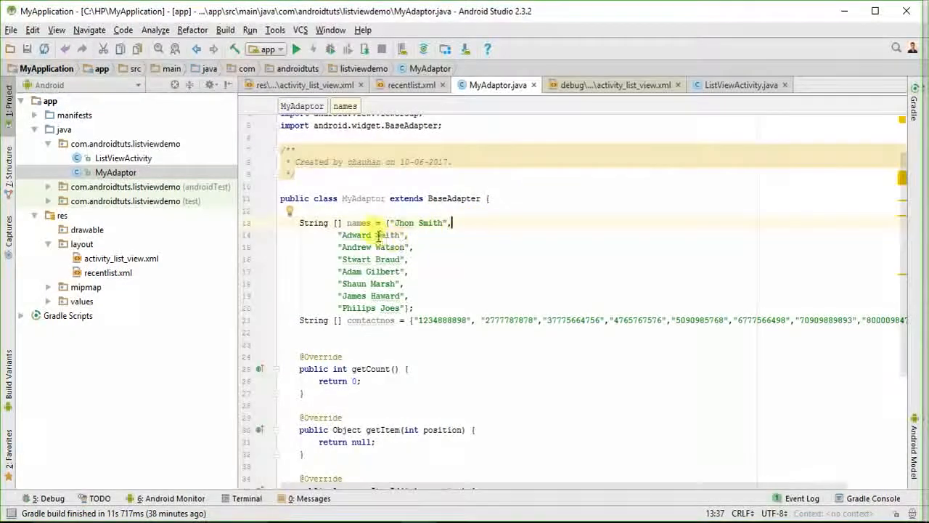
# Declare a private Context ctx field above the names and contactnos arrays
pyautogui.doubleClick(357, 224)
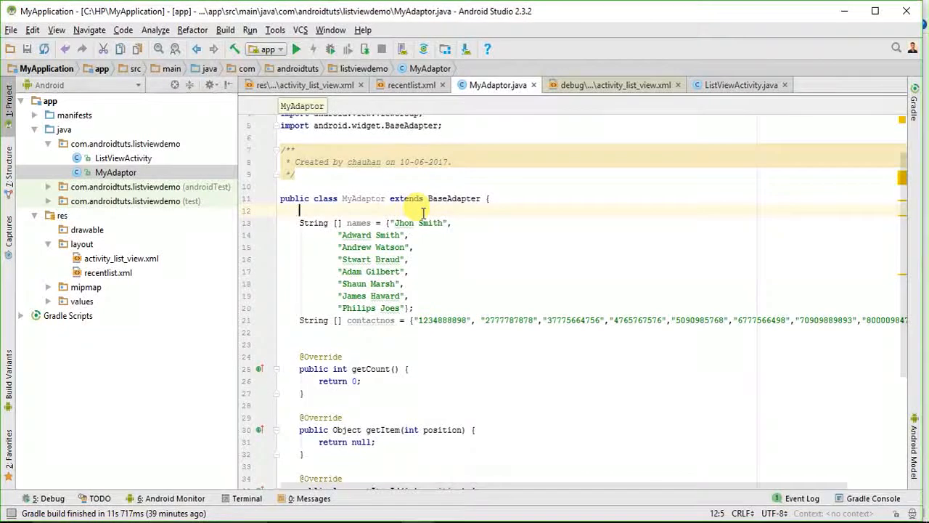
pyautogui.write('private Context')
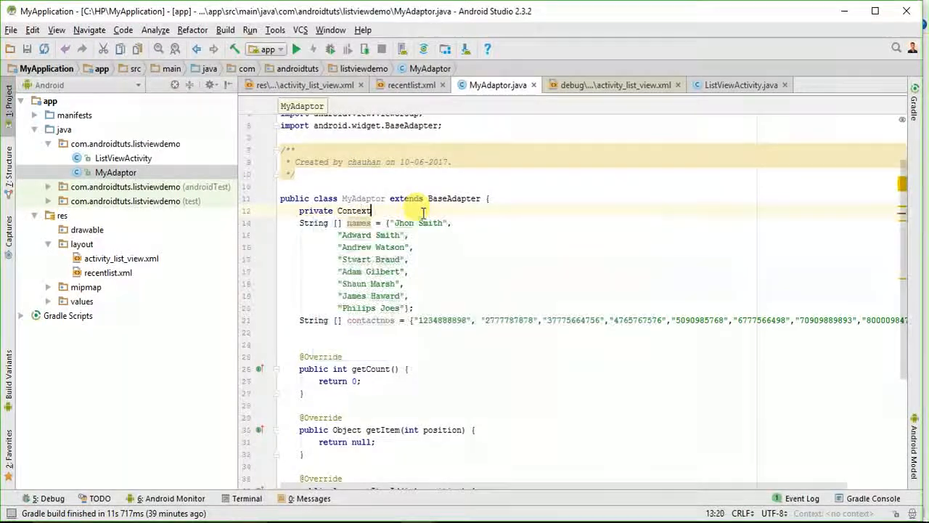
pyautogui.write('ctx;')
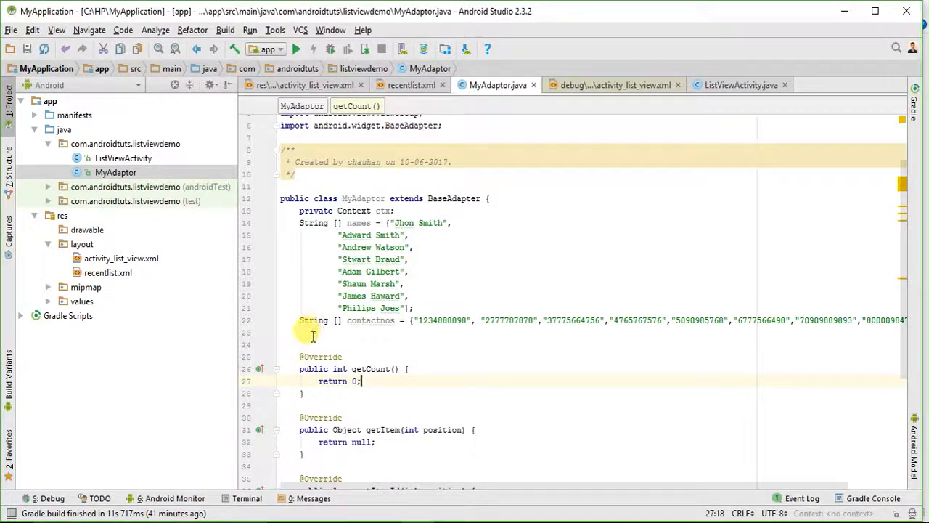
# Generate a constructor taking Context ctx and assigning this.ctx = ctx
pyautogui.rightClick(312, 337)
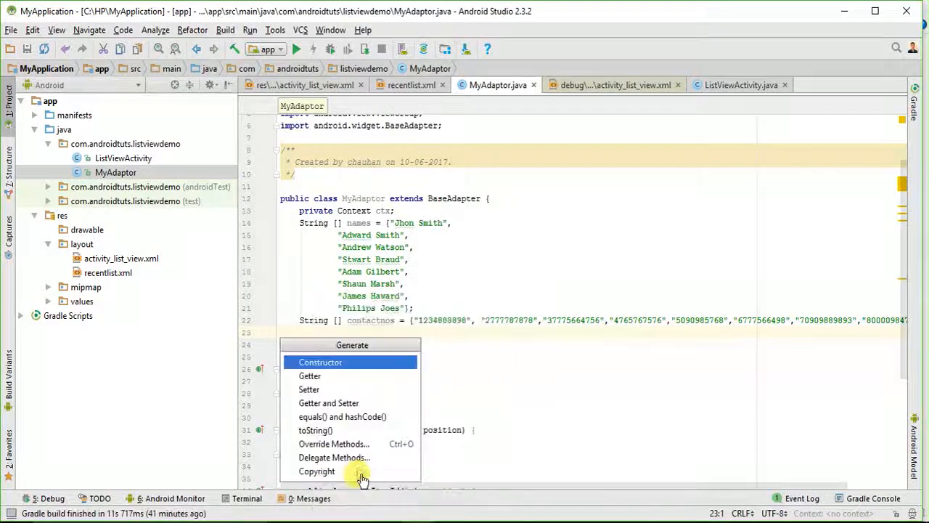
pyautogui.moveTo(337, 365)
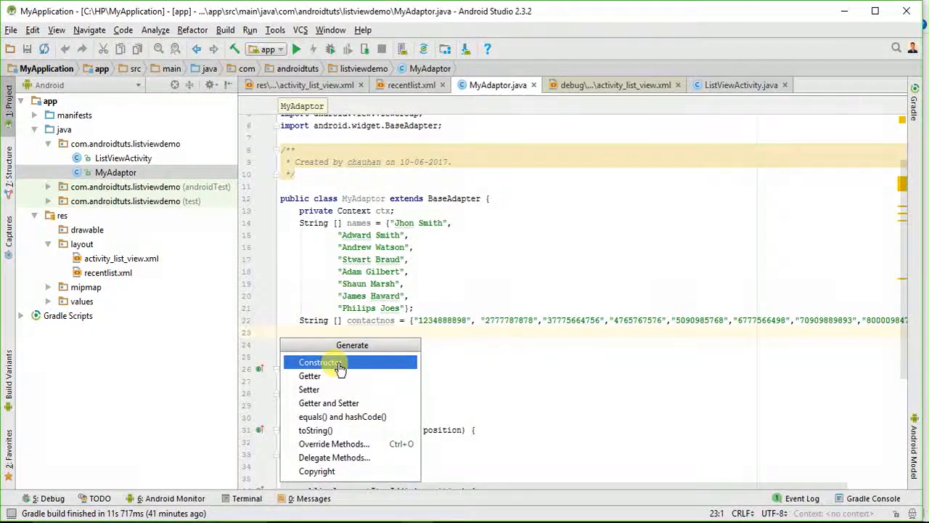
pyautogui.click(319, 362)
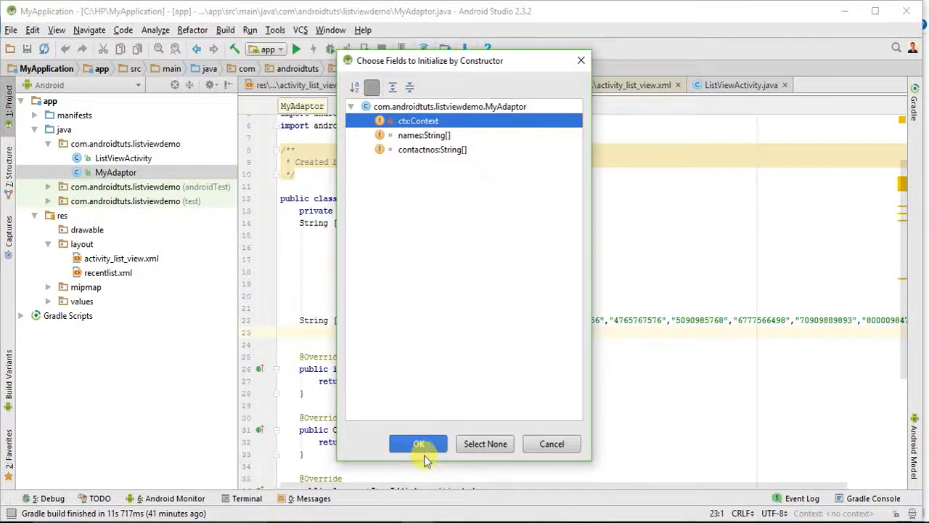
pyautogui.click(418, 444)
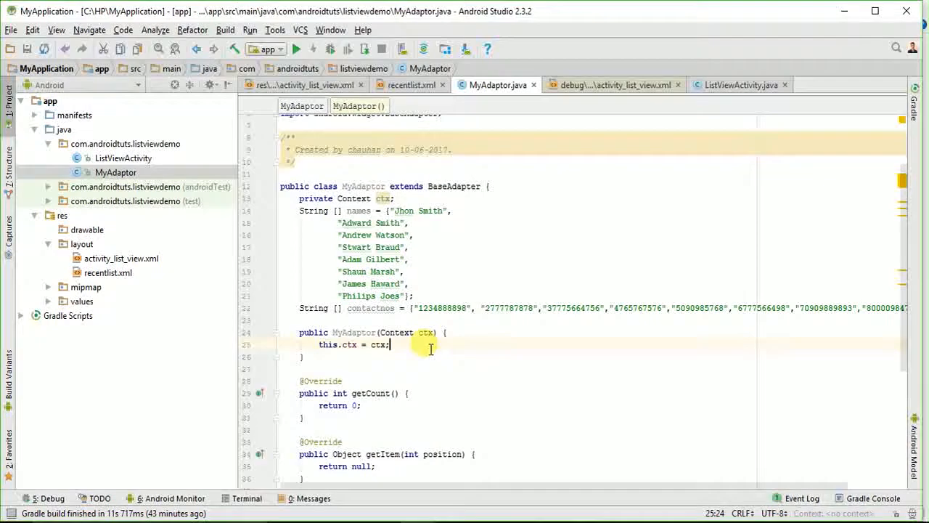
# Make getCount return names.length
pyautogui.scroll(-3)
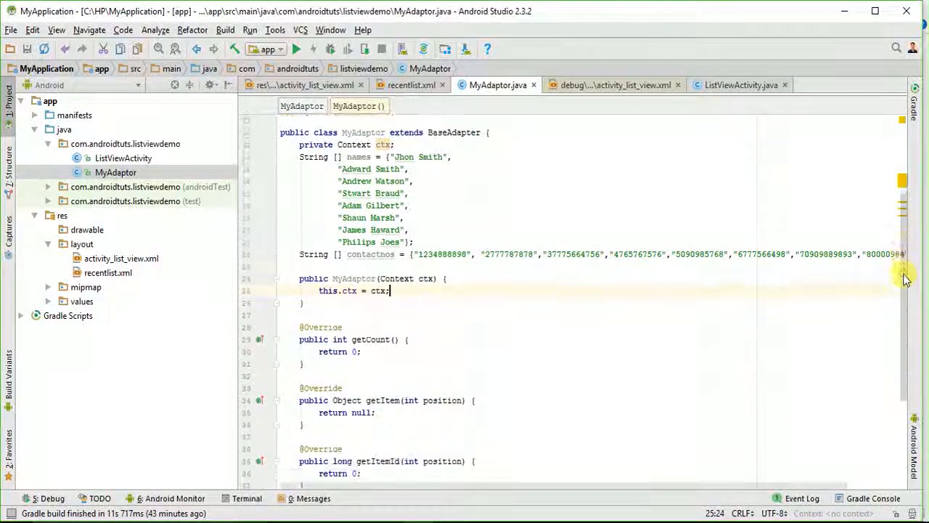
pyautogui.scroll(-3)
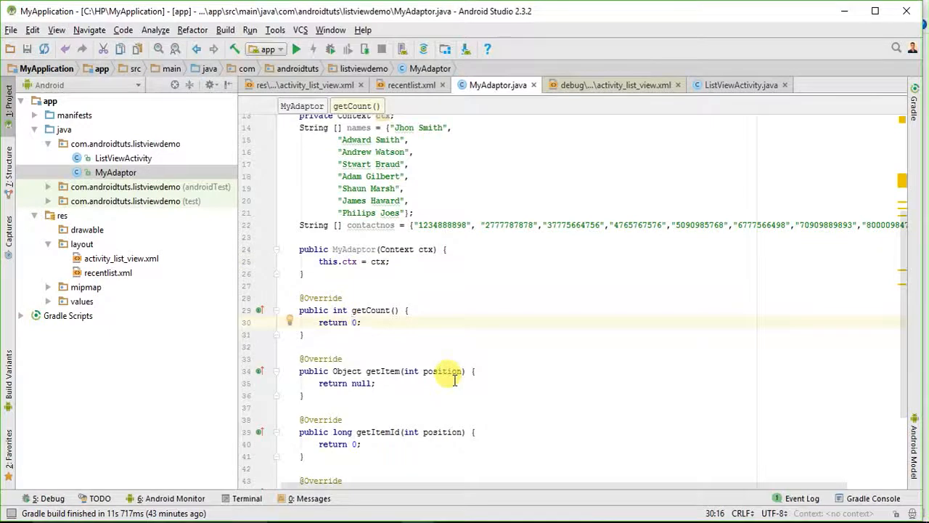
pyautogui.write('names.')
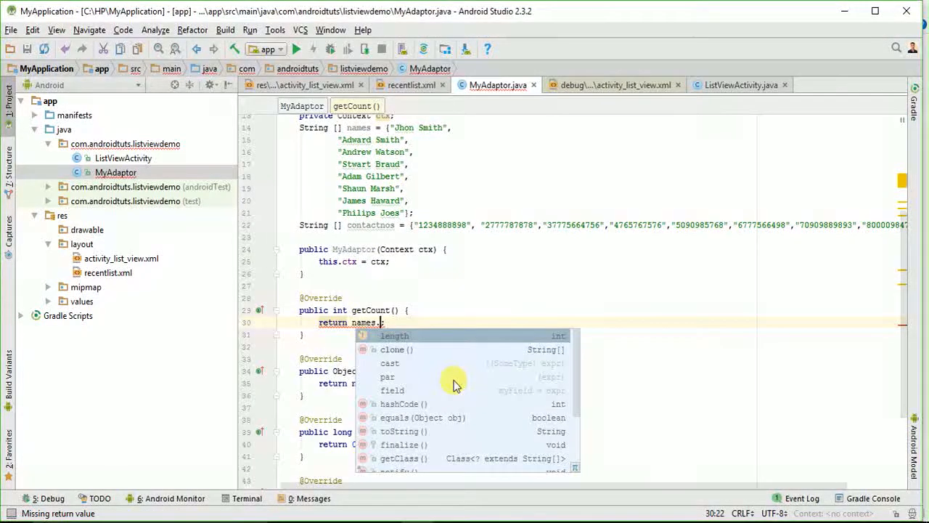
pyautogui.click(395, 336)
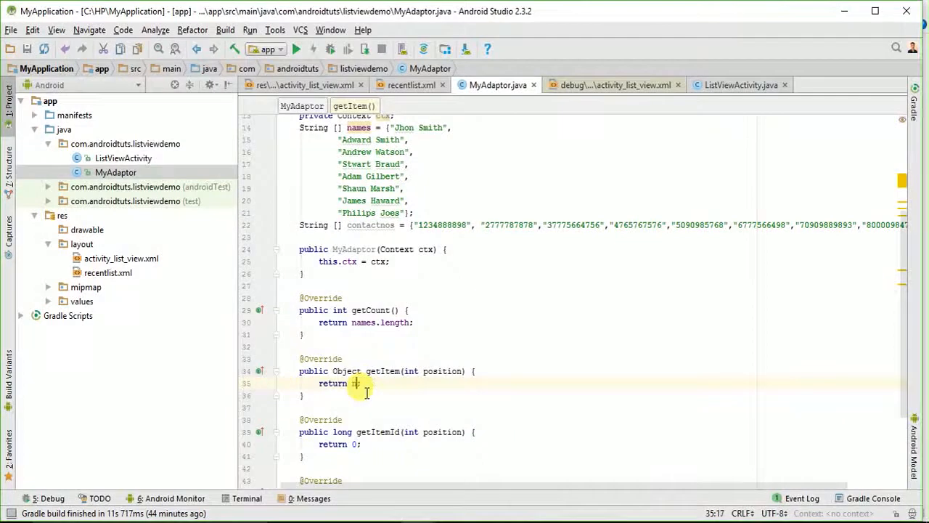
# Make getItem return names[position] and getItemId return position
pyautogui.write('names')
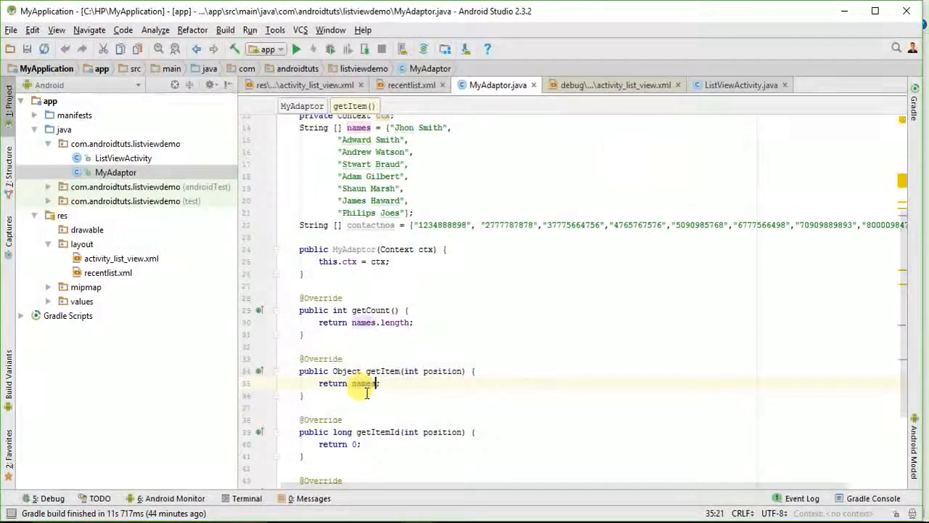
pyautogui.write('[i')
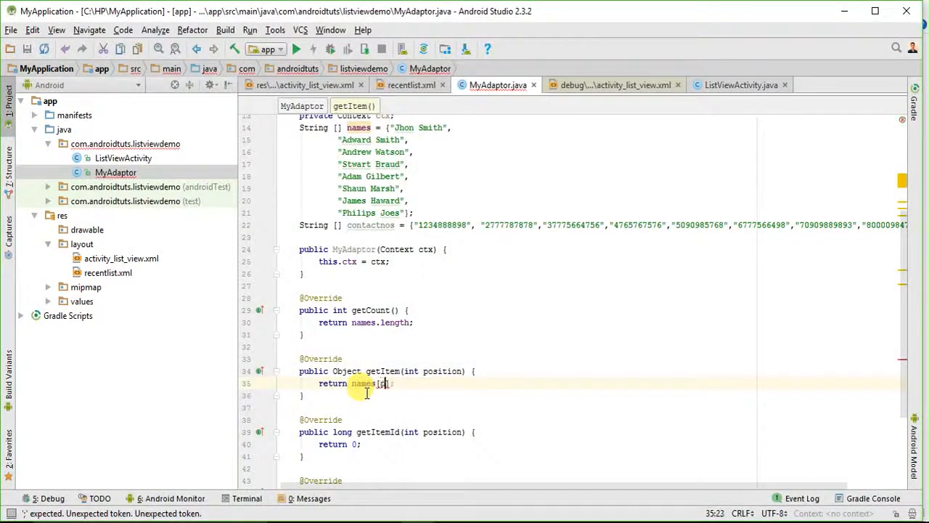
pyautogui.write('position')
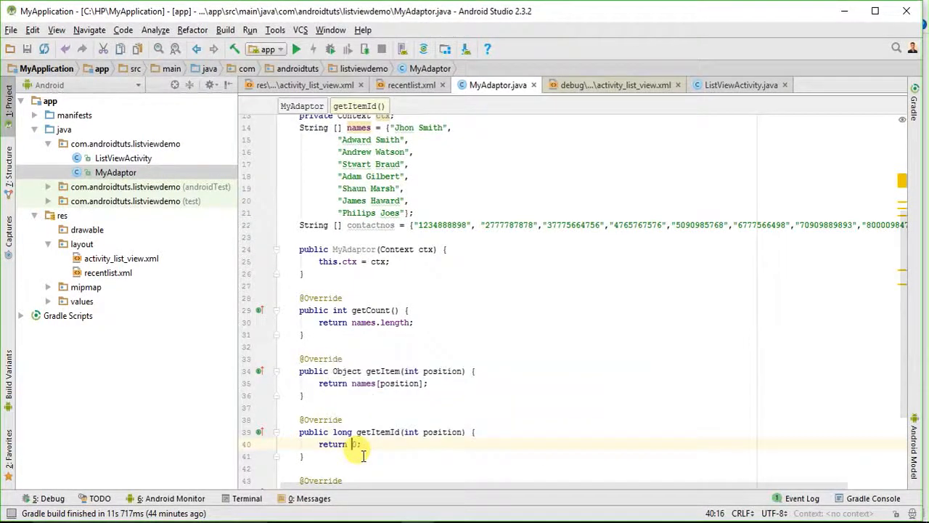
pyautogui.write('position')
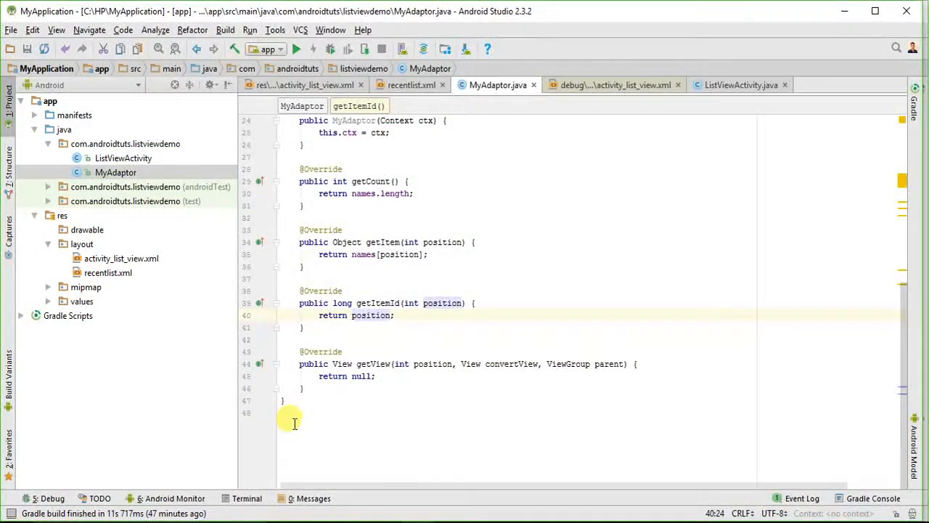
# In getView add an if(convertView == null) block with a LayoutInflater from ctx, importing LayoutInflater
pyautogui.click(638, 364)
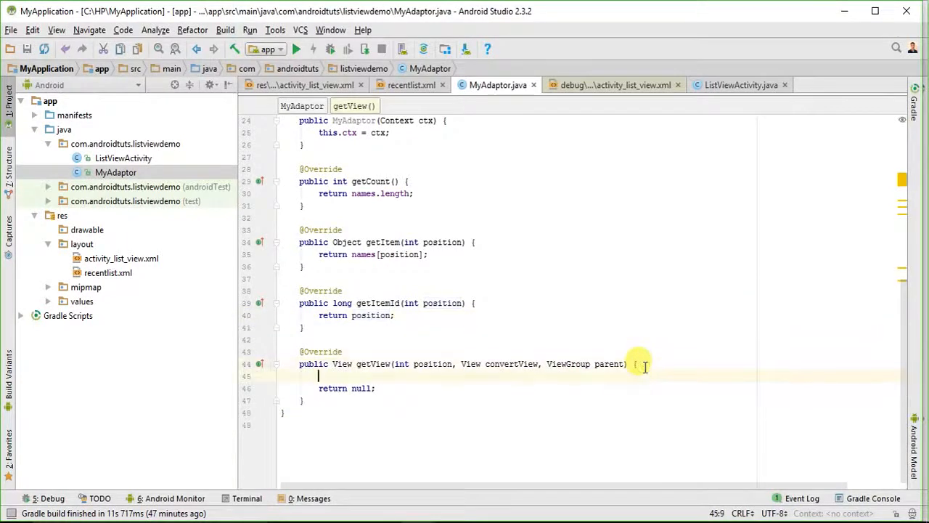
pyautogui.write('if')
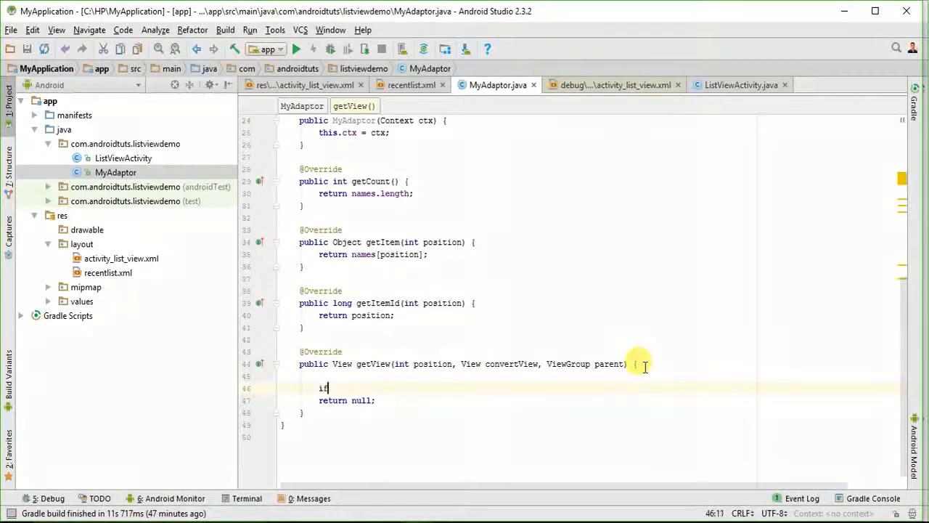
pyautogui.write('(')
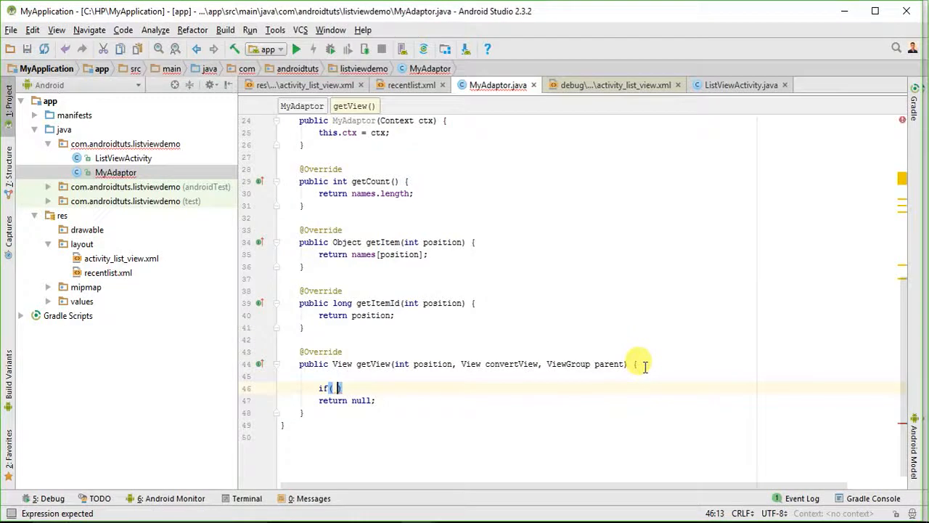
pyautogui.write('convertView')
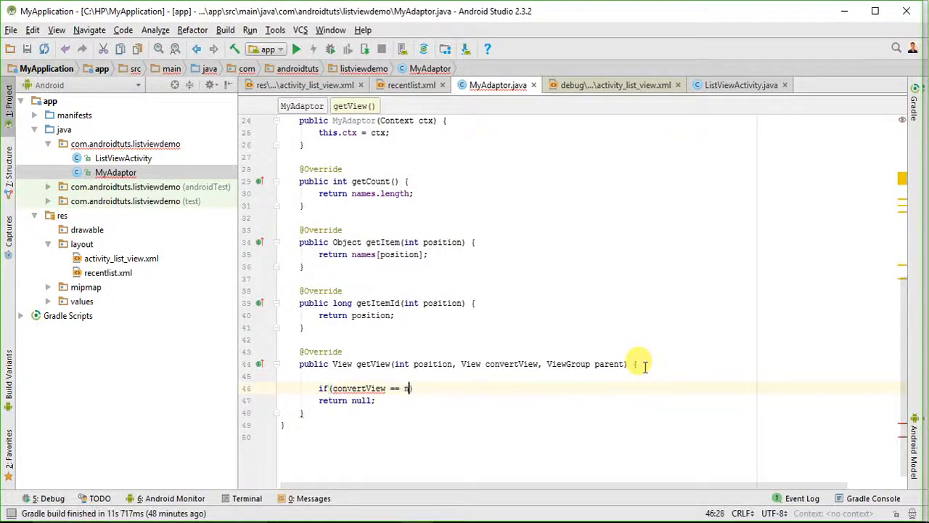
pyautogui.write('ull)')
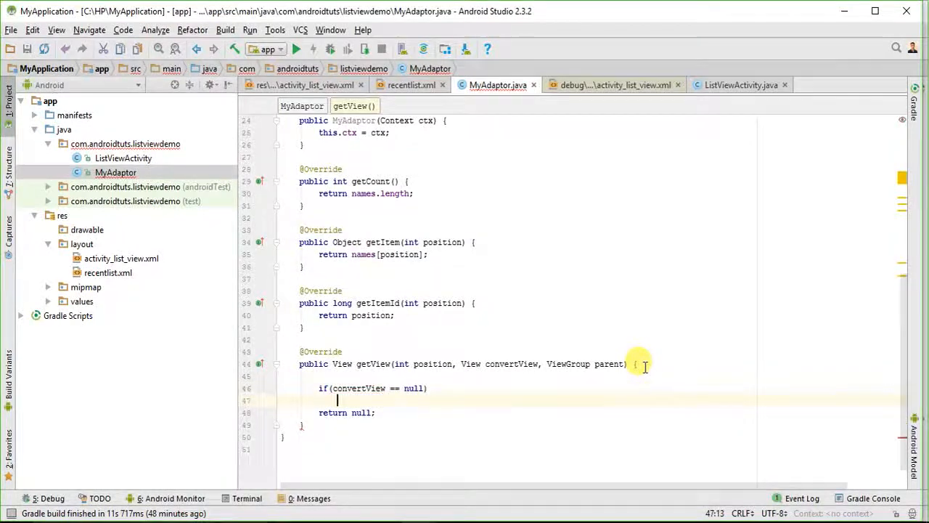
pyautogui.write('{')
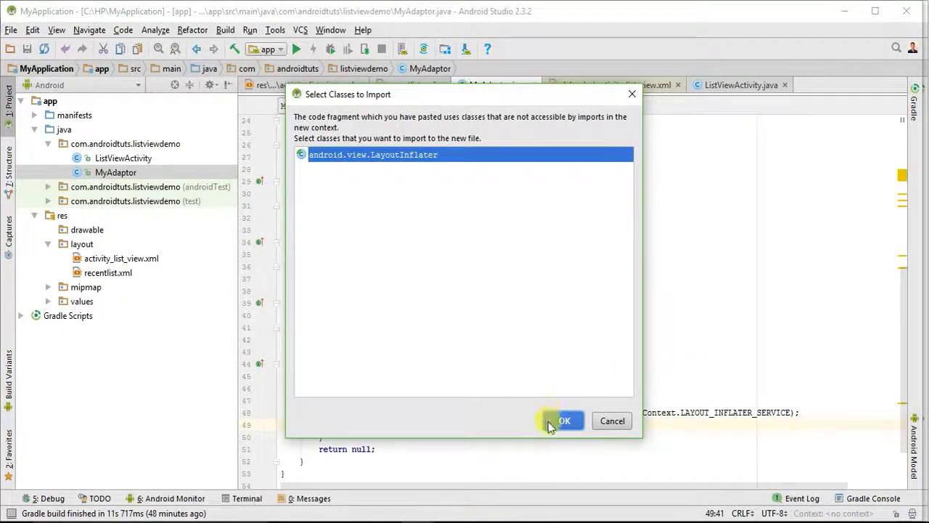
pyautogui.click(565, 422)
pyautogui.write('convertView=inflater')
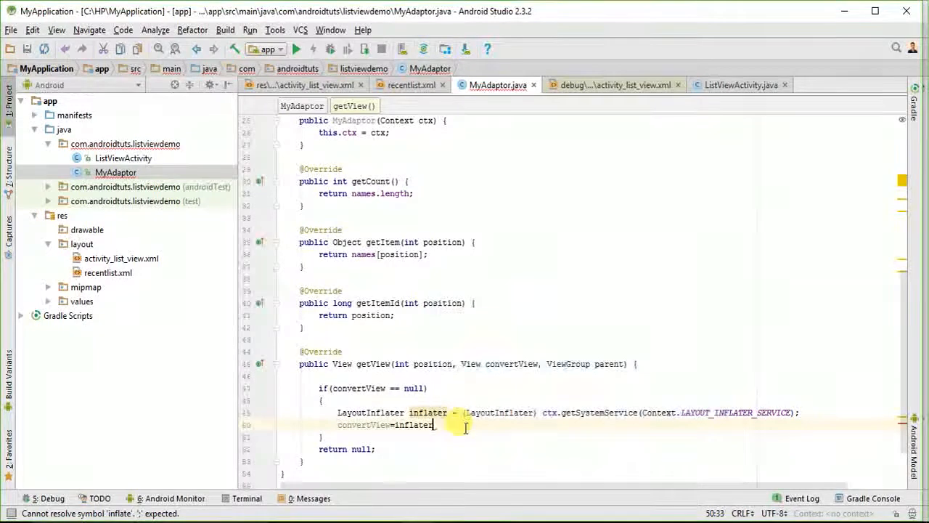
# Inflate R.layout.recentlist with null parent into convertView
pyautogui.write('.inf')
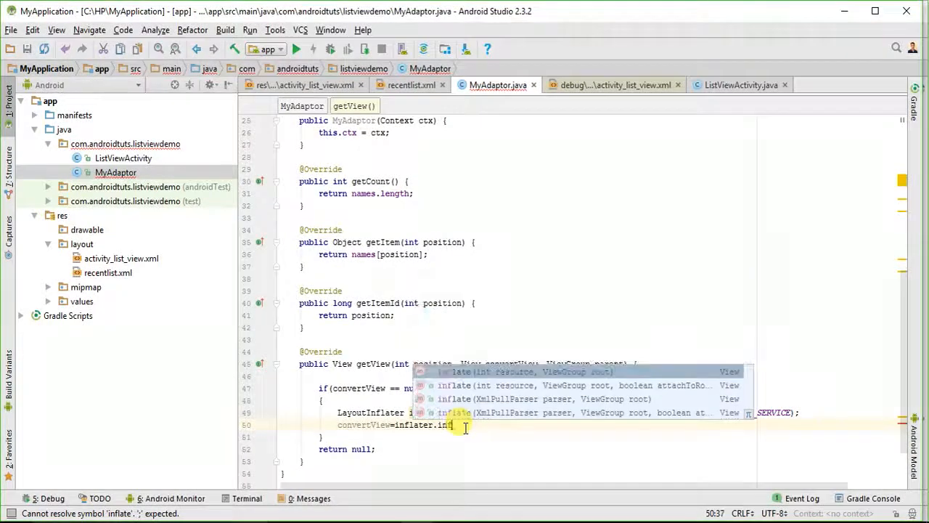
pyautogui.write('l')
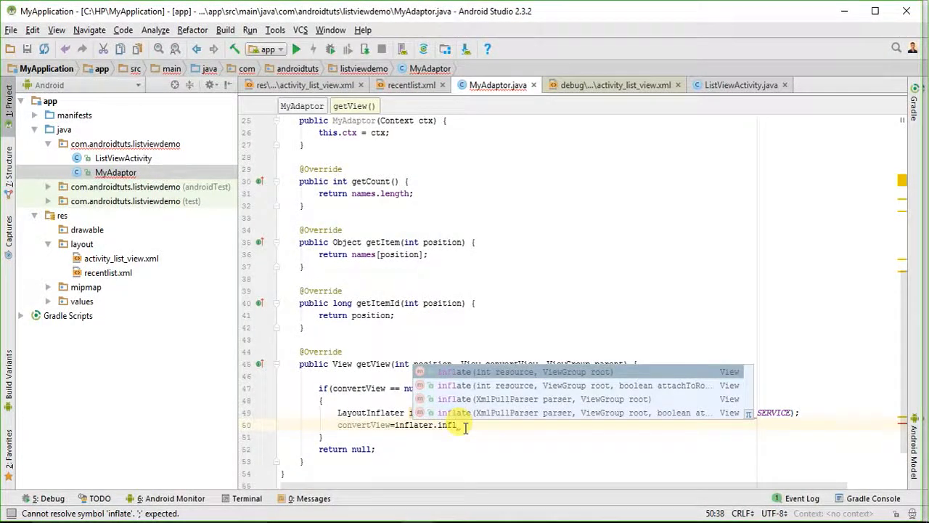
pyautogui.write('(R.')
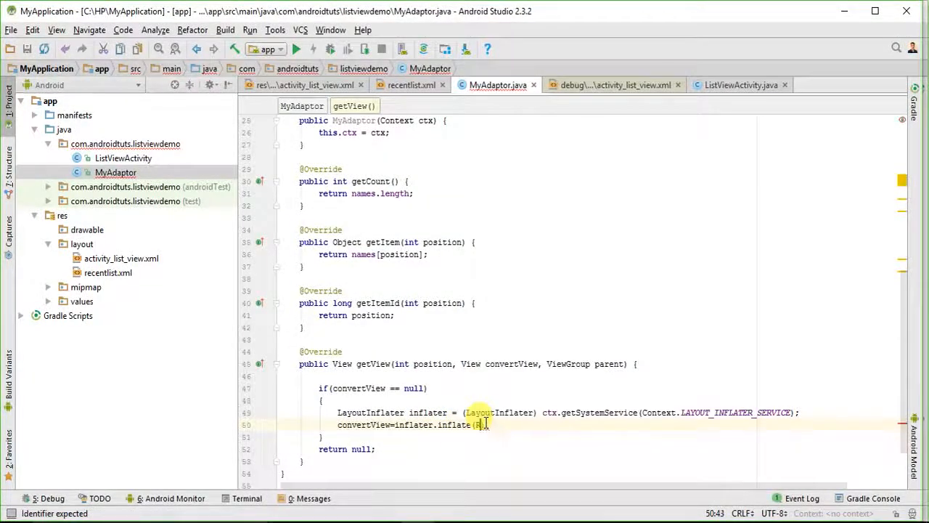
pyautogui.write('.l')
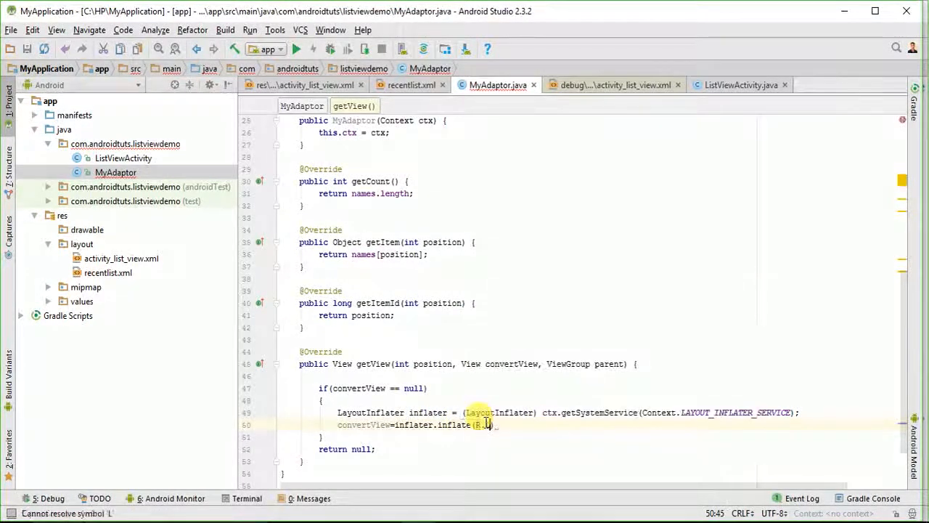
pyautogui.write('.recentlist,')
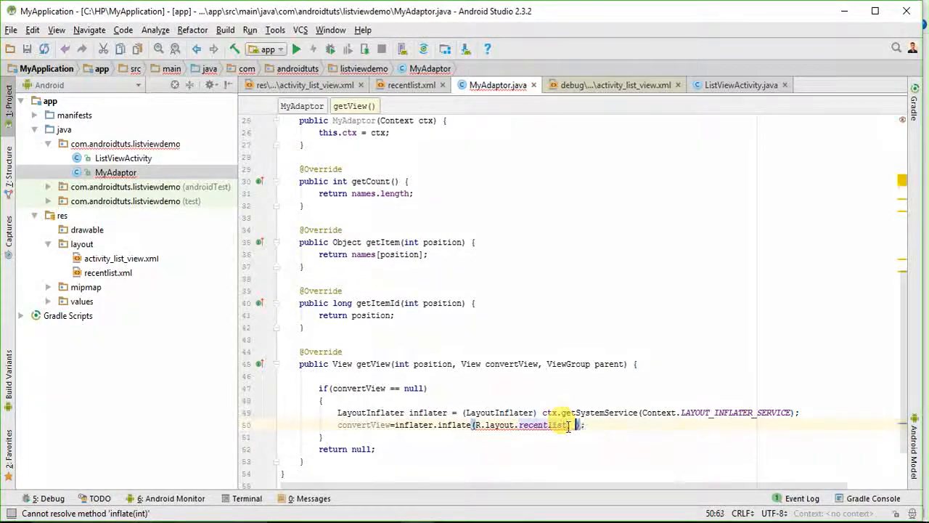
pyautogui.write('null')
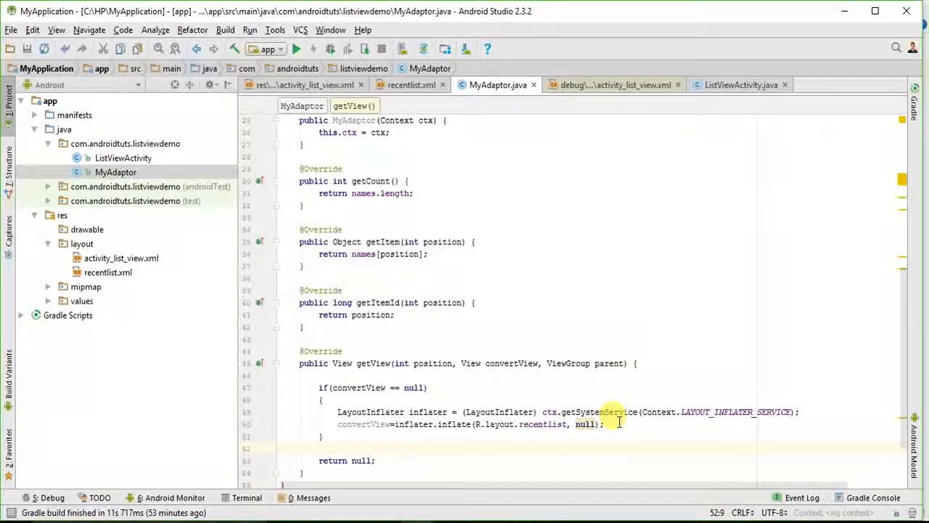
# Declare TextView txtname as convertView.findViewById(R.id.toptext)
pyautogui.write('Text')
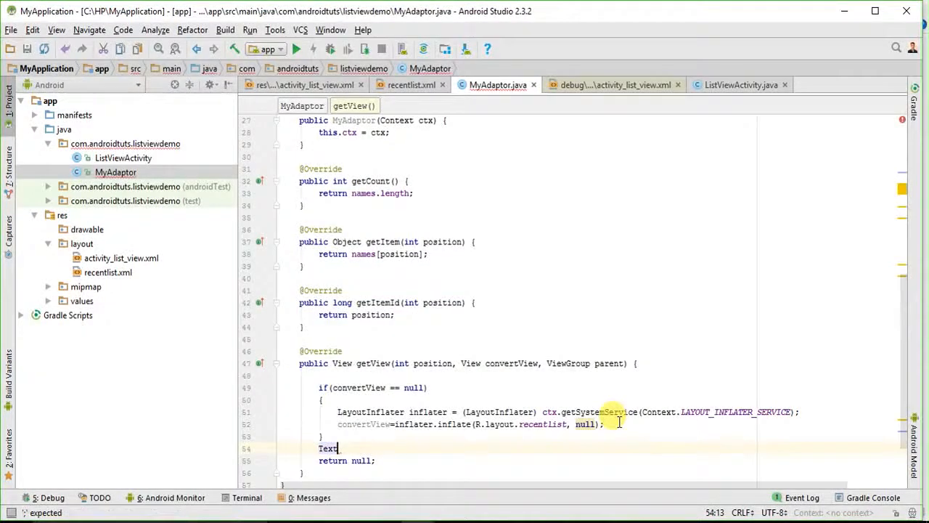
pyautogui.write('View')
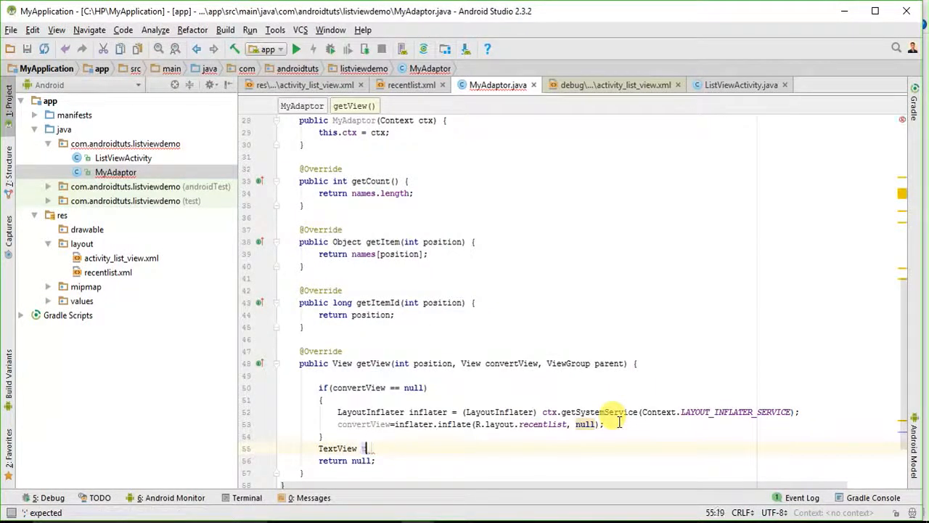
pyautogui.write('txt1')
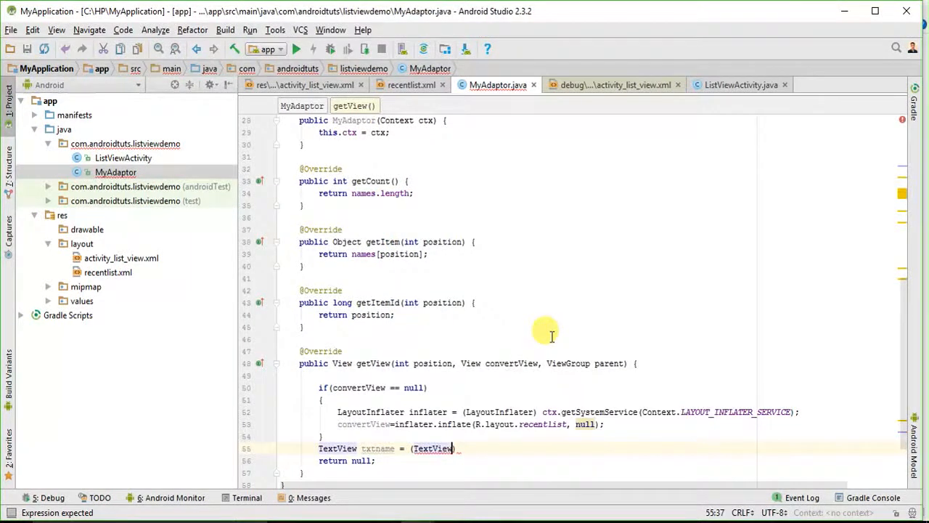
pyautogui.write('convertView.findViewById(R.')
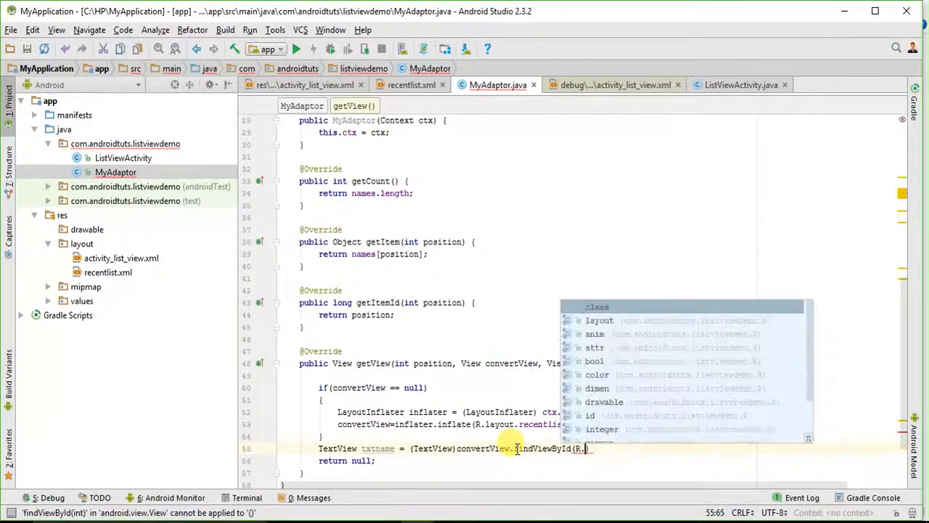
pyautogui.write('i')
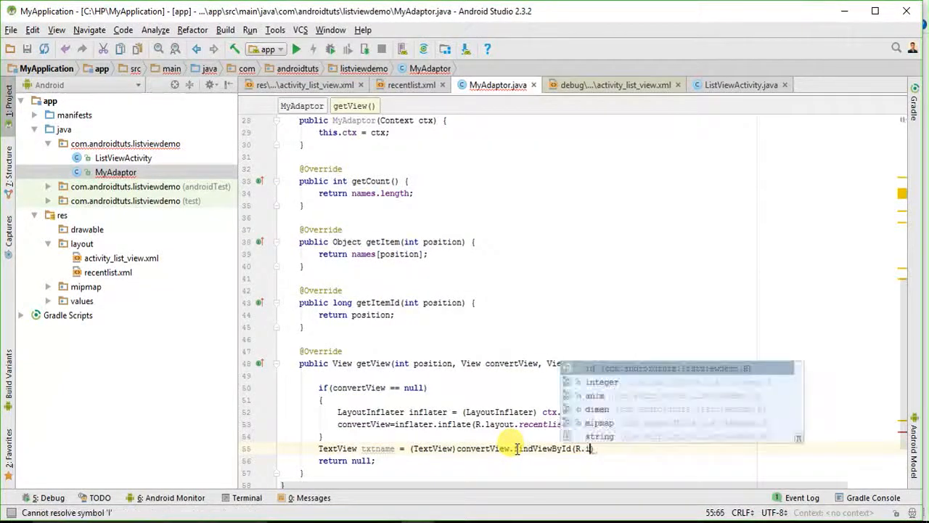
pyautogui.write('id.')
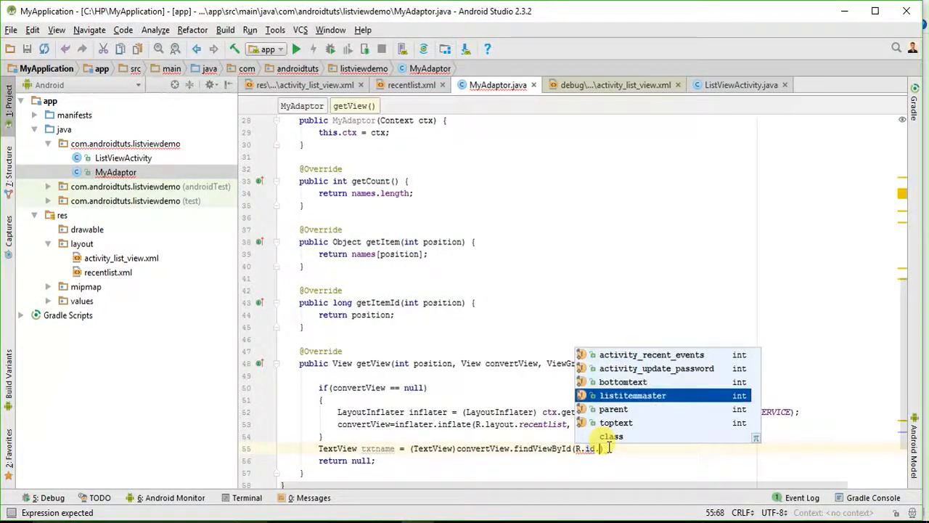
pyautogui.press('down')
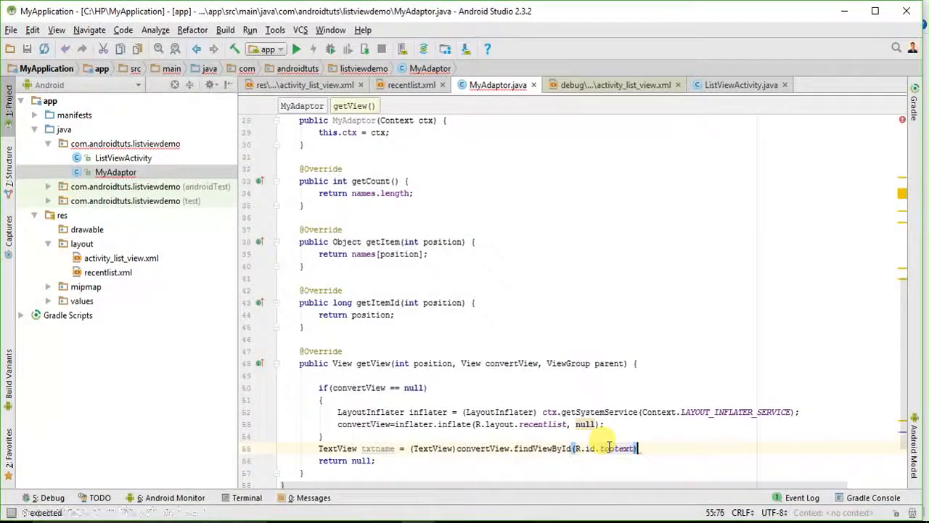
# Declare TextView txtcontact as convertView.findViewById(R.id.bottomtext)
pyautogui.write('TextView txtcontact =')
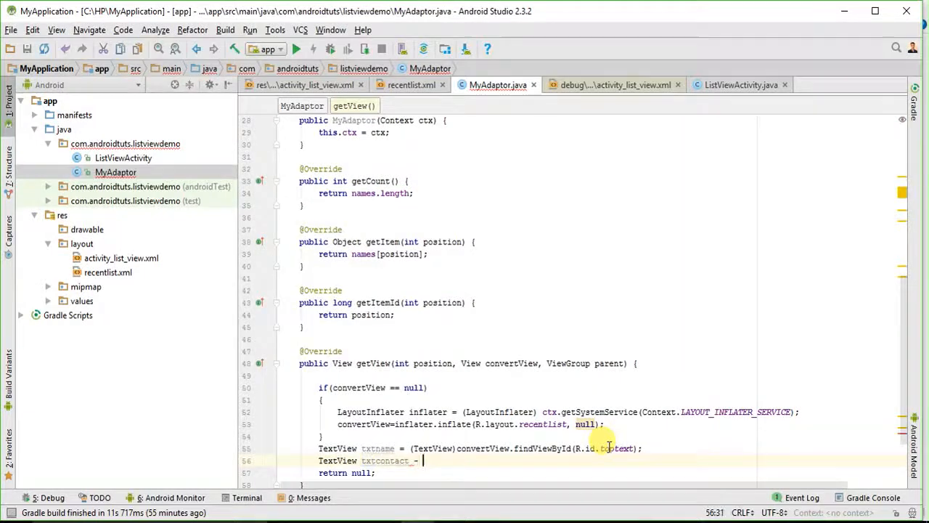
pyautogui.write('(TextView')
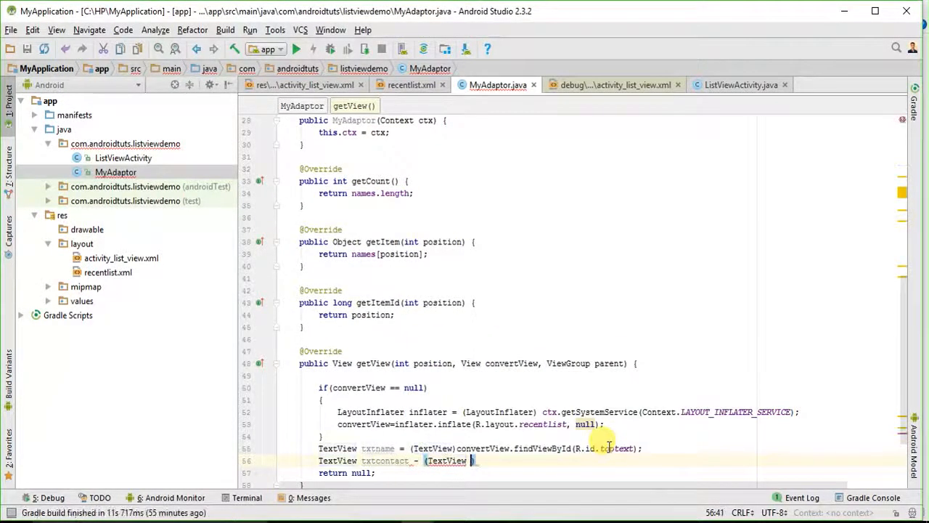
pyautogui.write(')con')
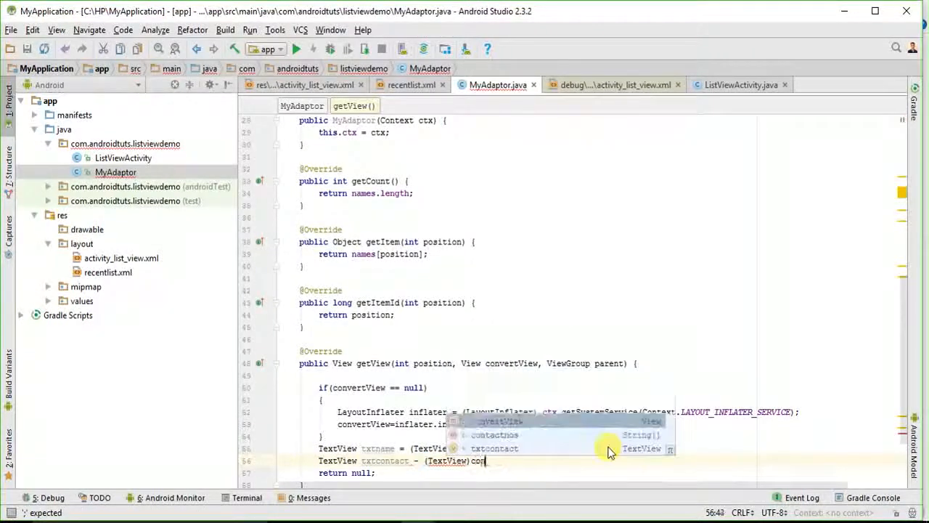
pyautogui.write('findViewById(R.id.bottomtext);')
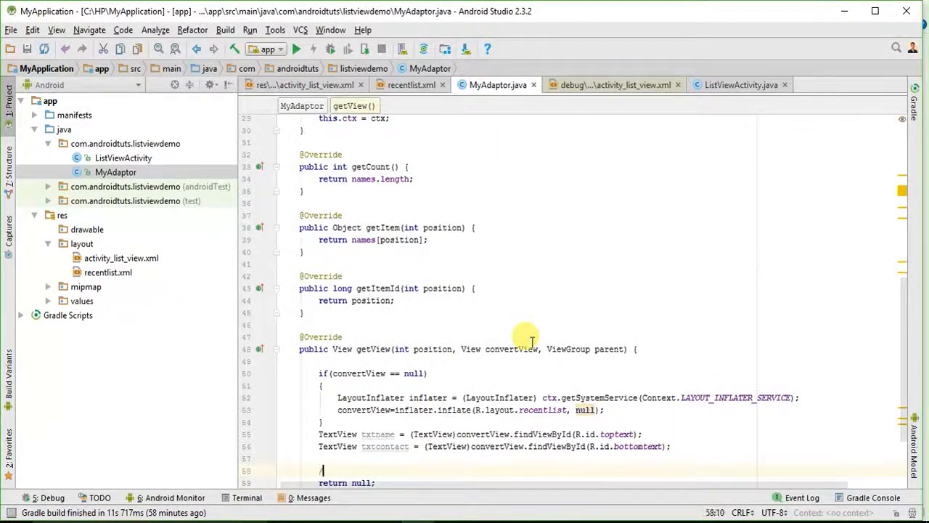
# Under a // set DATA comment, set txtname's text to names[position]
pyautogui.write('// set Da')
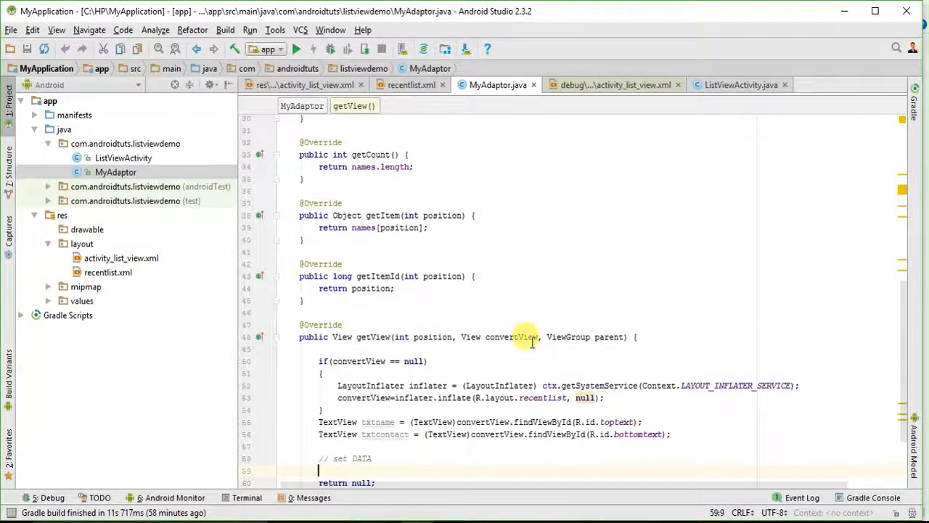
pyautogui.moveTo(442, 456)
pyautogui.write('names.se')
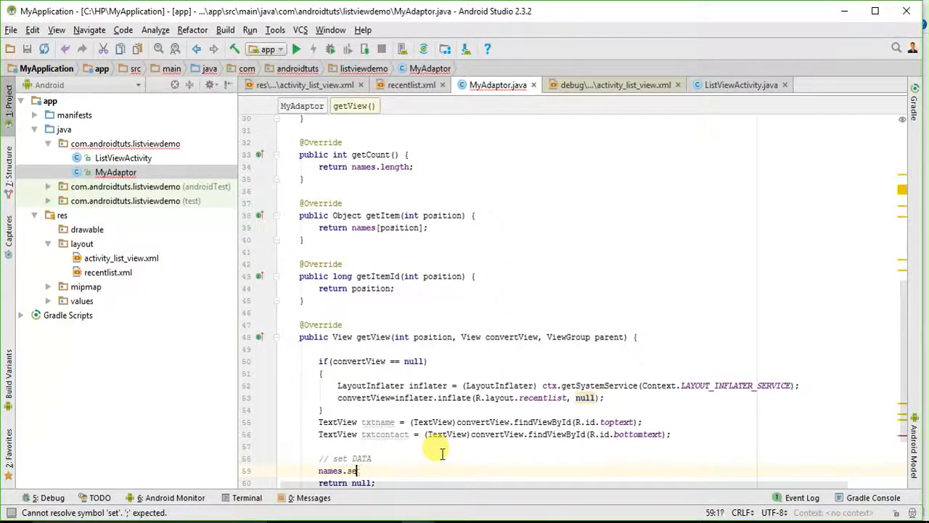
pyautogui.write('.')
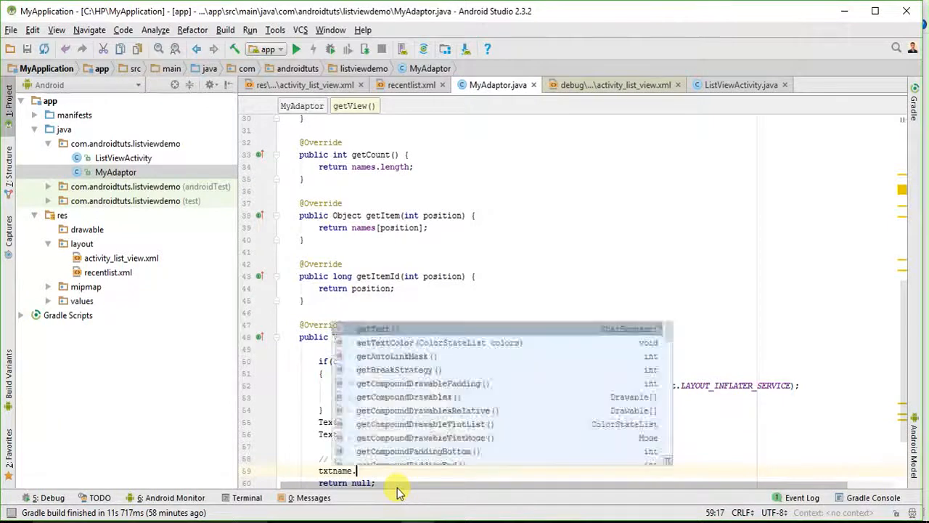
pyautogui.write('sett')
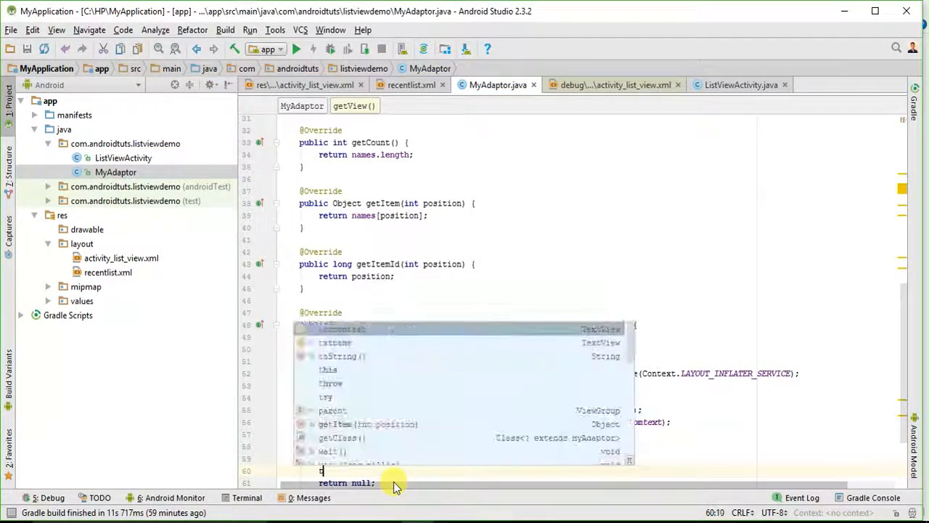
# Set txtcontact's text to contactnos[position] and return convertView
pyautogui.write('txtcontact')
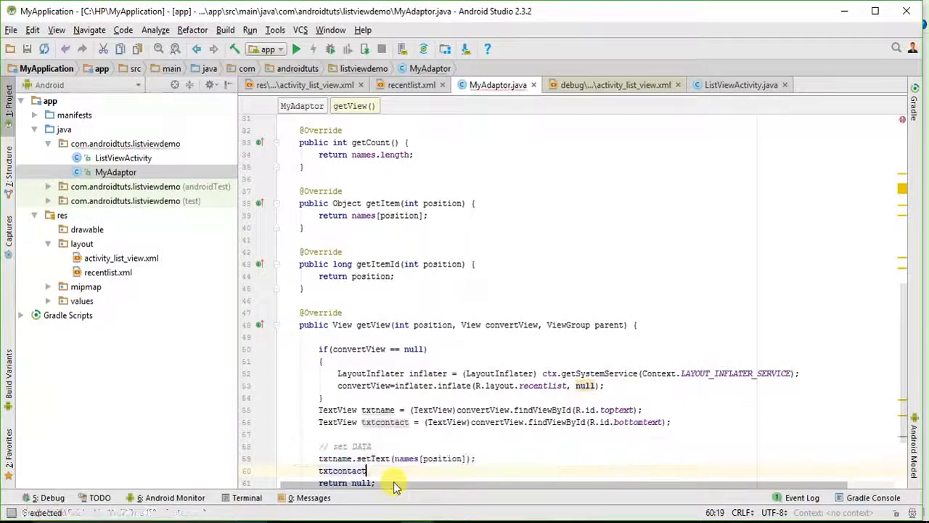
pyautogui.write('.sette')
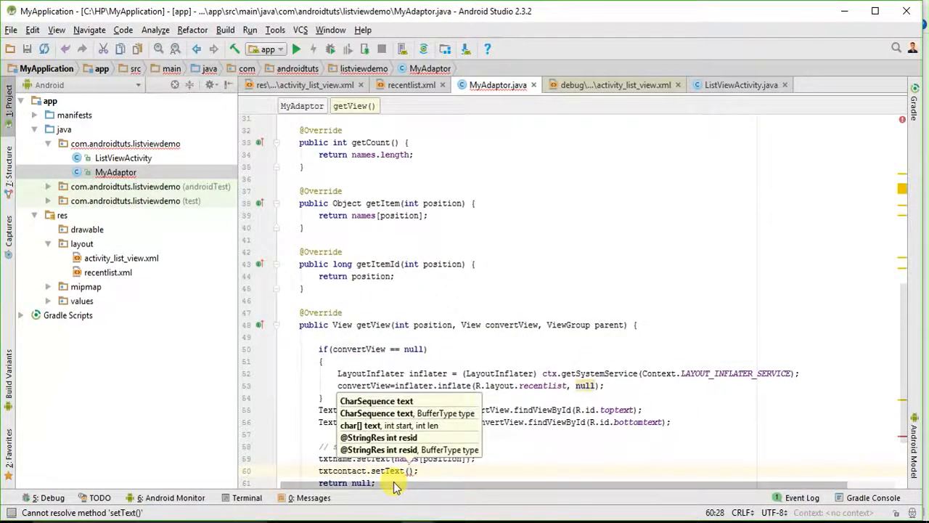
pyautogui.write('contactnos[position')
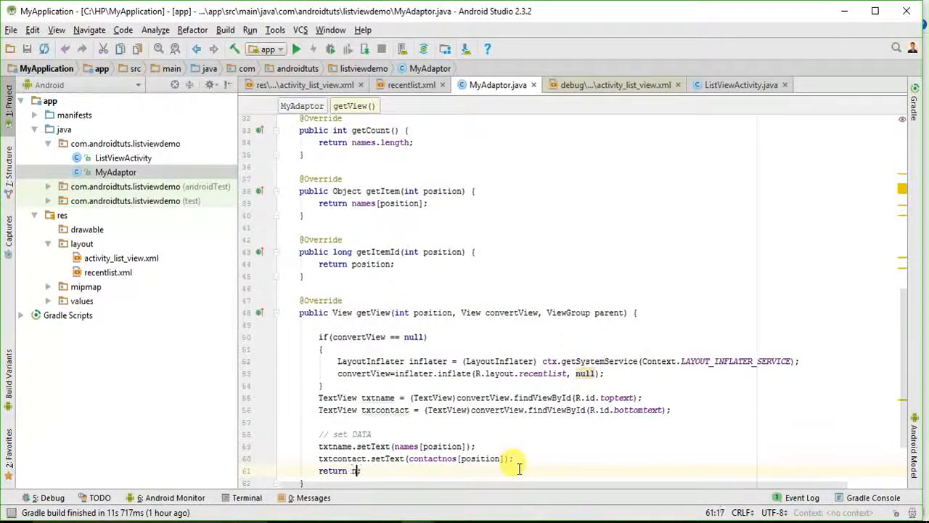
pyautogui.write('convertView')
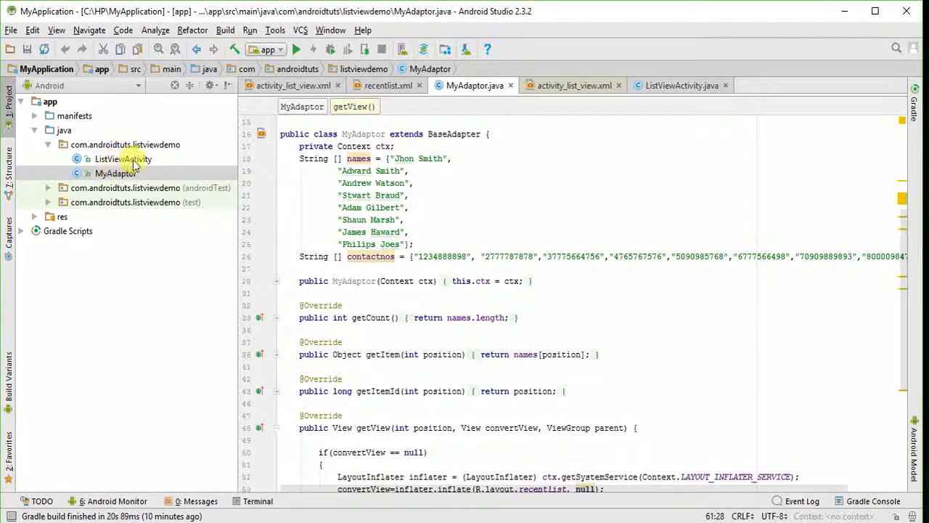
# In ListViewActivity.java declare a ListView field named listView
pyautogui.click(122, 158)
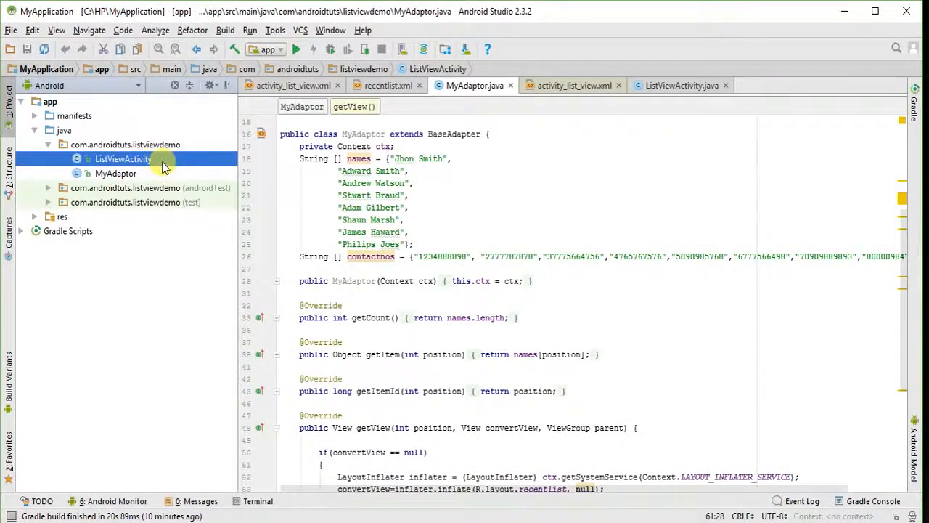
pyautogui.doubleClick(122, 158)
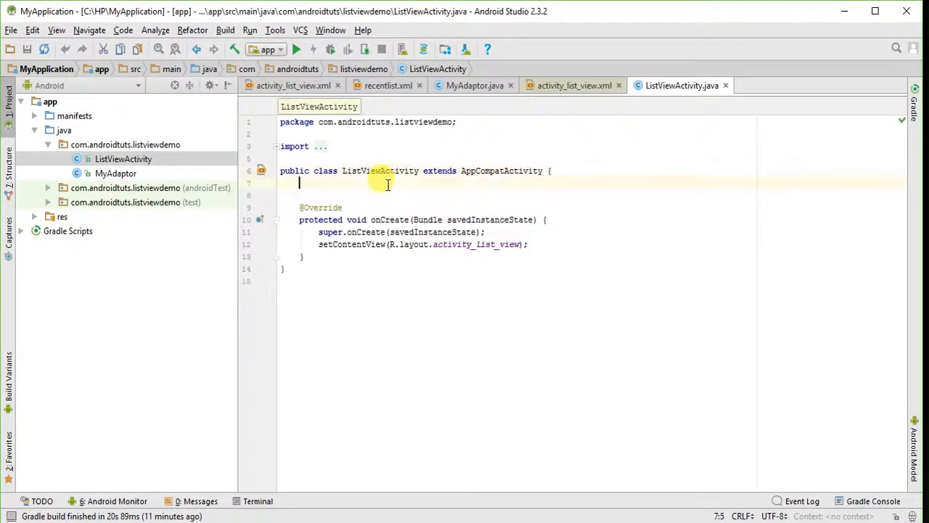
pyautogui.write('Lis')
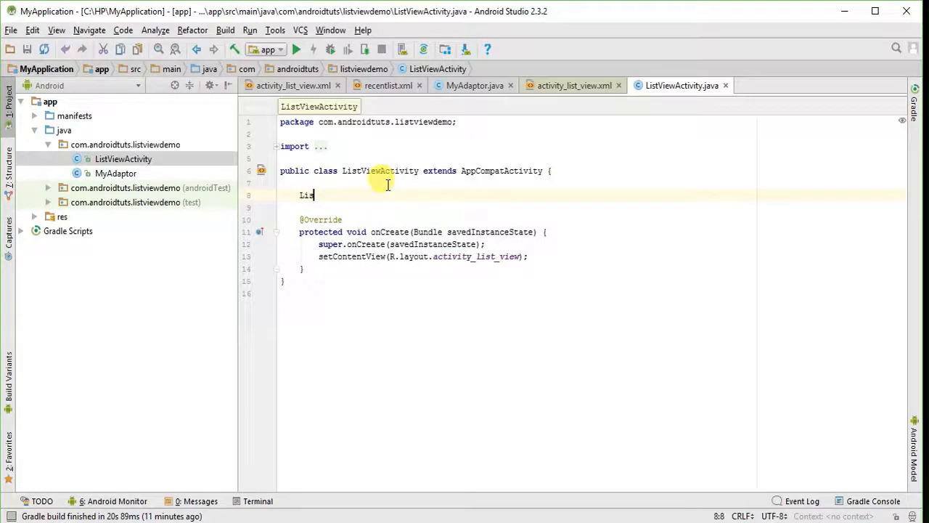
pyautogui.write('View')
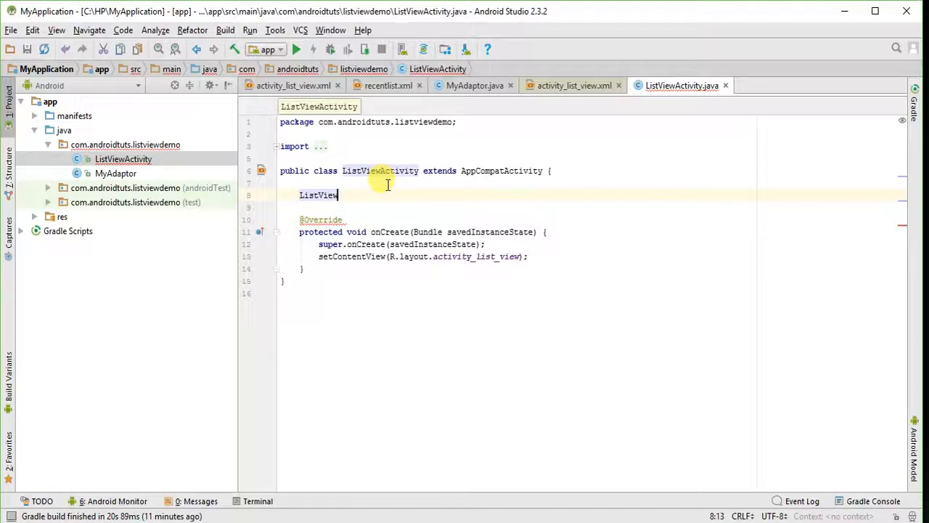
pyautogui.press('Backspace')
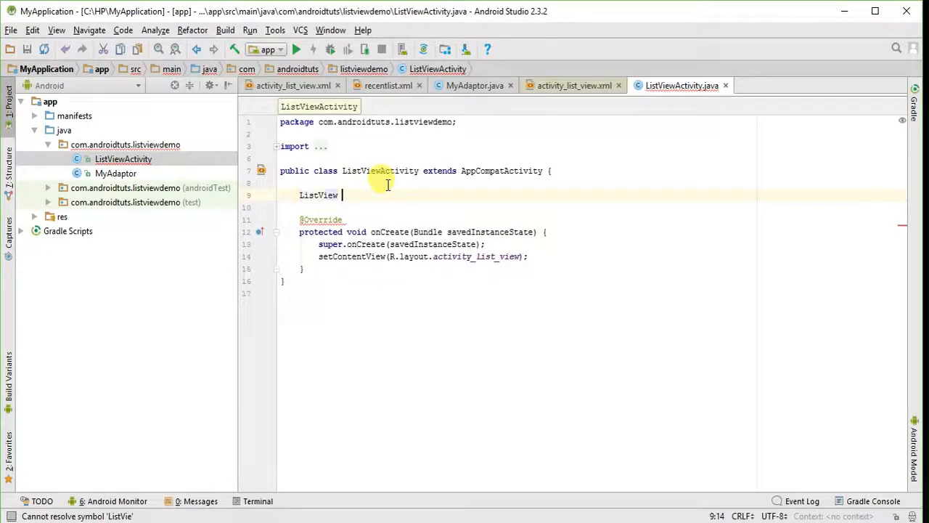
pyautogui.write('listView;')
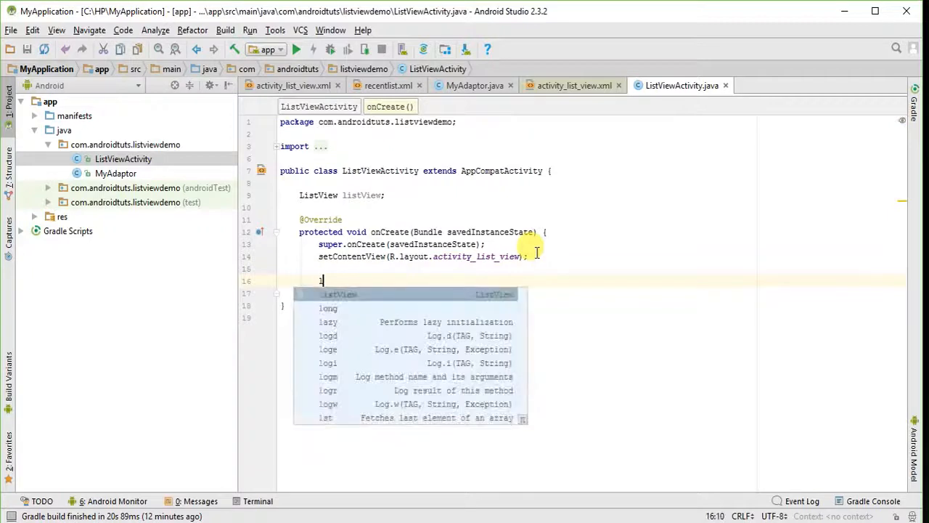
# In onCreate assign listView = (ListView) findViewById(R.id.listview)
pyautogui.write('listView =')
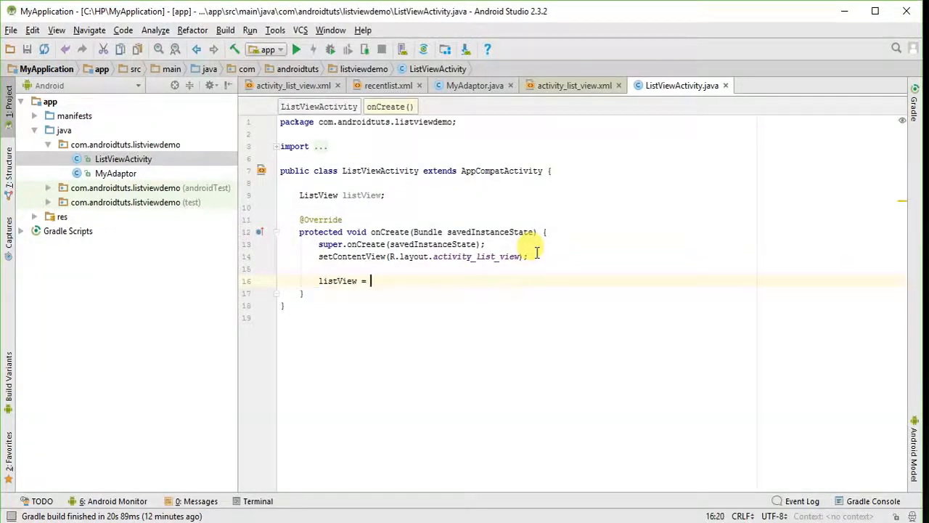
pyautogui.write('(ListView')
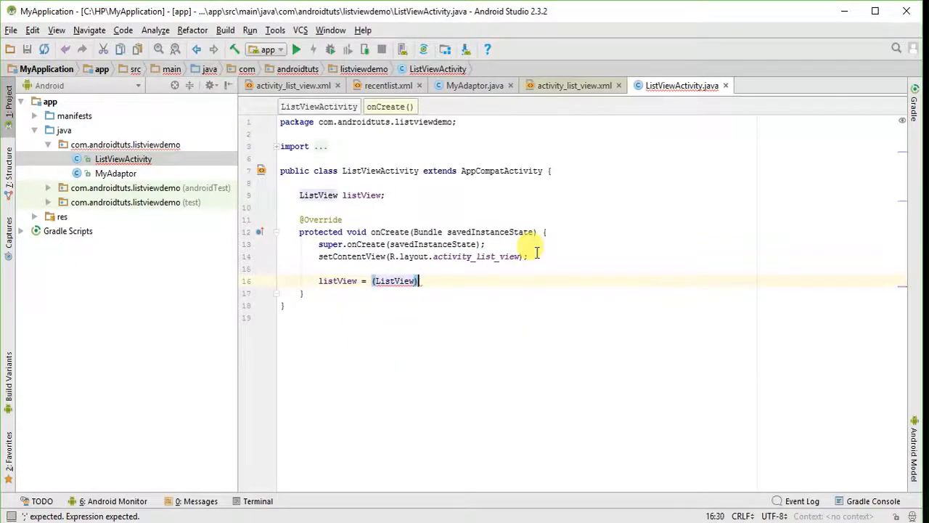
pyautogui.write('findViewById(R')
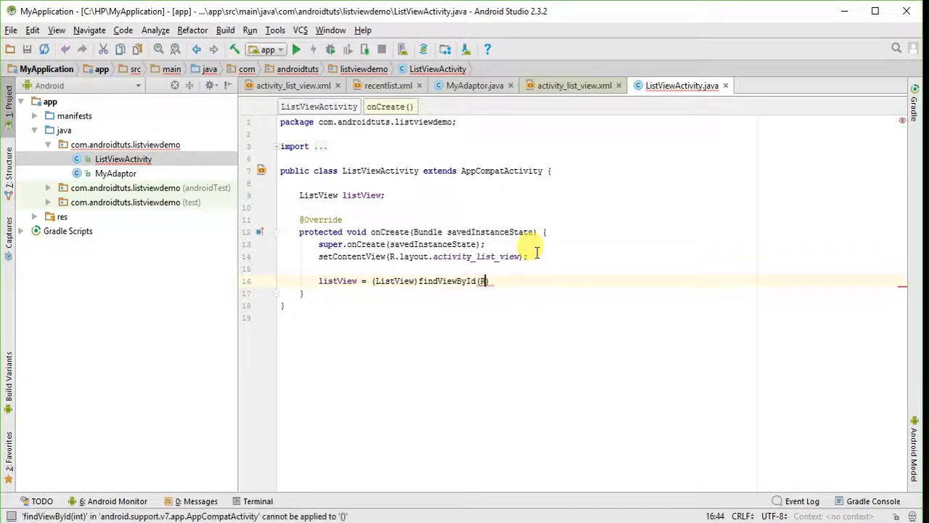
pyautogui.write('.id.')
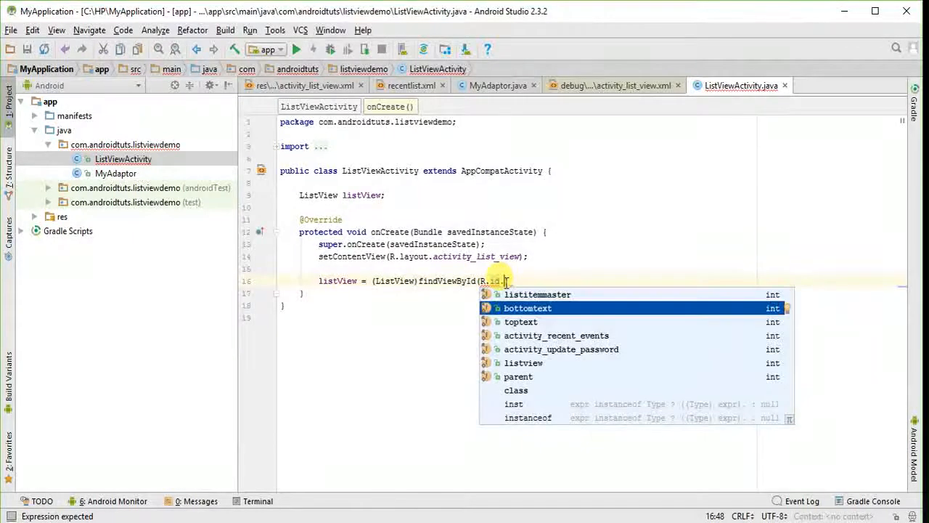
pyautogui.write('listview')
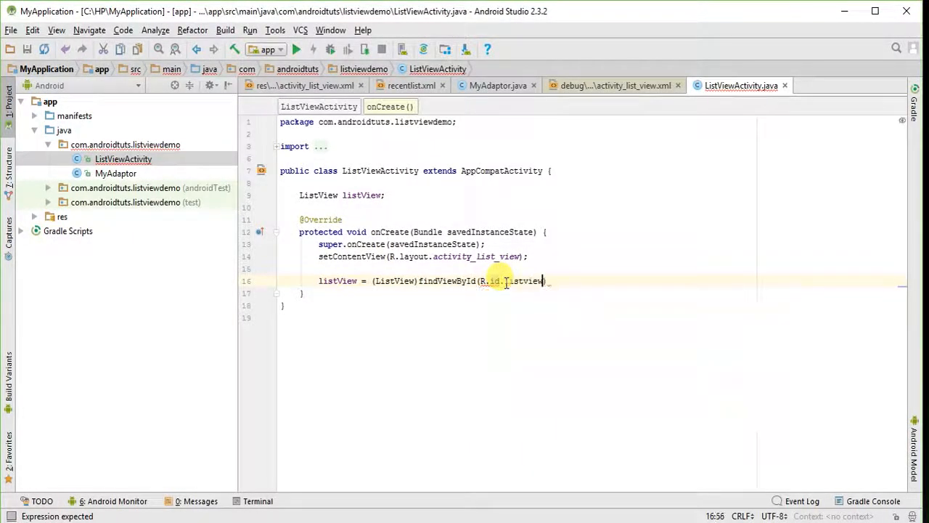
pyautogui.write(';')
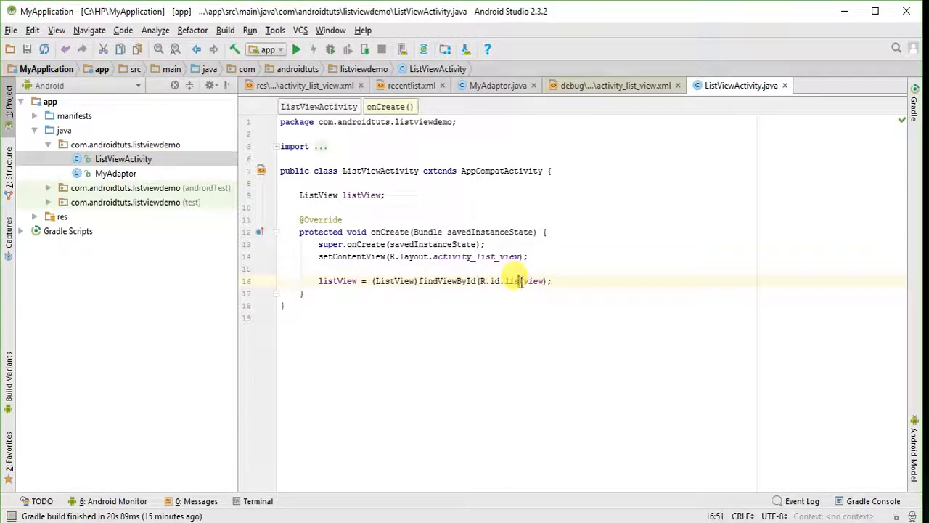
# Select the ListView's id value 'listview' in activity_list_view.xml for copying
pyautogui.click(305, 84)
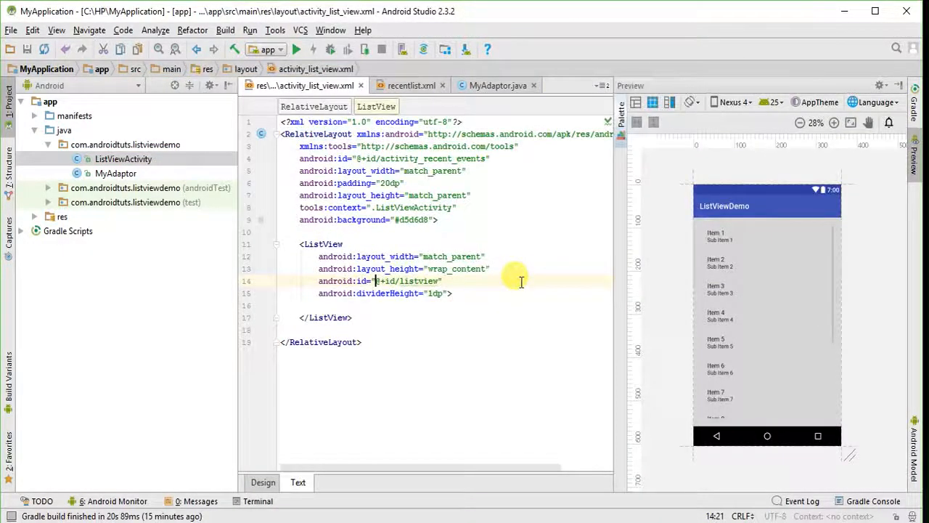
pyautogui.doubleClick(409, 281)
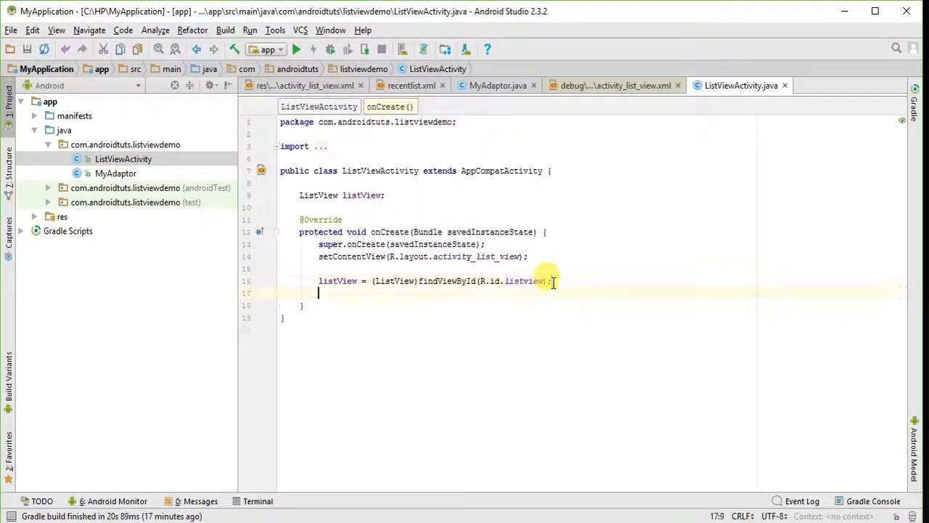
# Create MyAdaptor myAdaptor = new MyAdaptor(this) in onCreate
pyautogui.write('M')
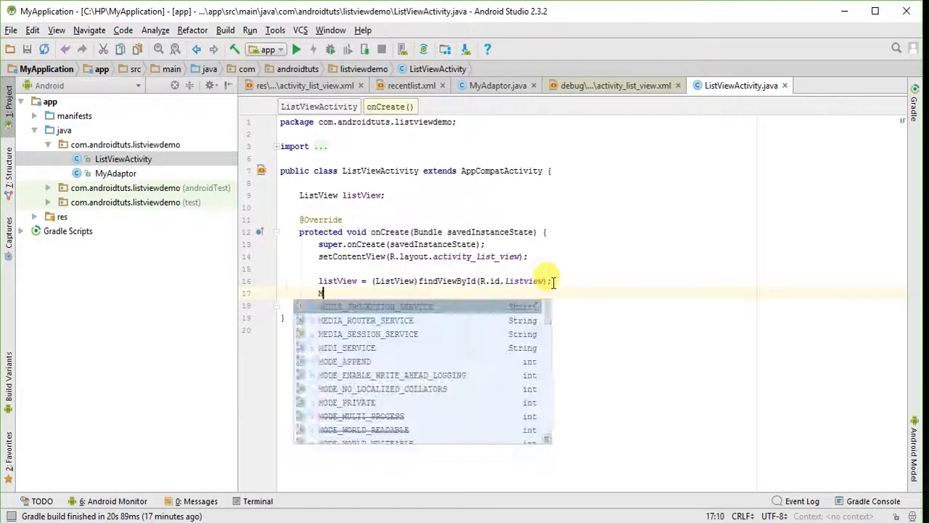
pyautogui.write('My')
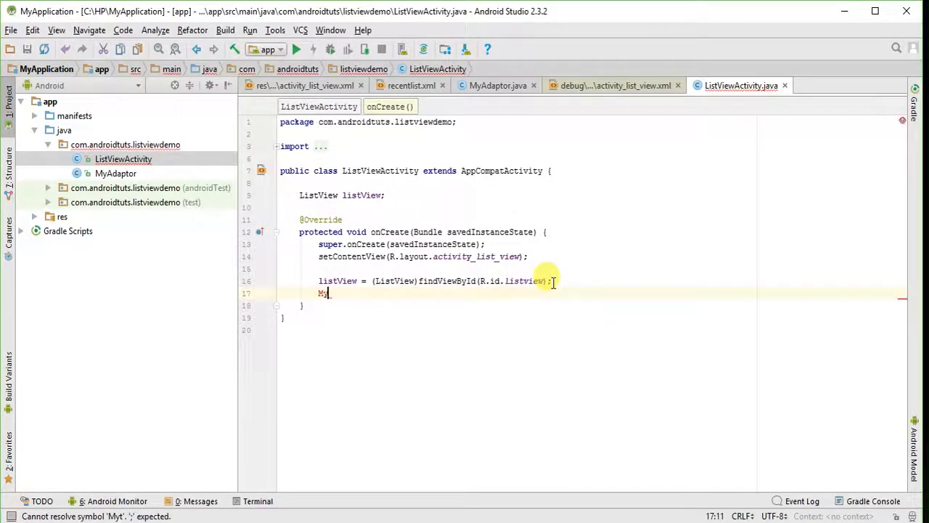
pyautogui.write('Adaptor myAdaptor =')
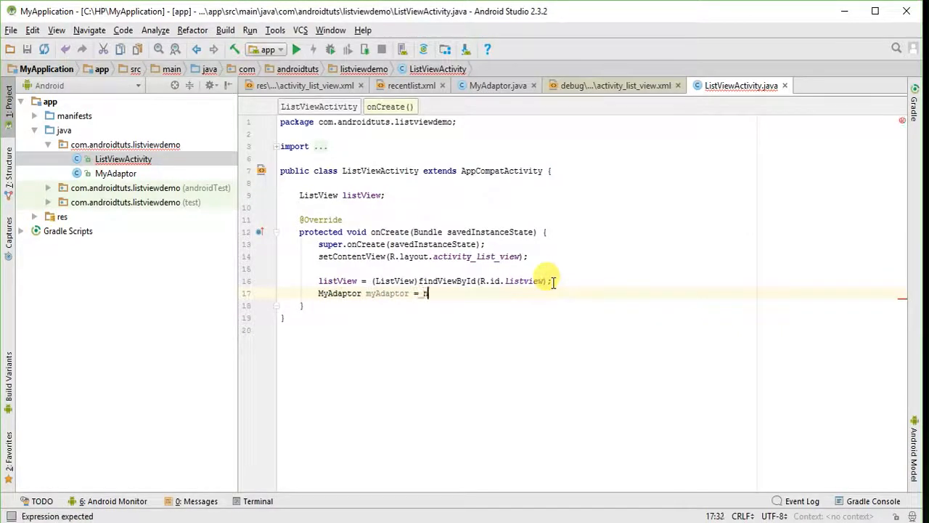
pyautogui.write('new')
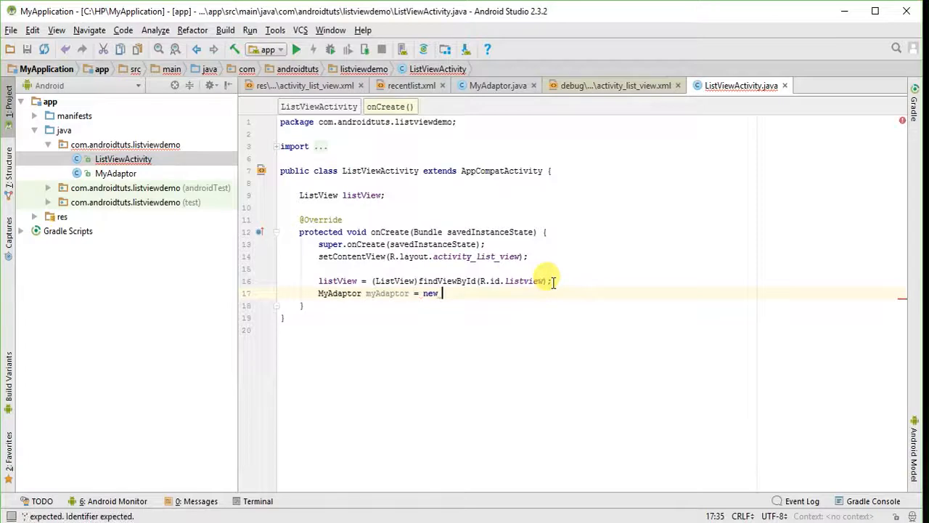
pyautogui.write('M')
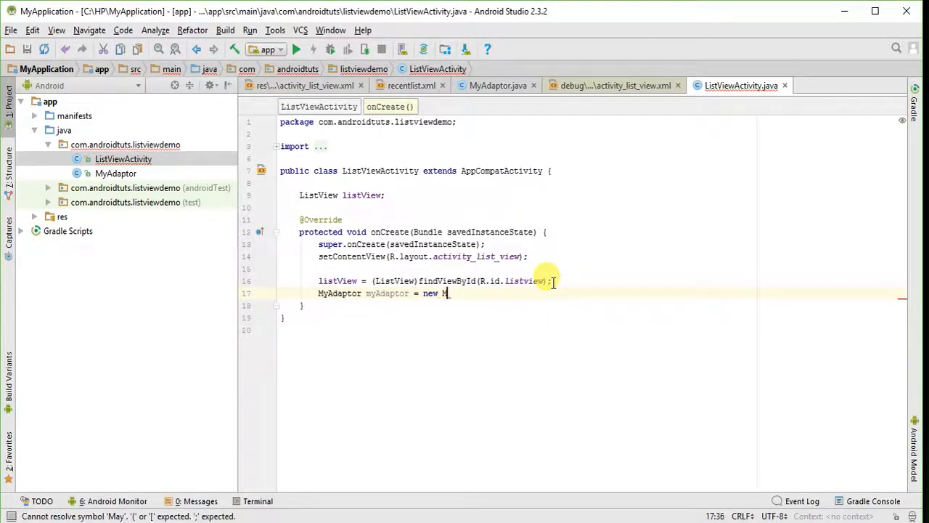
pyautogui.write('y')
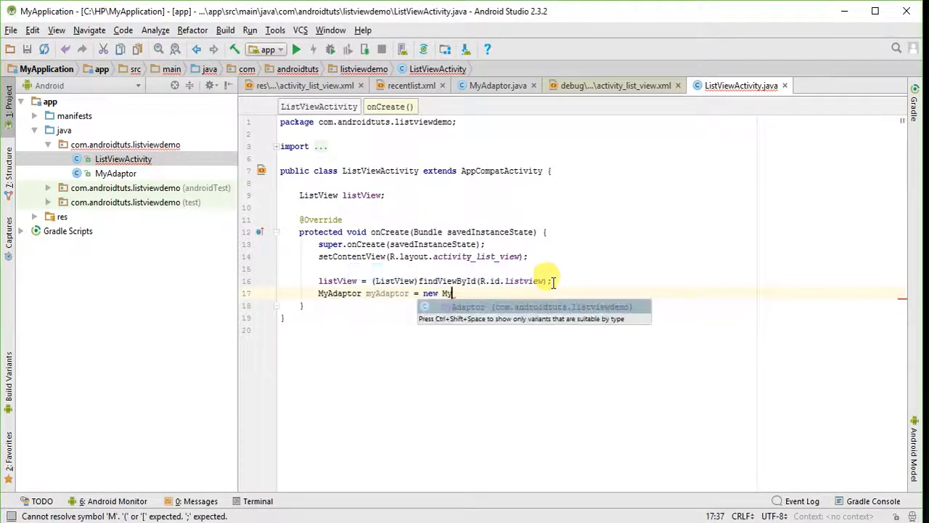
pyautogui.write('Adaptor(this);')
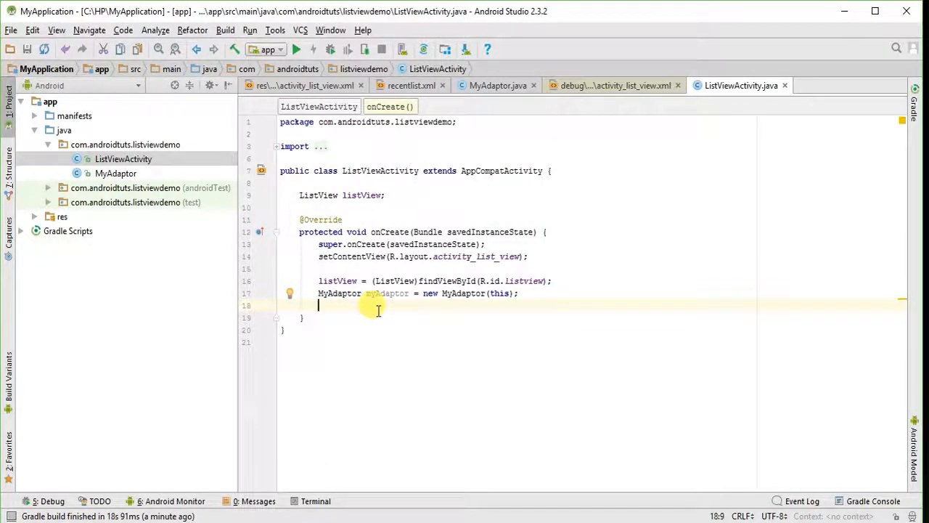
# Set myAdaptor as the ListView's adapter with listView.setAdapter(myAdaptor)
pyautogui.write('lis')
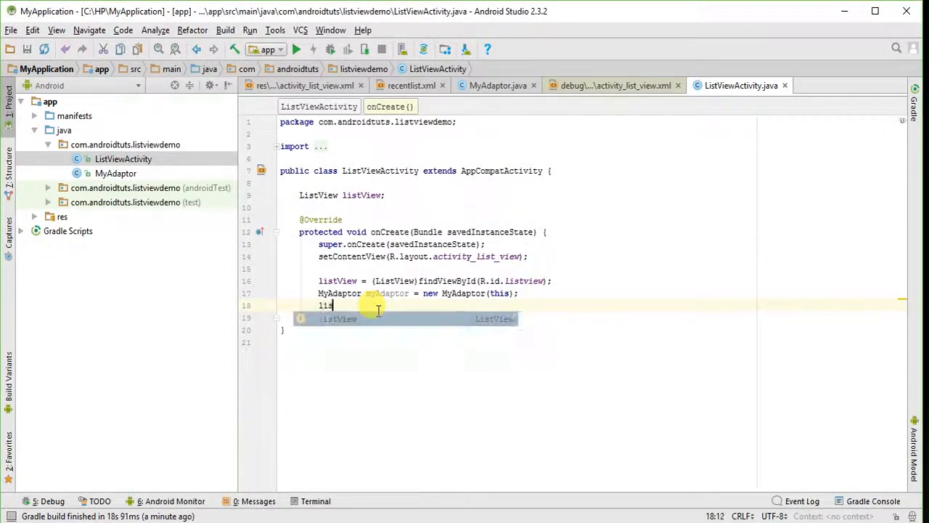
pyautogui.write('tView.')
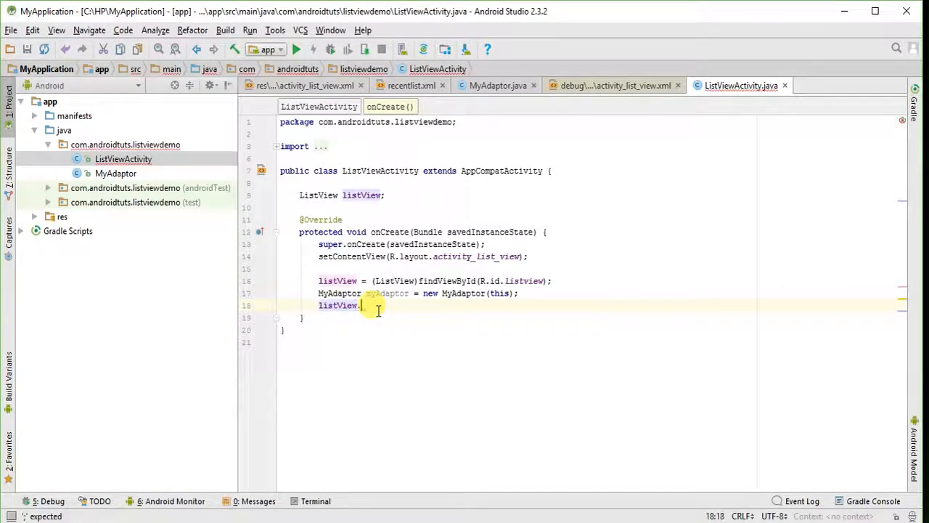
pyautogui.write('.')
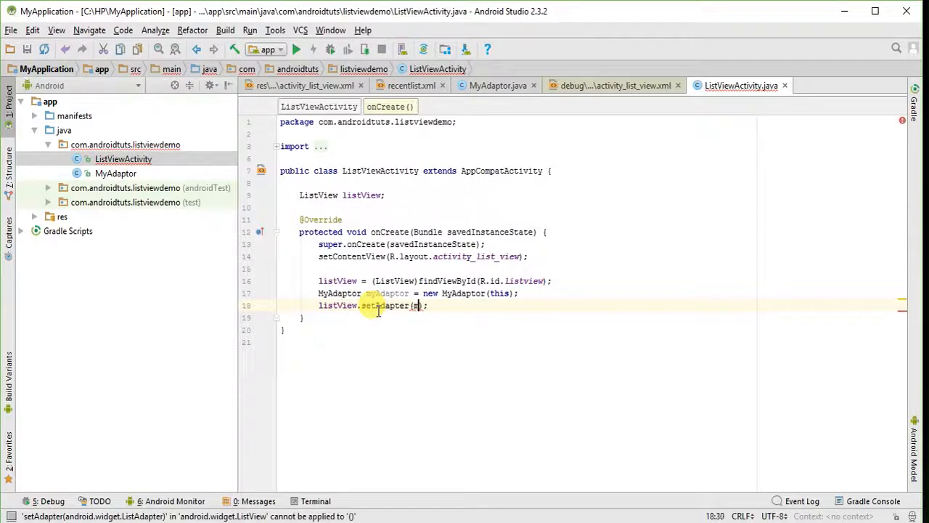
pyautogui.write('myAdaptor')
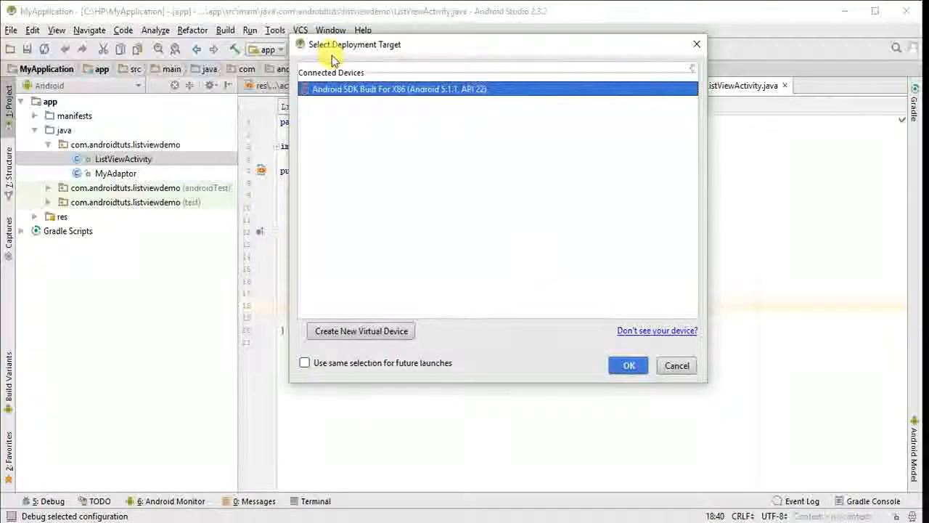
# Run the app on the emulator, scroll the contact list, then return to the activity code
pyautogui.click(629, 366)
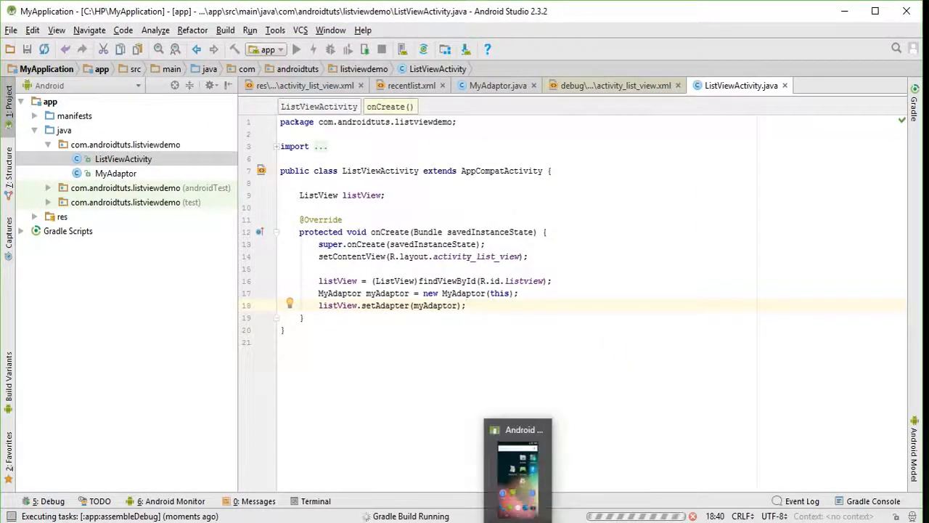
pyautogui.click(517, 430)
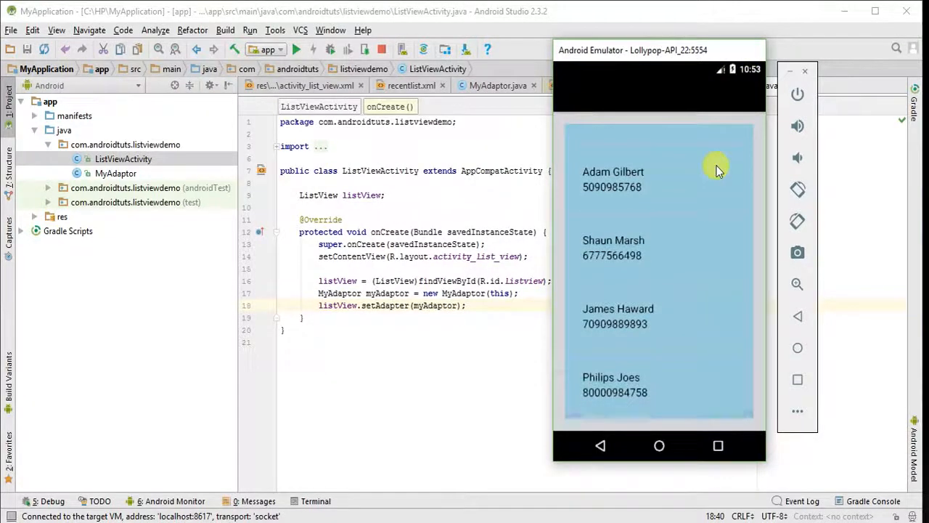
pyautogui.scroll(-3)
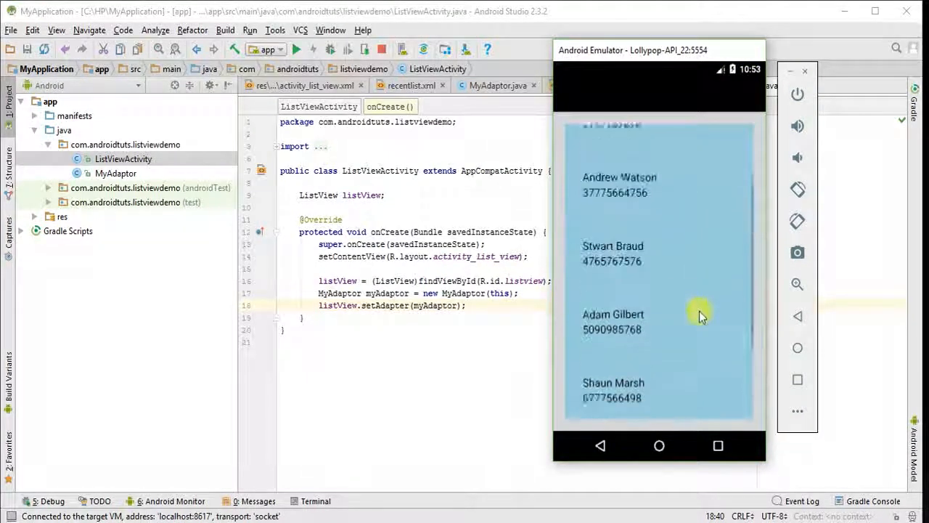
pyautogui.scroll(-3)
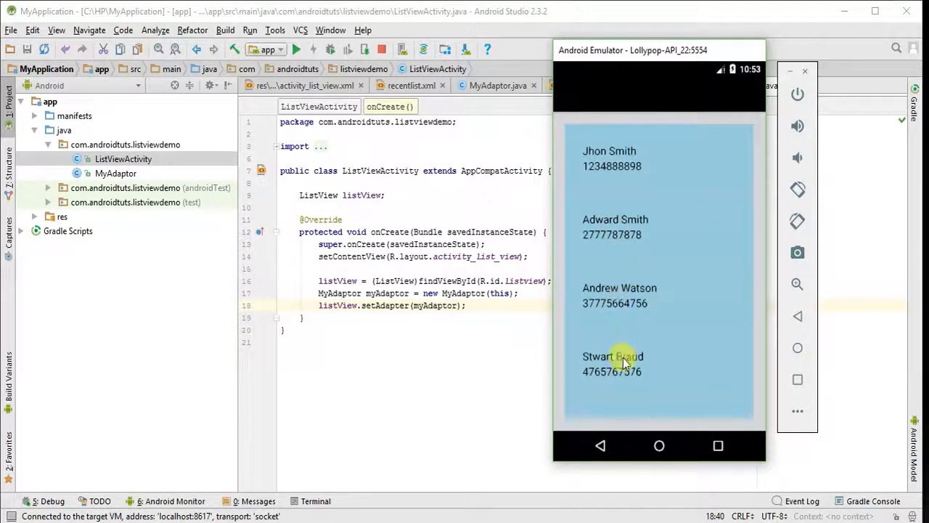
pyautogui.moveTo(494, 312)
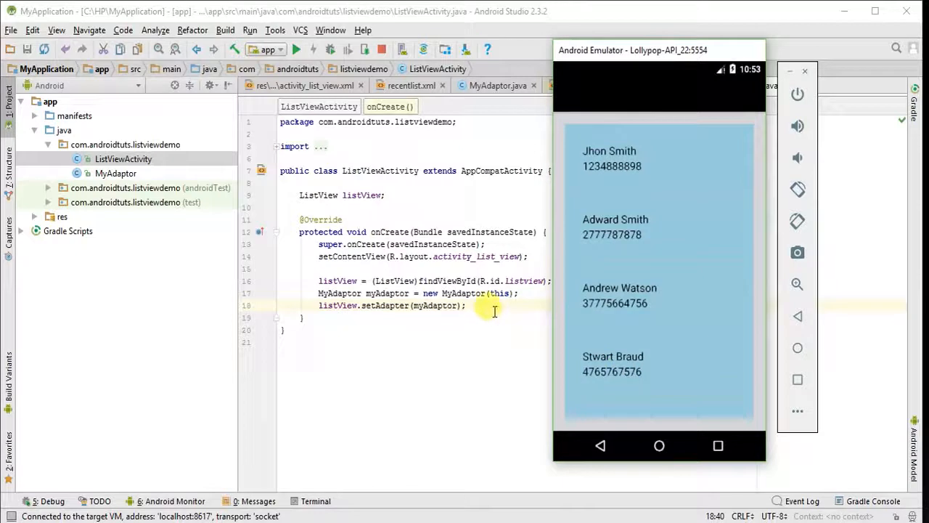
pyautogui.click(383, 49)
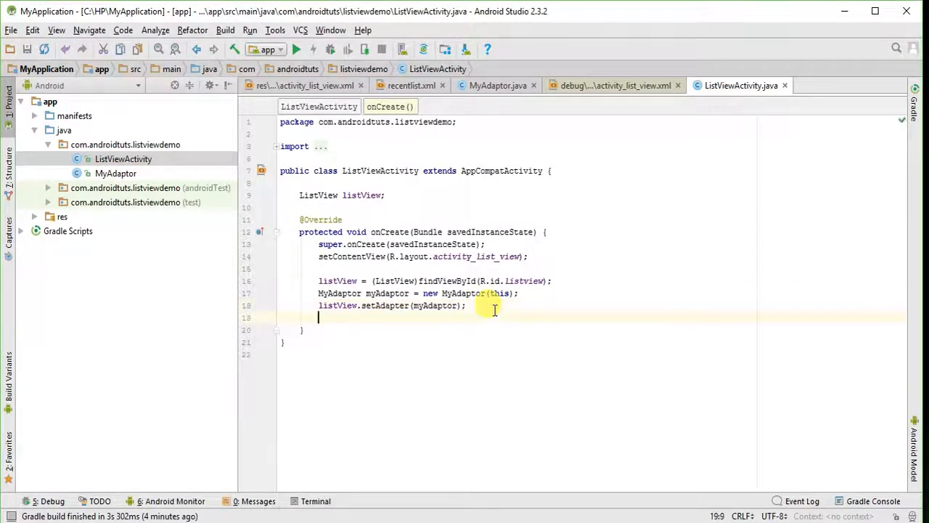
# Call listView.setOnItemClickListener with a new AdapterView.OnItemClickListener generating an empty onItemClick
pyautogui.write('lis')
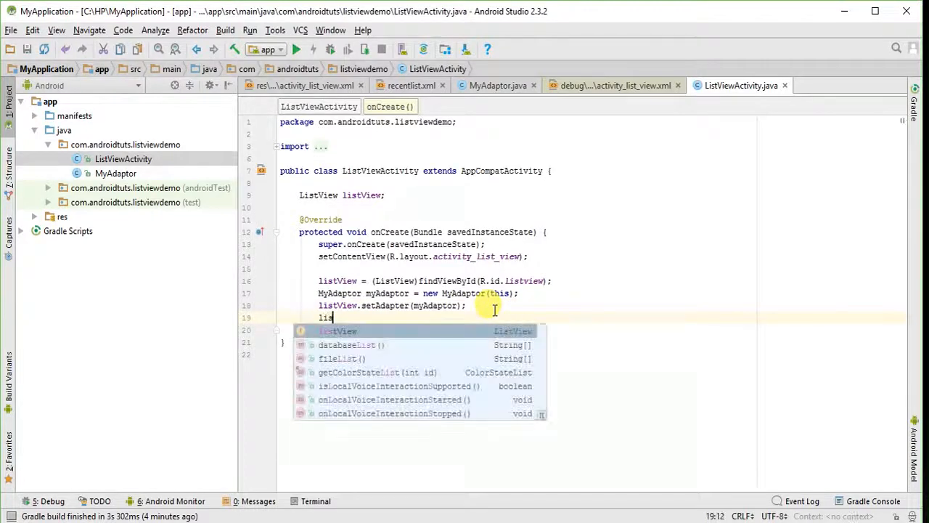
pyautogui.write('tView.')
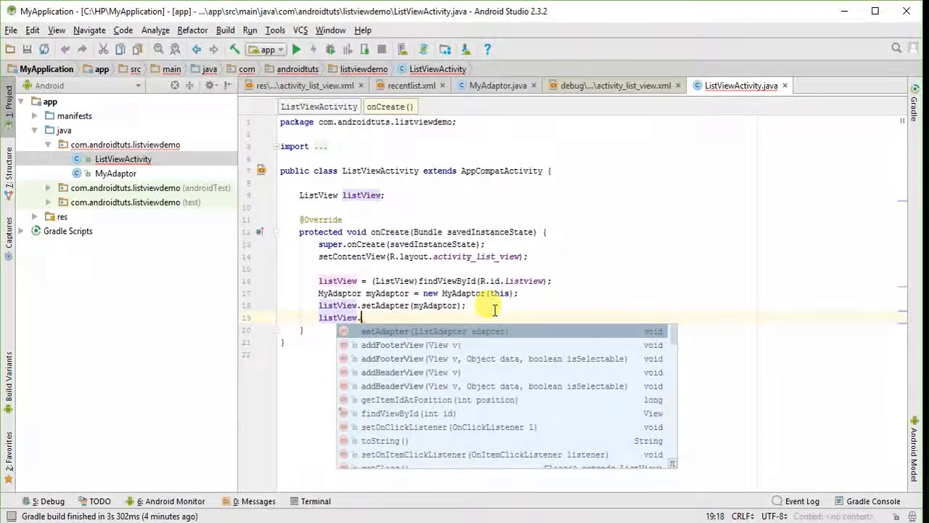
pyautogui.write('set')
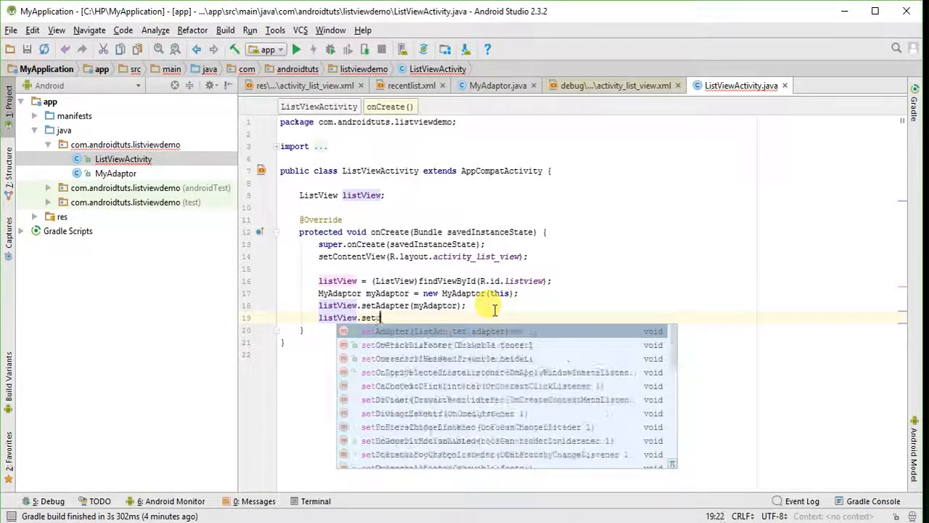
pyautogui.write('OnItemClickListener();')
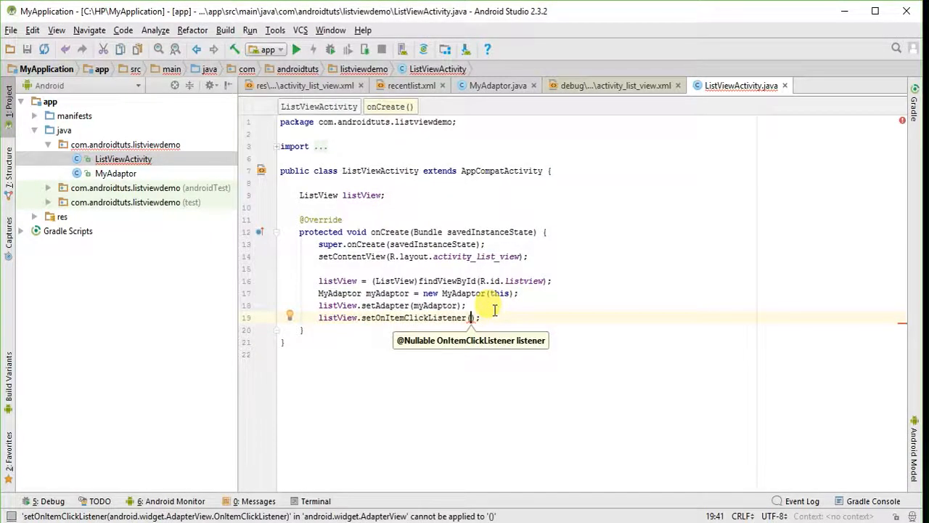
pyautogui.write('pa')
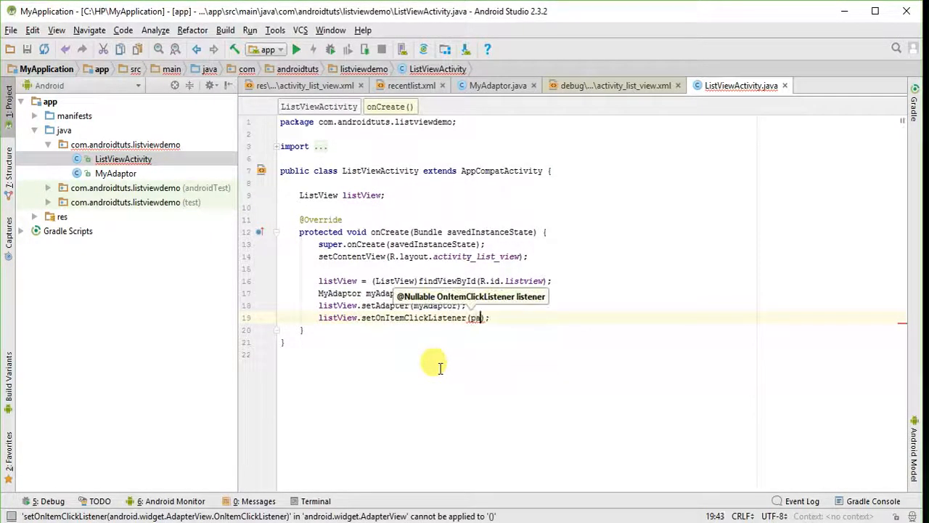
pyautogui.write('rent(),')
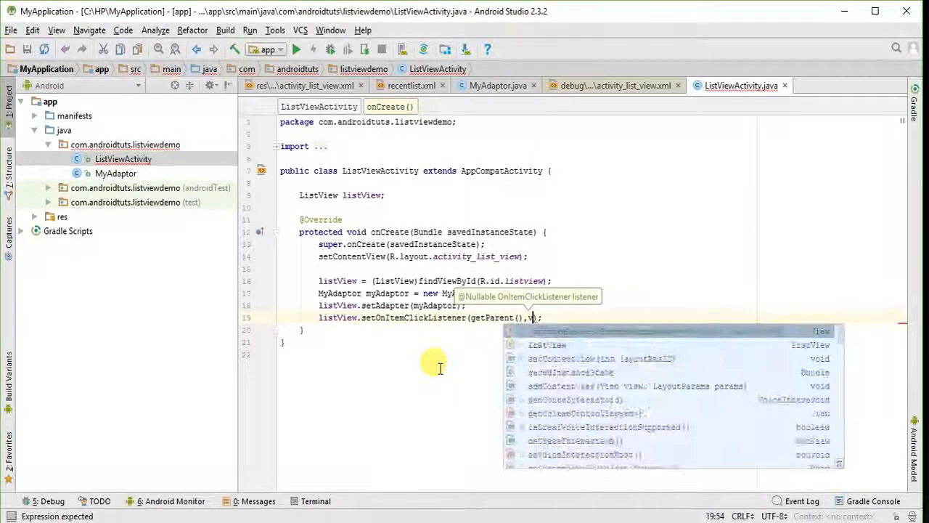
pyautogui.write('view')
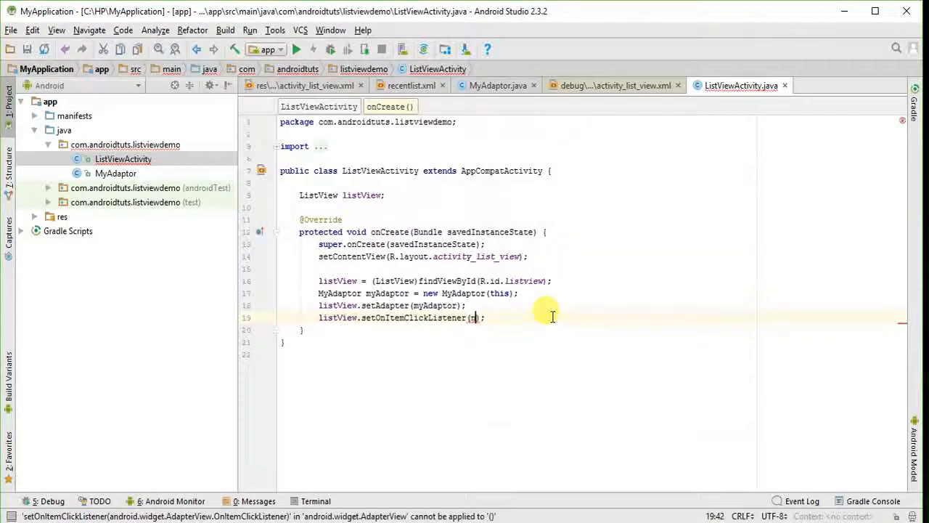
pyautogui.write('new_A')
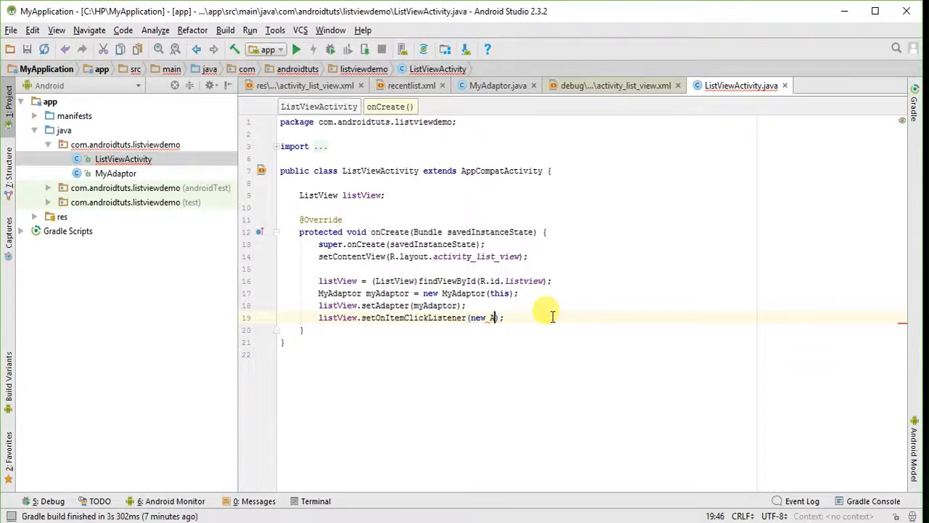
pyautogui.write('dapterView.OnItemClickListener(')
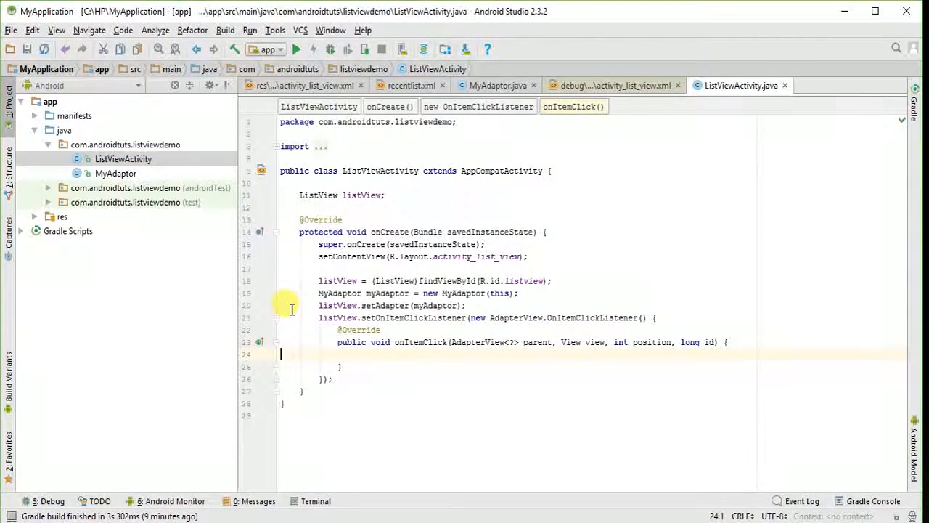
pyautogui.moveTo(352, 354)
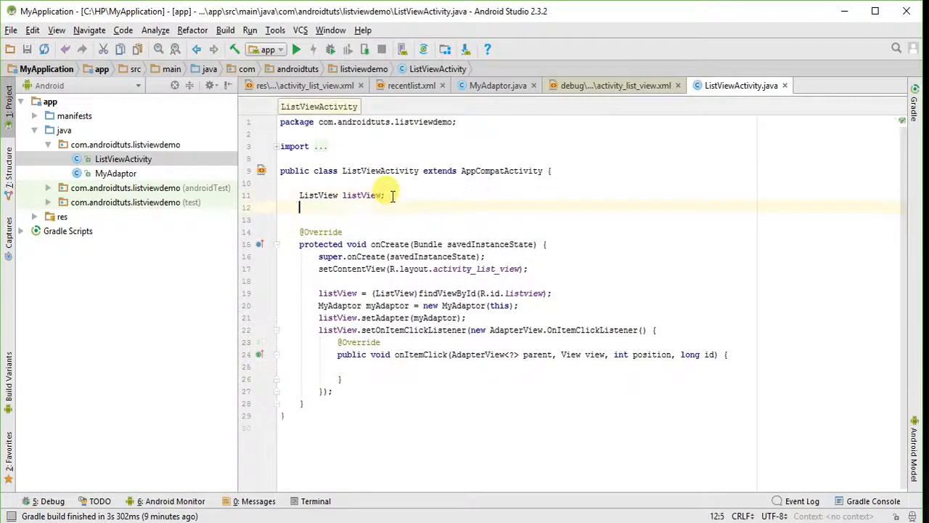
# Declare a String field abc and start assigning it in onItemClick
pyautogui.write('S')
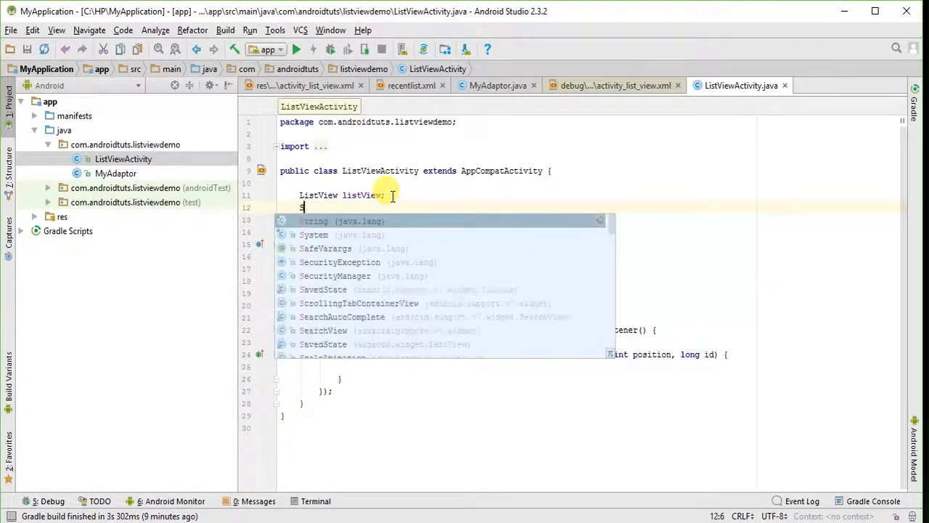
pyautogui.write('tring abc;')
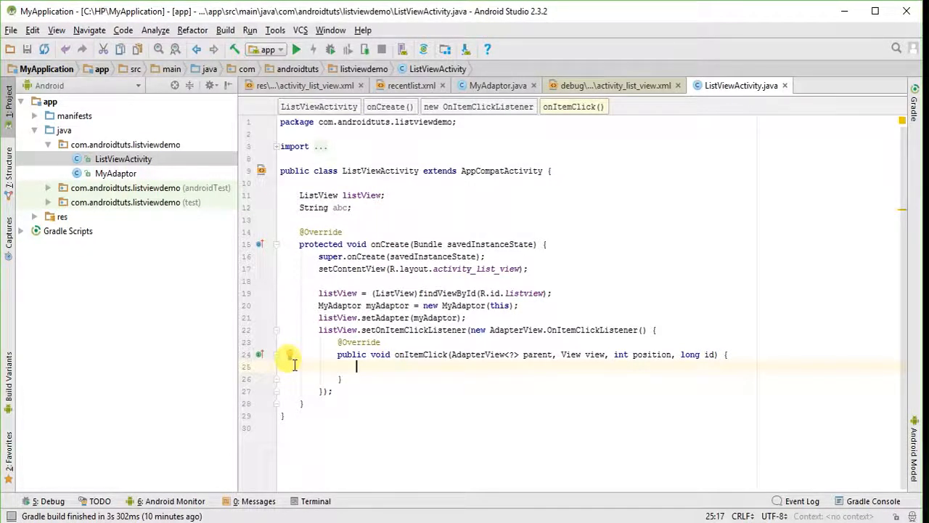
pyautogui.write('ab')
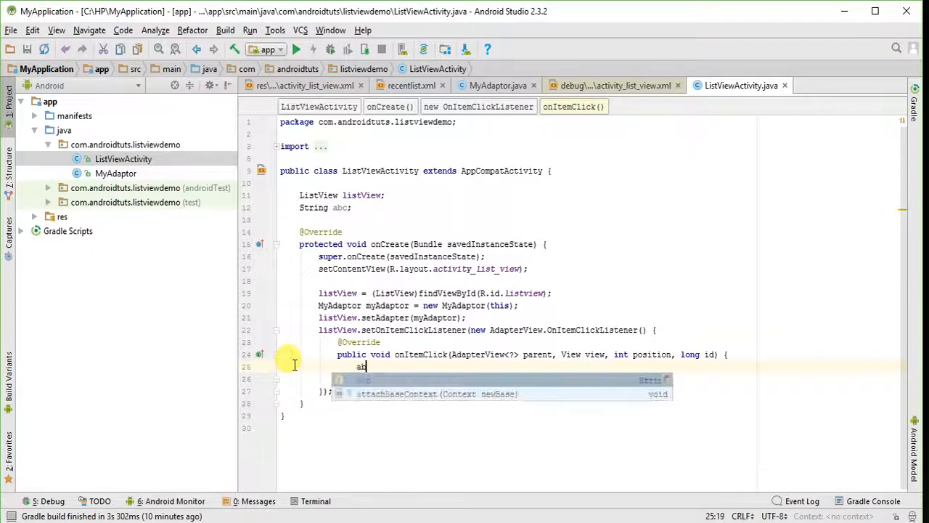
pyautogui.write('c =')
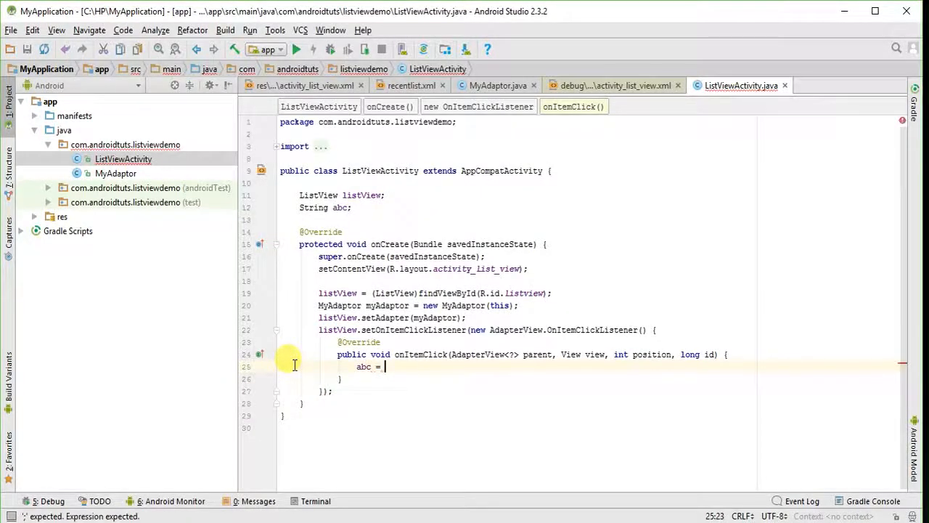
# Assign abc = listView.getItemAtPosition(position) in onItemClick
pyautogui.write('list')
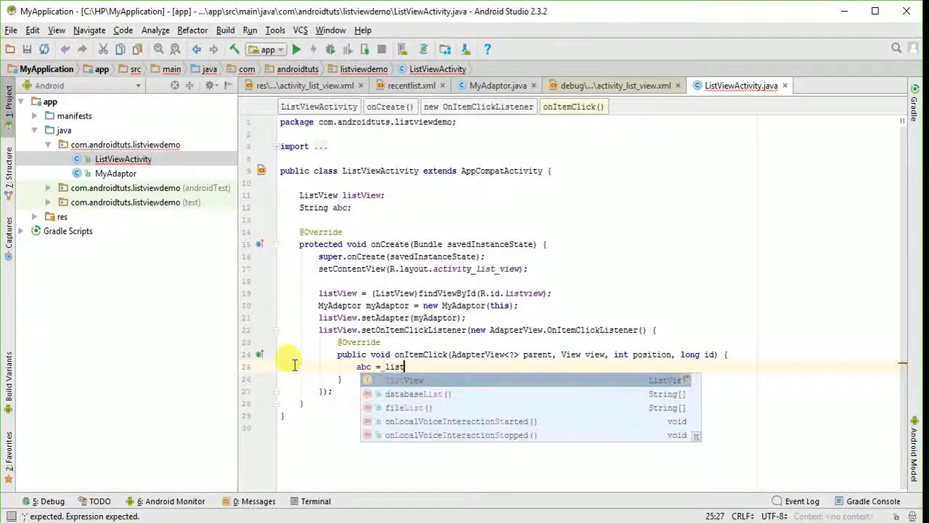
pyautogui.write('View.getItemAtPosition(p')
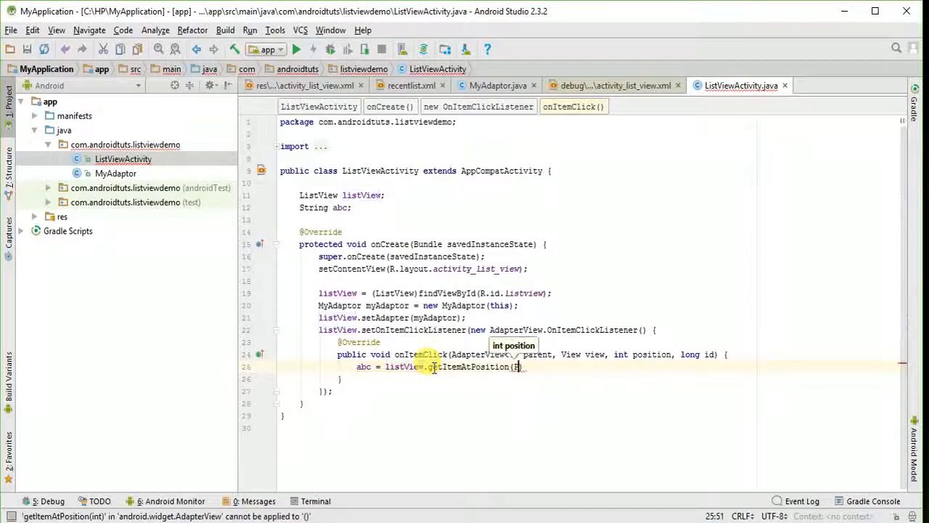
pyautogui.write('POS')
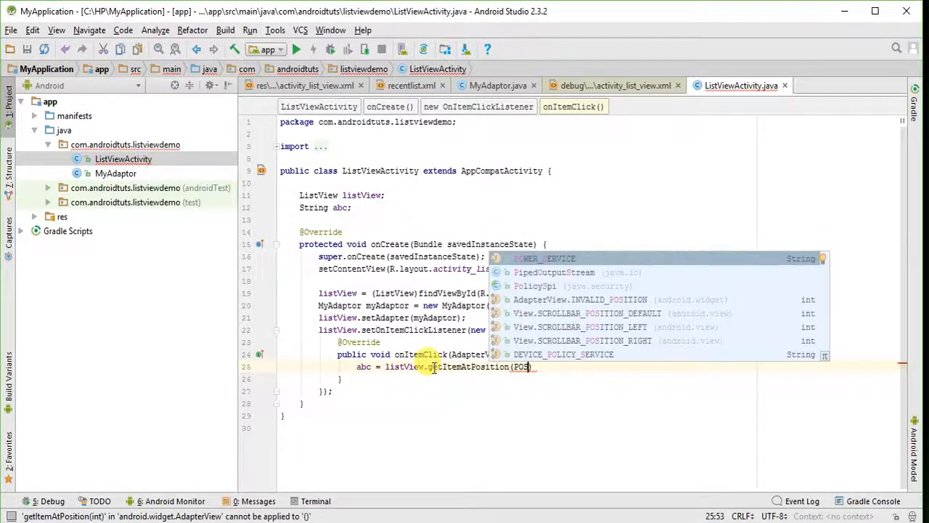
pyautogui.write('position);')
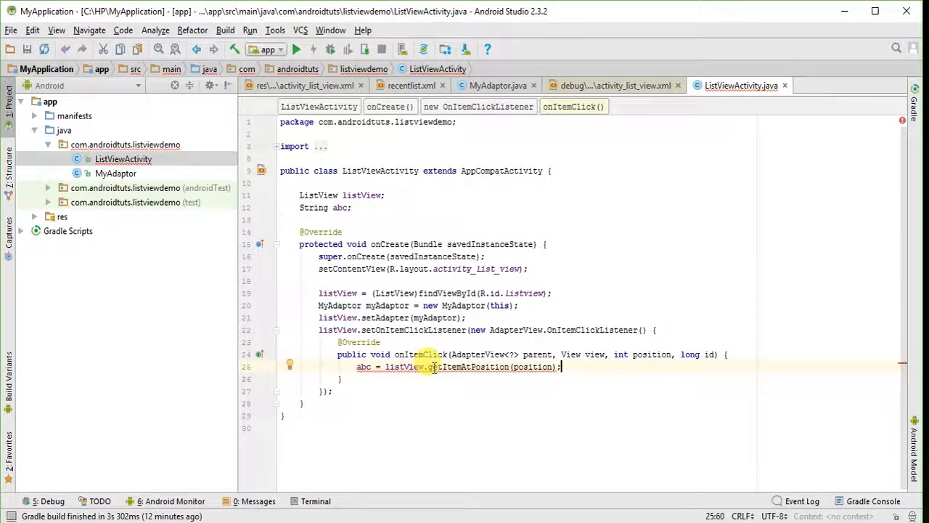
pyautogui.moveTo(406, 366)
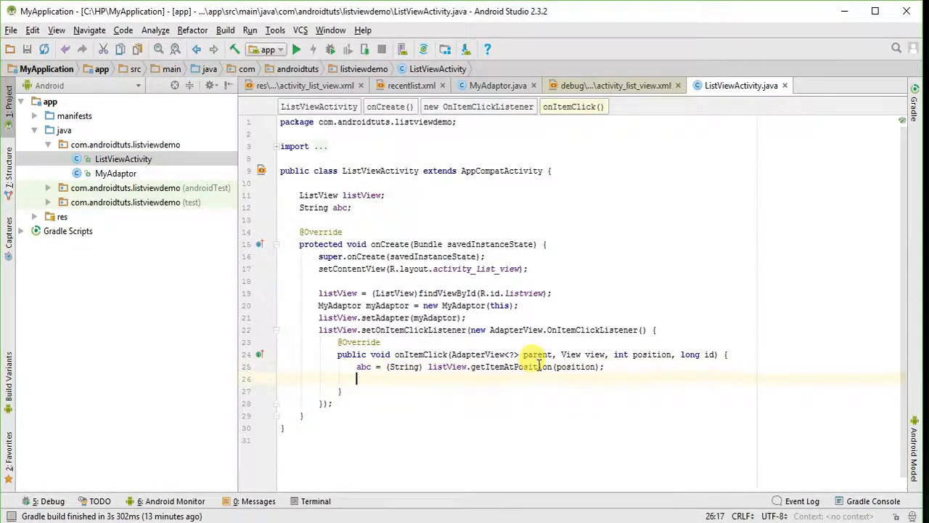
# Add Toast.makeText(getApplicationContext(), abc, Toast.LENGTH_LONG).show() inside onItemClick
pyautogui.write('Toast.makeText(')
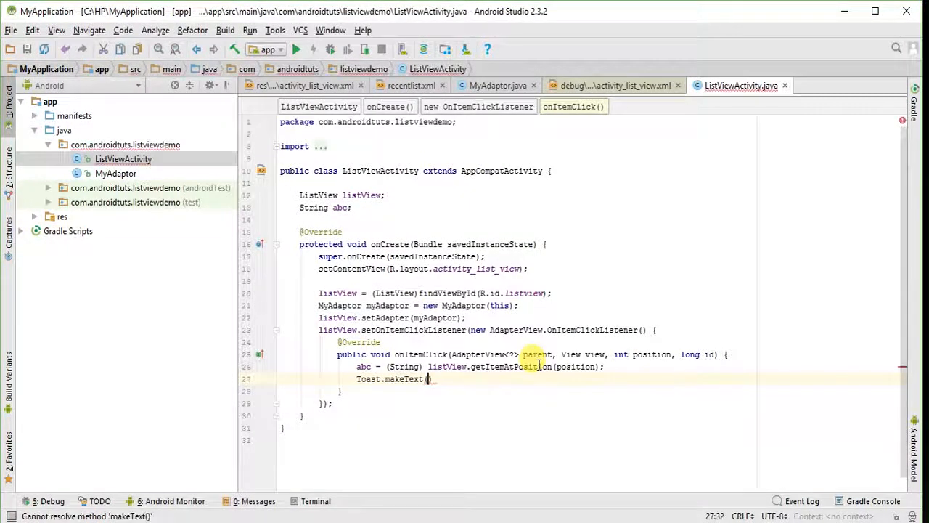
pyautogui.write('get')
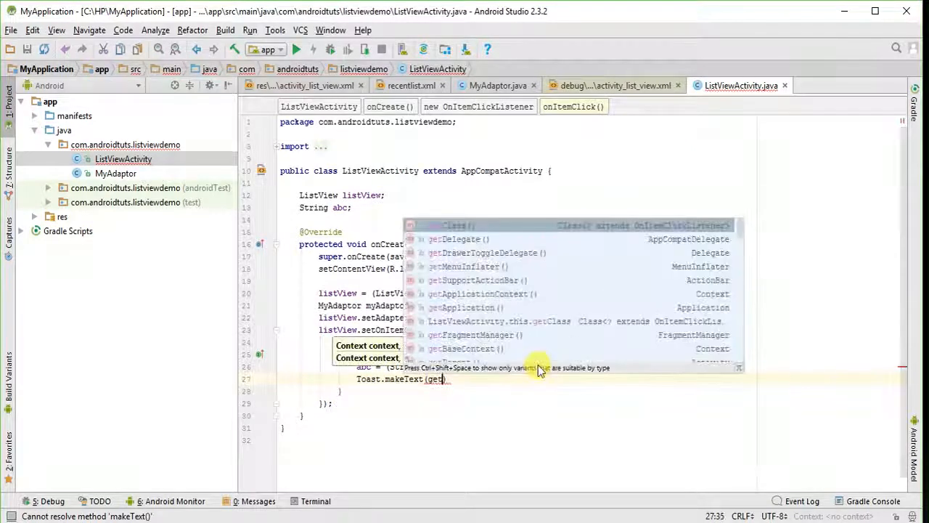
pyautogui.write('app')
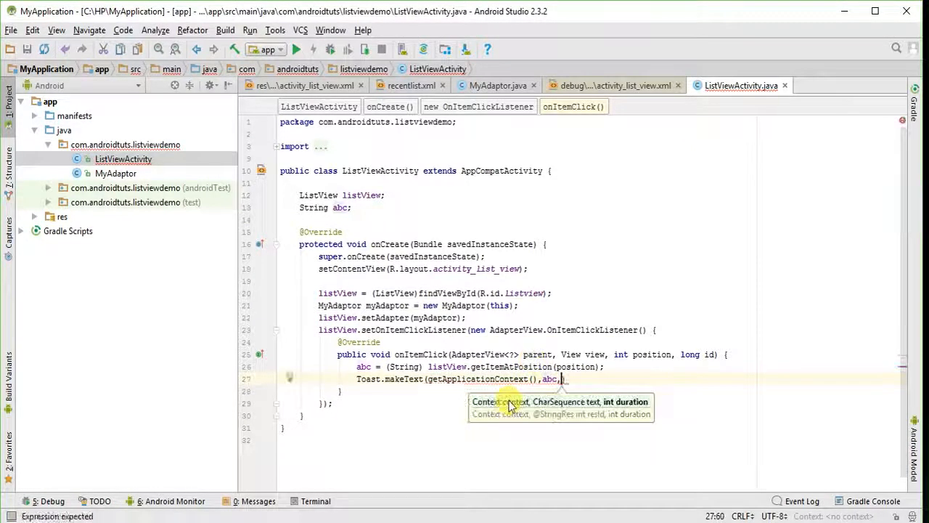
pyautogui.write('1E')
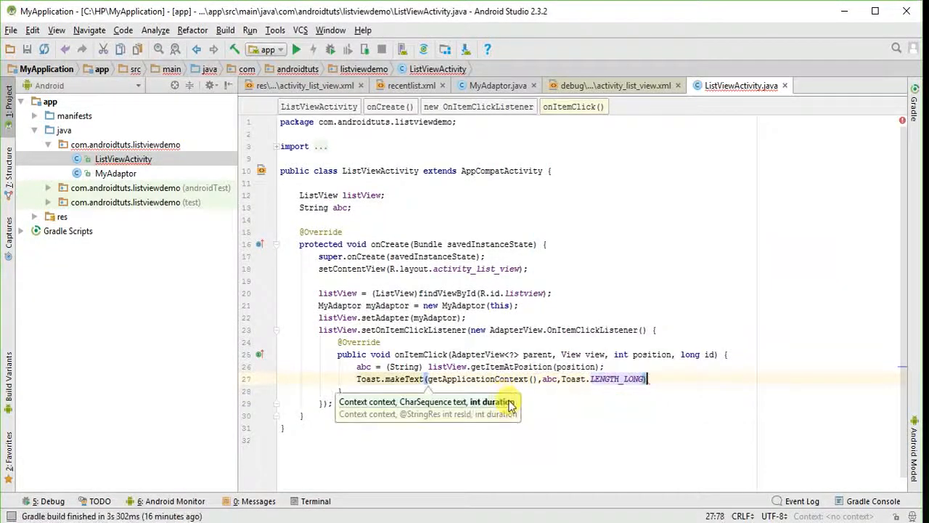
pyautogui.write('.show();')
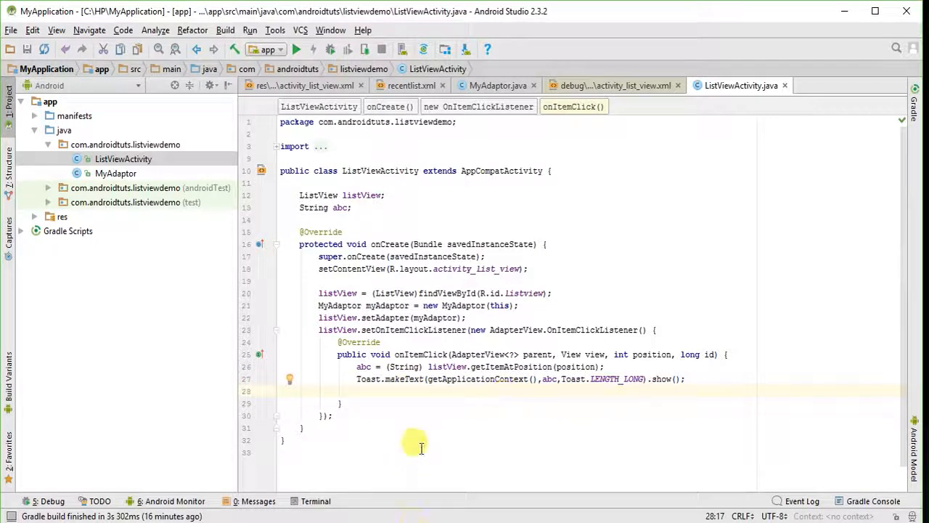
# Append a finish(); call after the Toast in onItemClick
pyautogui.write('fi')
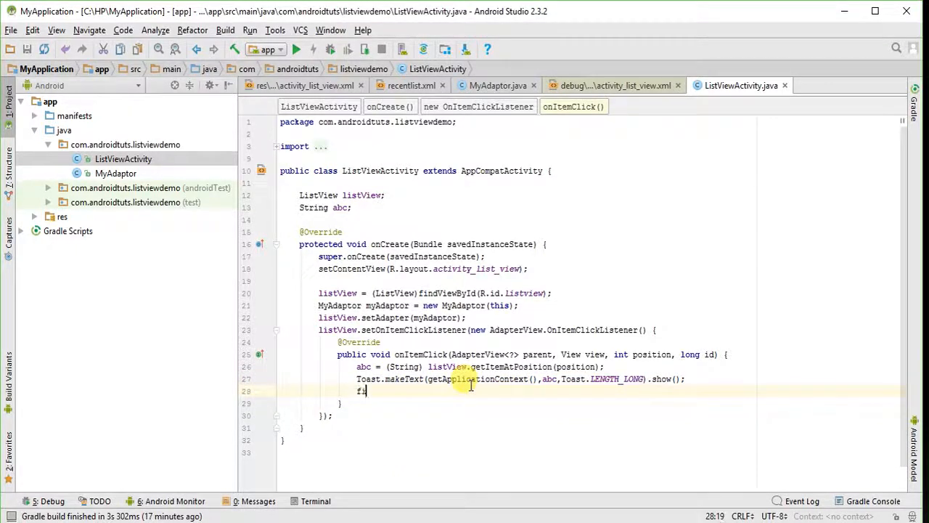
pyautogui.write('inish();')
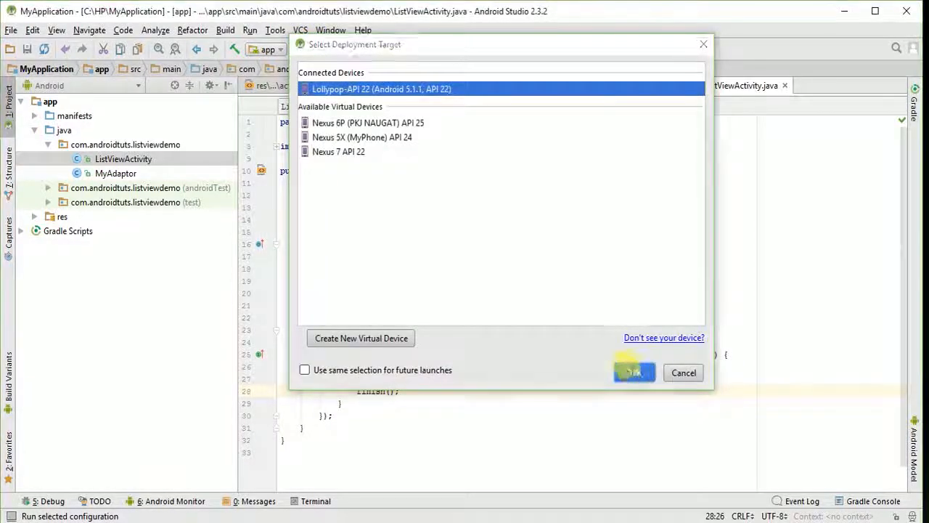
# Confirm the Lollipop API 22 emulator as the deployment target to build and run
pyautogui.click(633, 372)
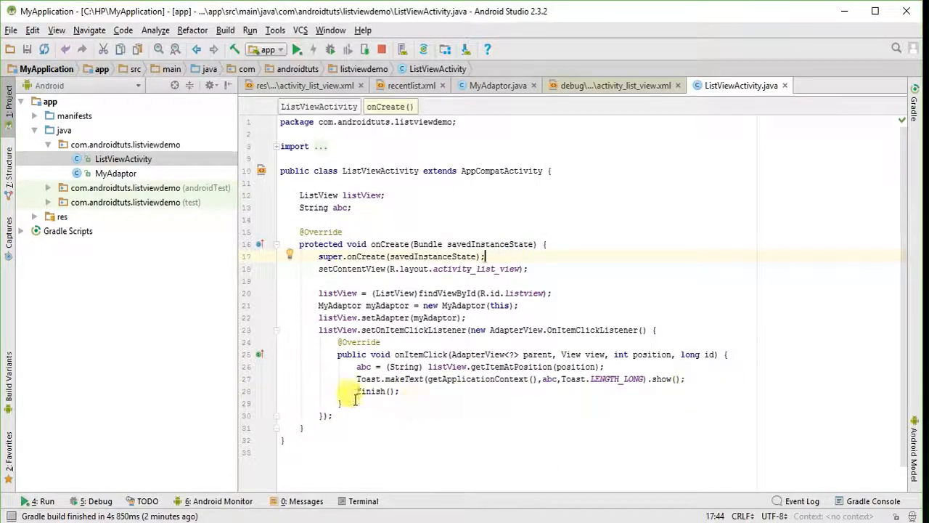
# Remove the finish(); call from onItemClick
pyautogui.doubleClick(372, 391)
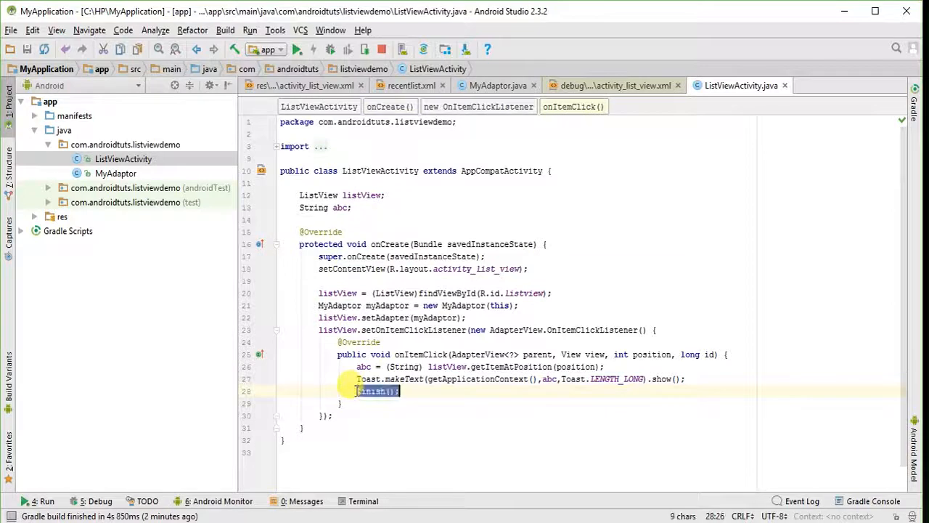
pyautogui.press('Delete')
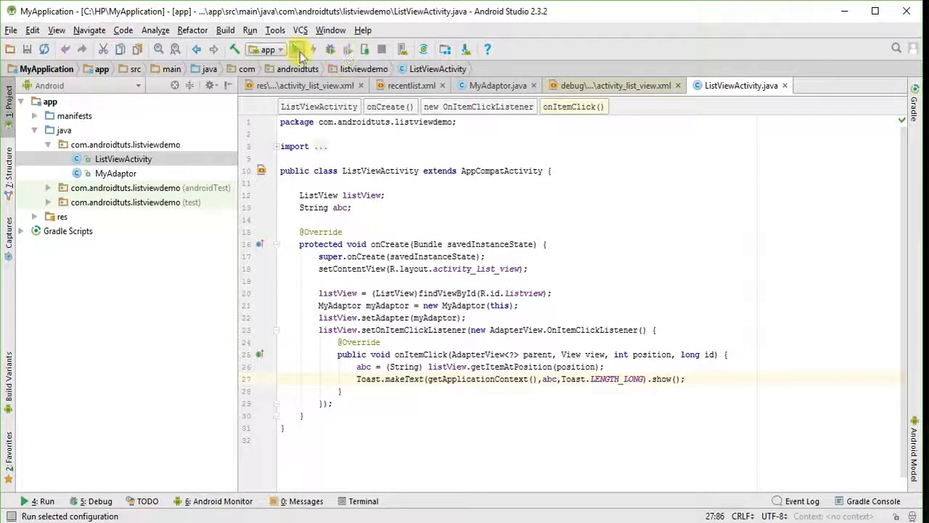
# Rerun the app, deploying it again to the Lollipop API 22 emulator
pyautogui.click(301, 50)
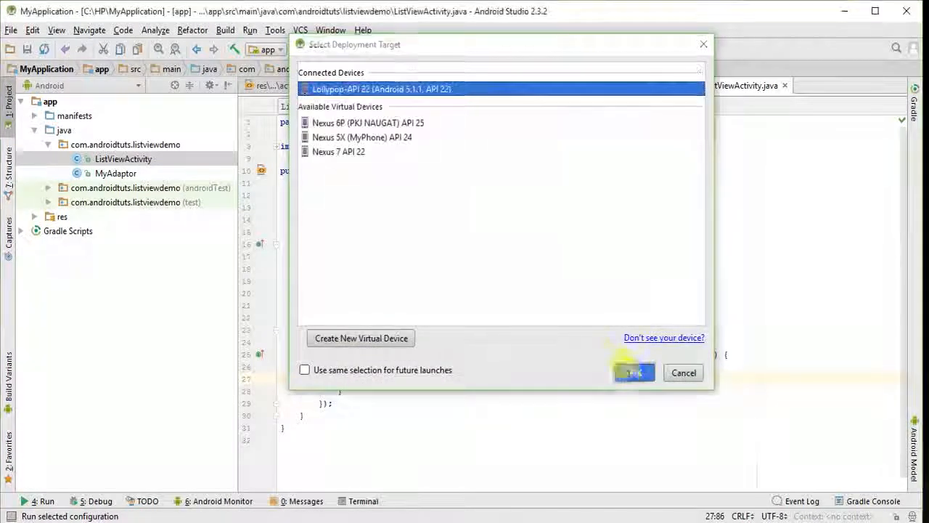
pyautogui.click(633, 371)
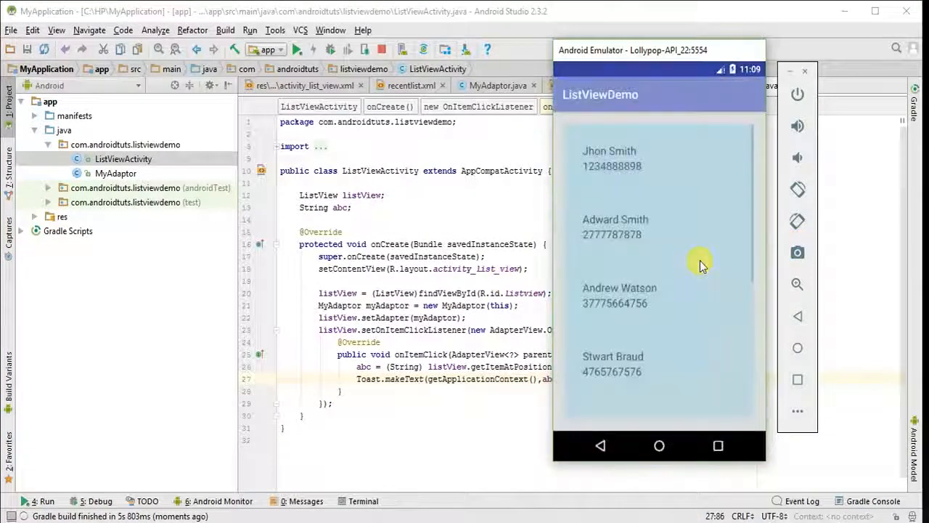
# Tap contacts such as Stwart Braud in ListViewDemo to verify the name Toast, then scroll the list
pyautogui.click(615, 226)
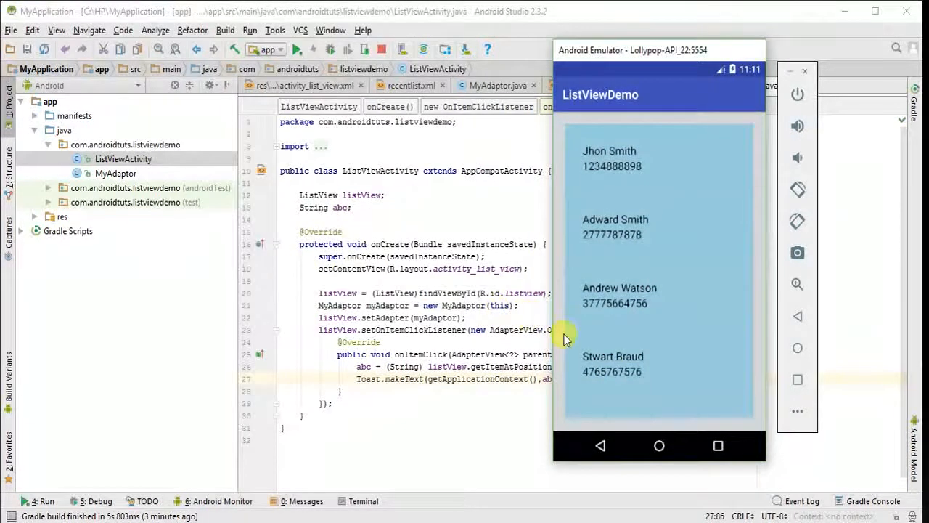
pyautogui.click(625, 363)
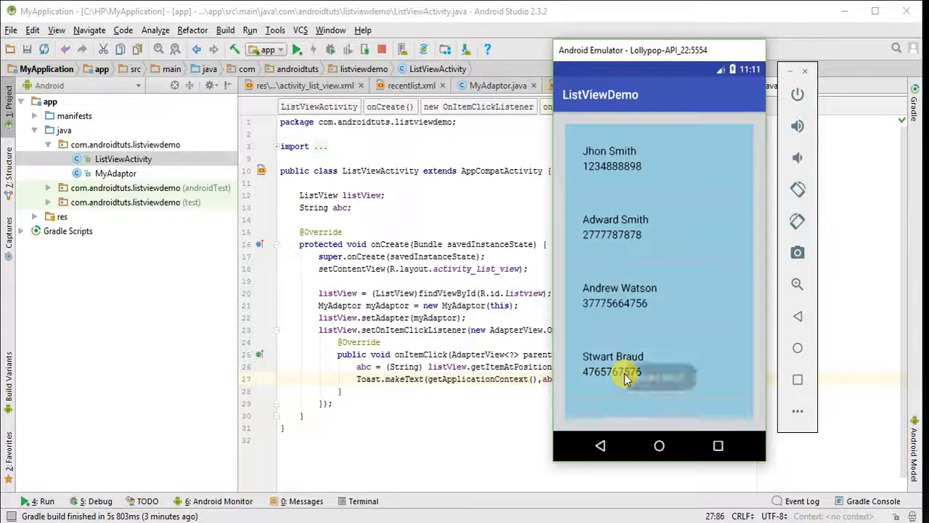
pyautogui.click(613, 363)
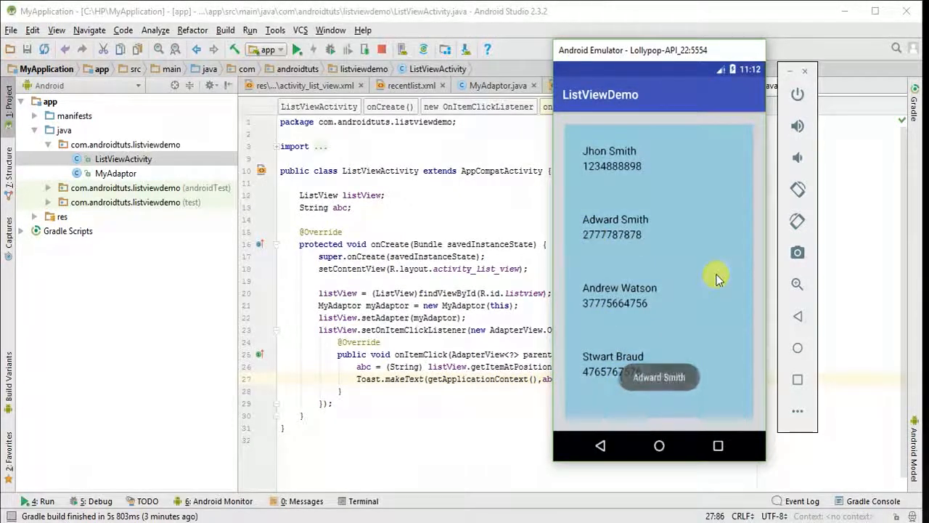
pyautogui.scroll(-3)
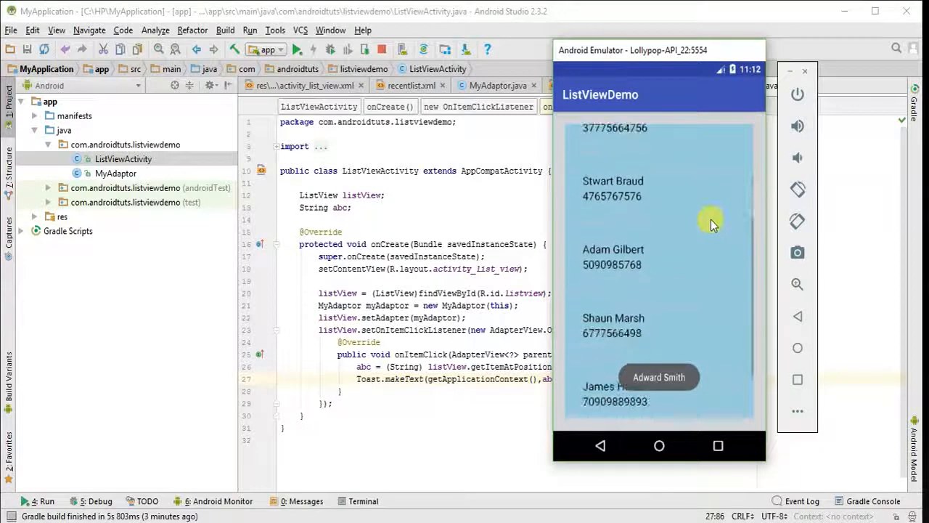